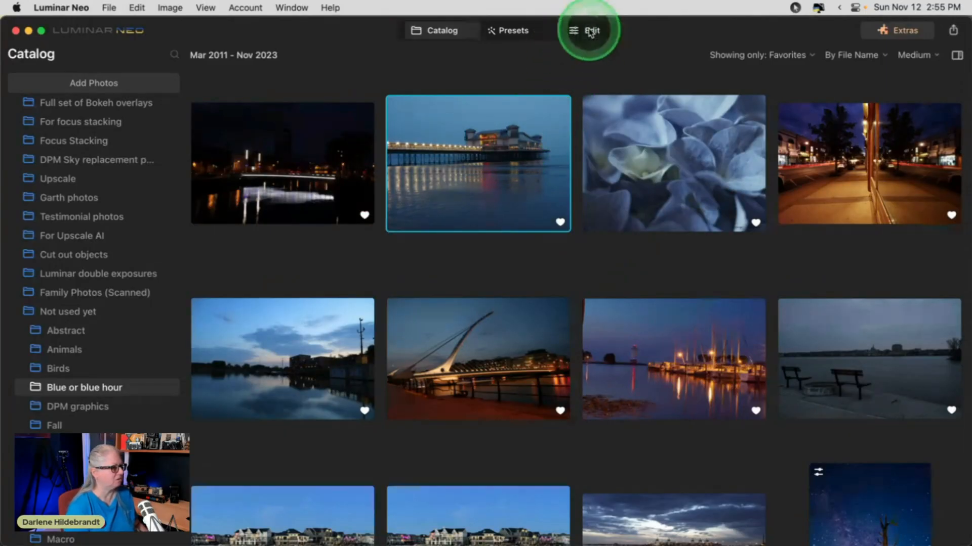
Open the pier photo for editing and apply the Camera Scenery profile in Develop
{"action": "left_click", "coordinate": [582, 30]}
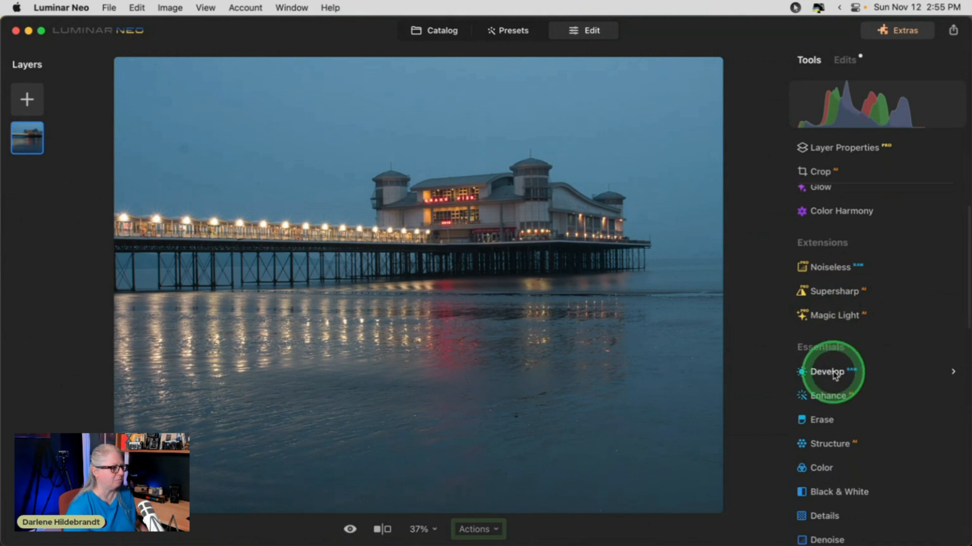
{"action": "left_click", "coordinate": [827, 372]}
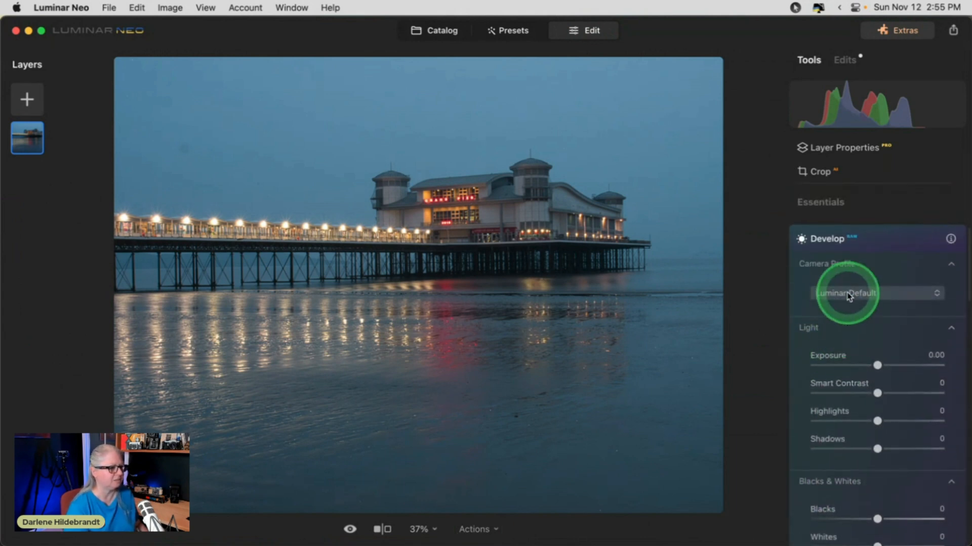
{"action": "left_click", "coordinate": [868, 292]}
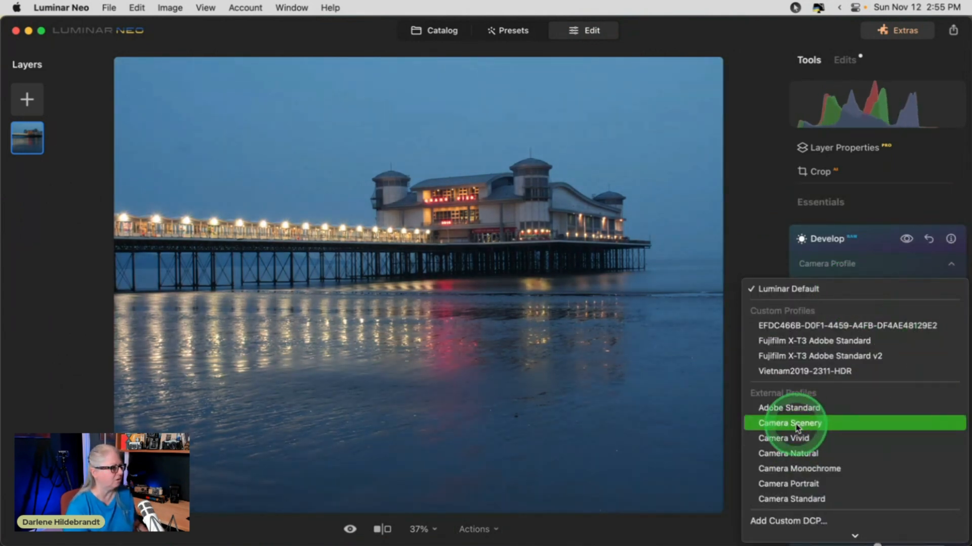
{"action": "mouse_move", "coordinate": [790, 438]}
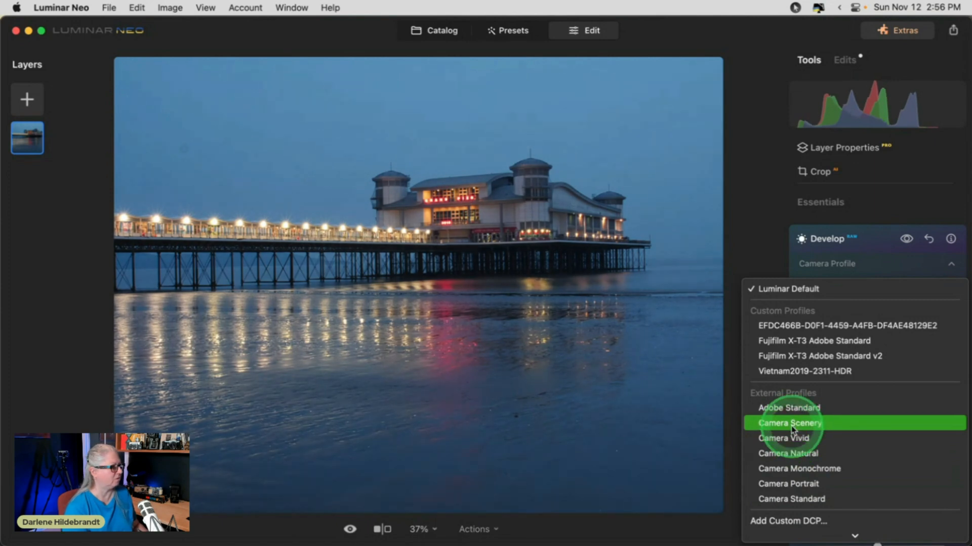
{"action": "left_click", "coordinate": [789, 422]}
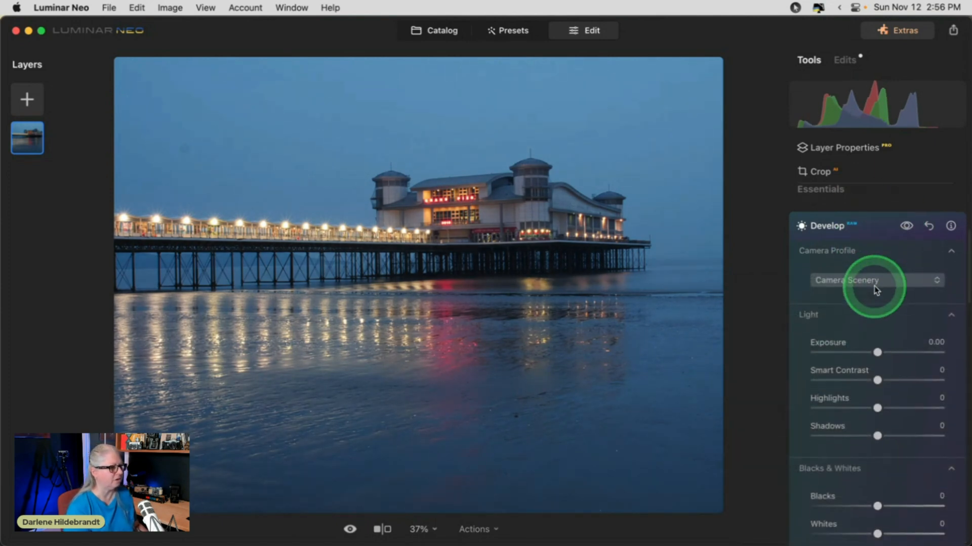
Deepen the Blacks slider to -38
{"action": "scroll", "scroll_direction": "down", "scroll_amount": 3}
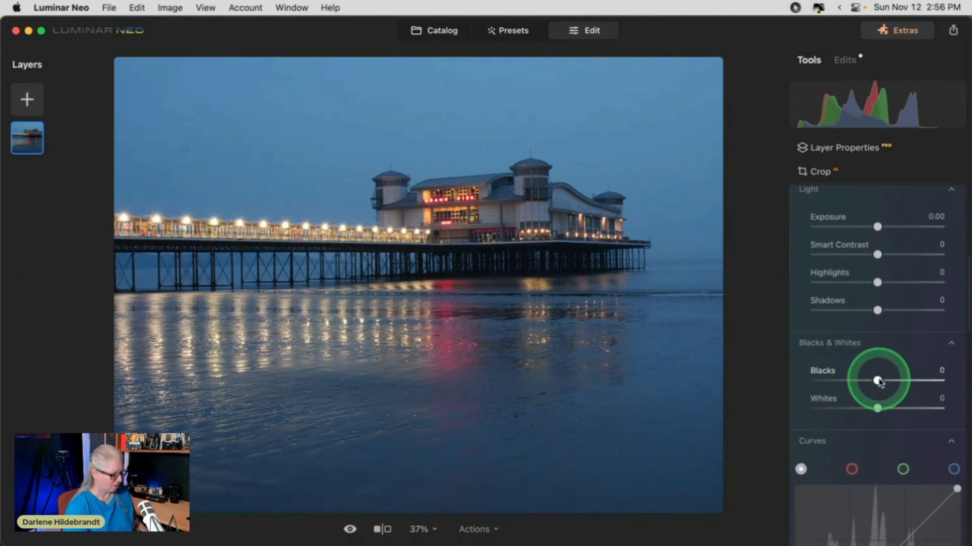
{"action": "left_click_drag", "start_coordinate": [877, 381], "coordinate": [859, 381]}
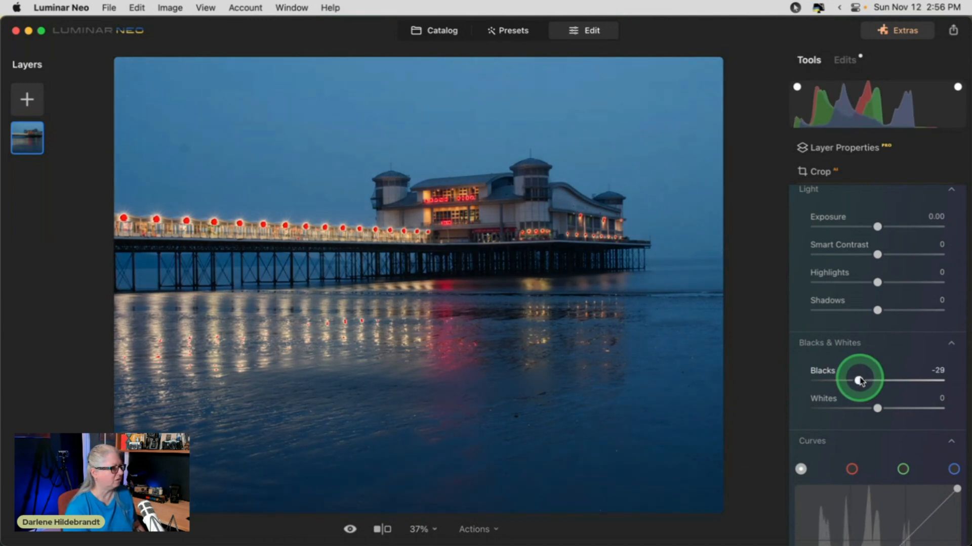
{"action": "left_click_drag", "start_coordinate": [857, 380], "coordinate": [870, 380]}
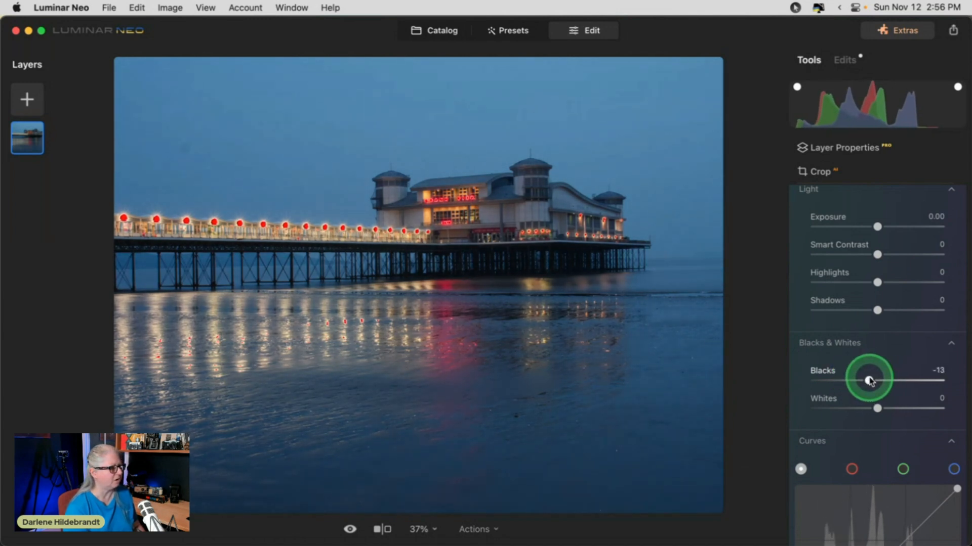
{"action": "left_click_drag", "start_coordinate": [866, 380], "coordinate": [885, 380]}
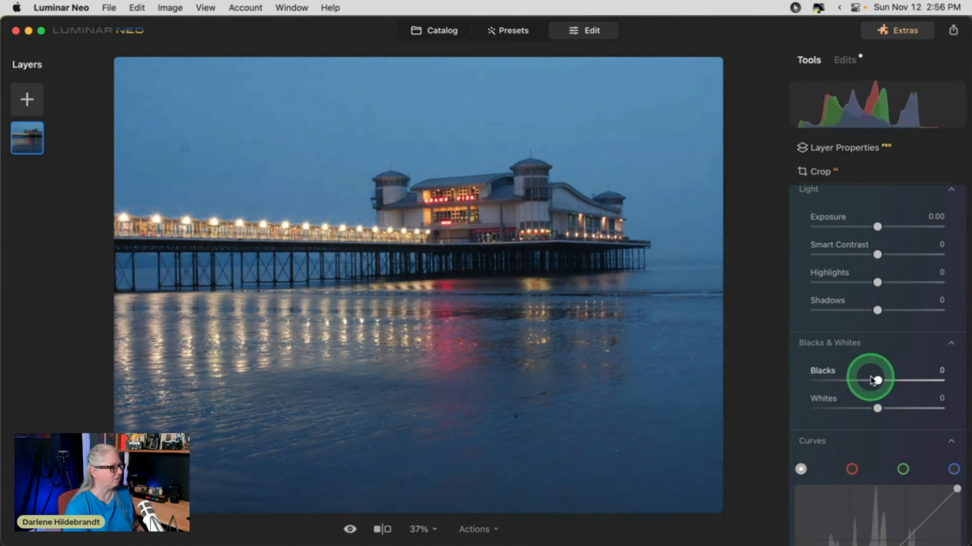
{"action": "left_click_drag", "start_coordinate": [877, 381], "coordinate": [858, 381]}
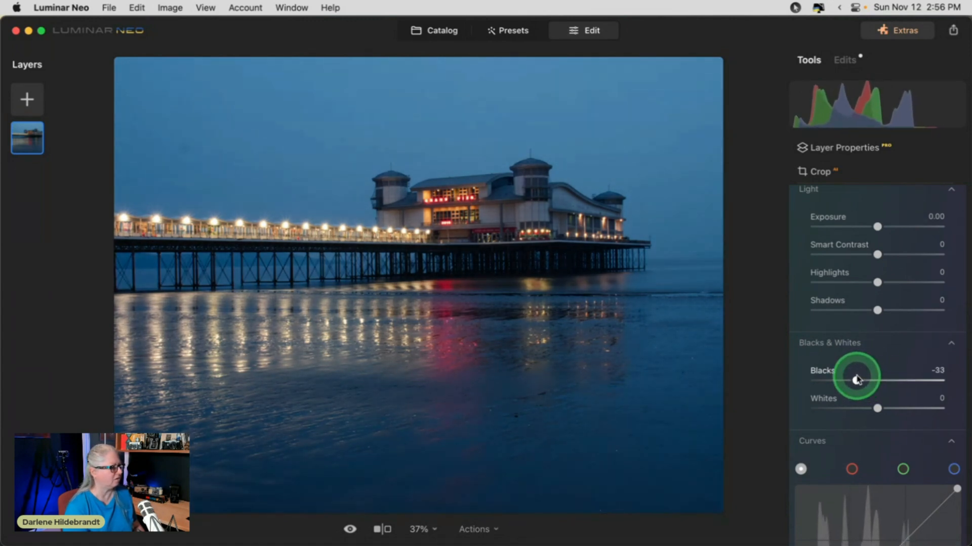
{"action": "left_click_drag", "start_coordinate": [877, 381], "coordinate": [874, 382]}
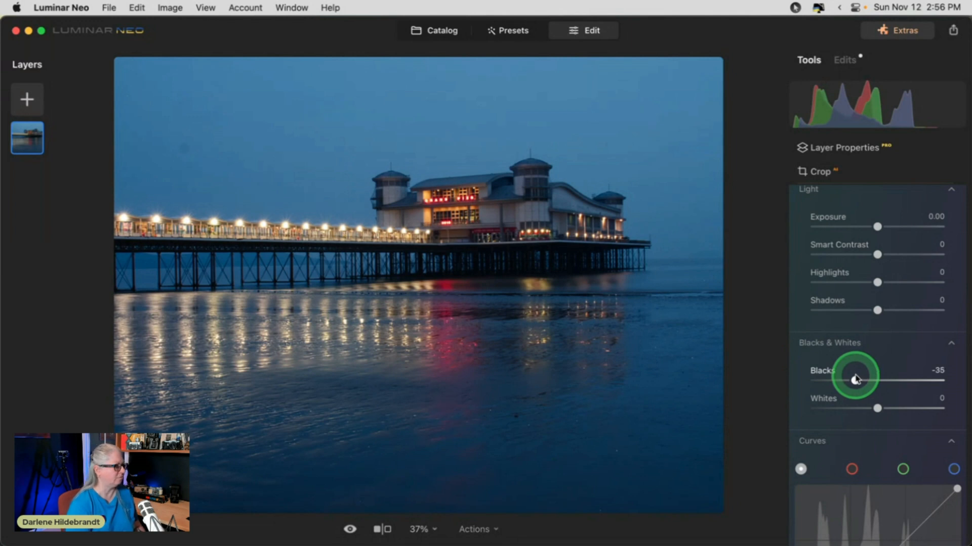
{"action": "left_click_drag", "start_coordinate": [856, 380], "coordinate": [854, 380]}
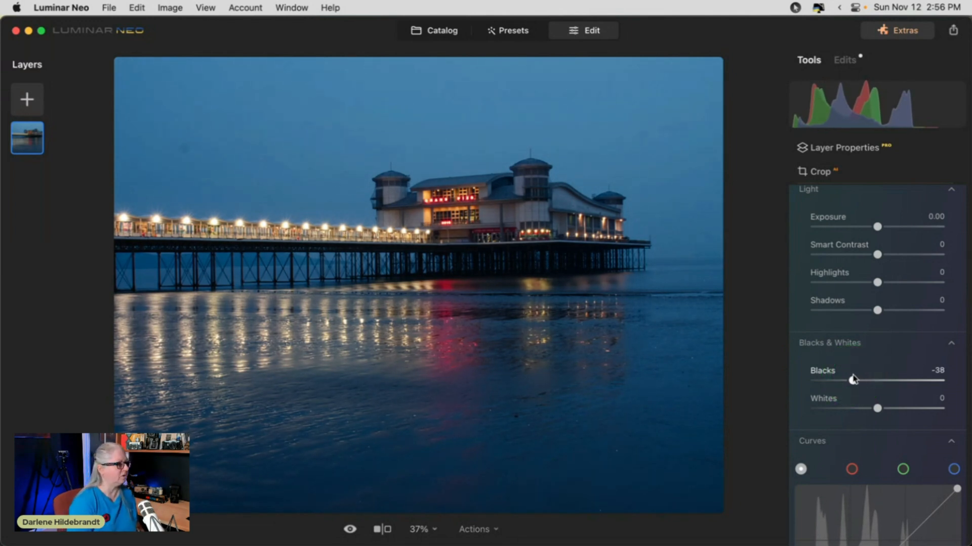
Pull the Highlights down to -19
{"action": "left_click", "coordinate": [811, 394]}
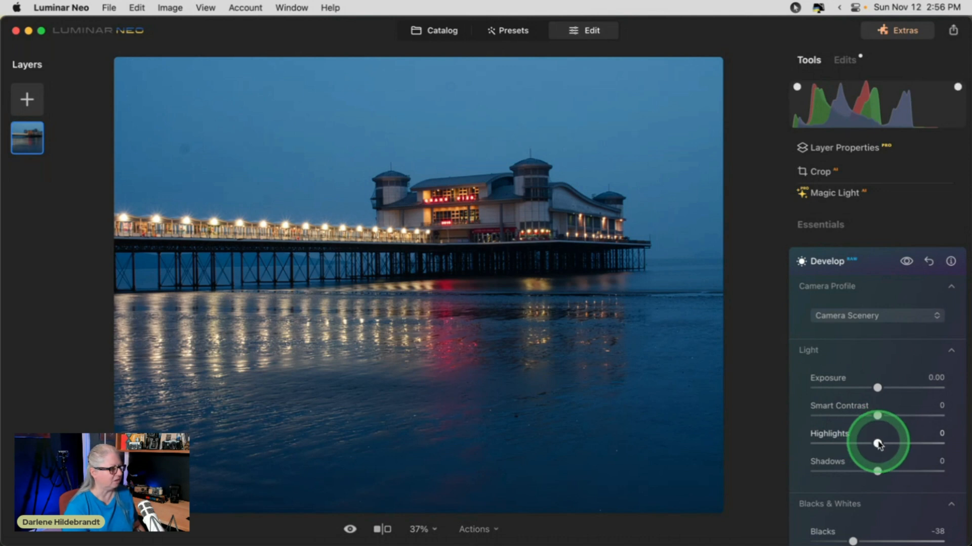
{"action": "left_click_drag", "start_coordinate": [877, 440], "coordinate": [858, 441]}
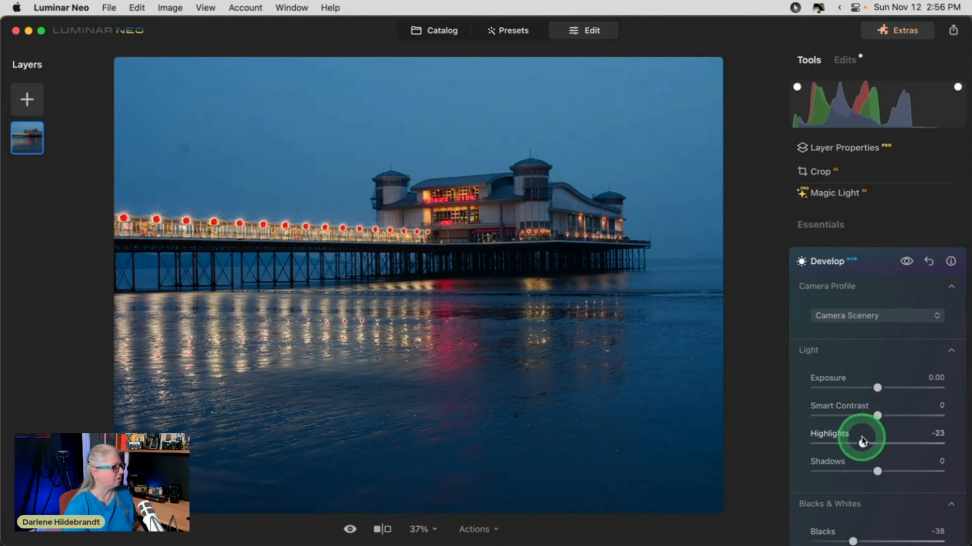
{"action": "left_click_drag", "start_coordinate": [858, 437], "coordinate": [870, 436]}
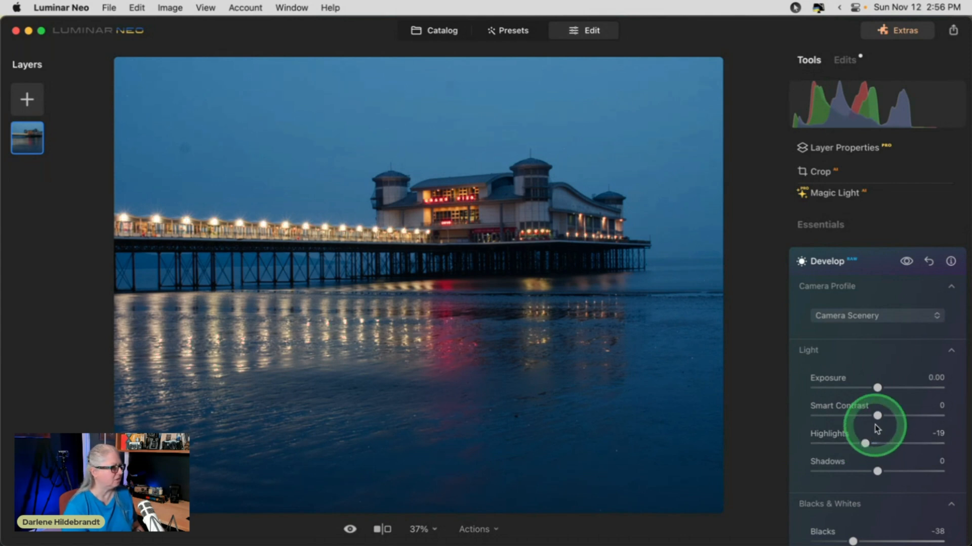
Set Tint to -8 and cool Temperature from 8983 to about 7521
{"action": "scroll", "scroll_direction": "down", "scroll_amount": 3}
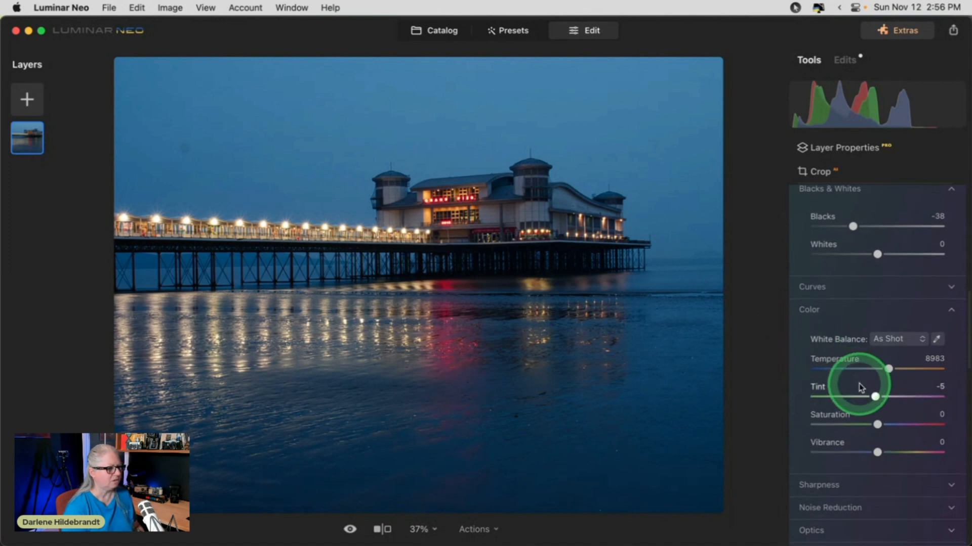
{"action": "left_click_drag", "start_coordinate": [876, 397], "coordinate": [874, 397]}
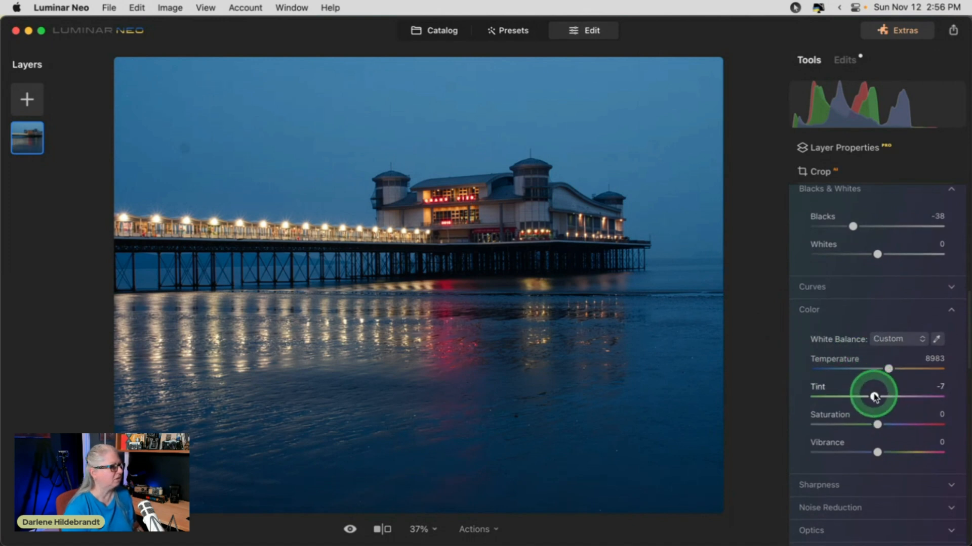
{"action": "left_click_drag", "start_coordinate": [877, 396], "coordinate": [874, 397]}
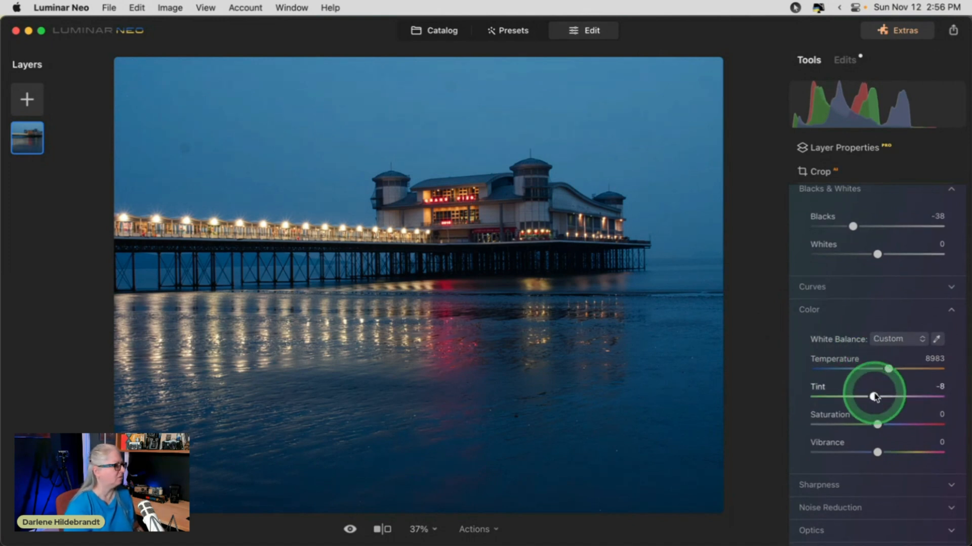
{"action": "left_click_drag", "start_coordinate": [887, 369], "coordinate": [874, 369]}
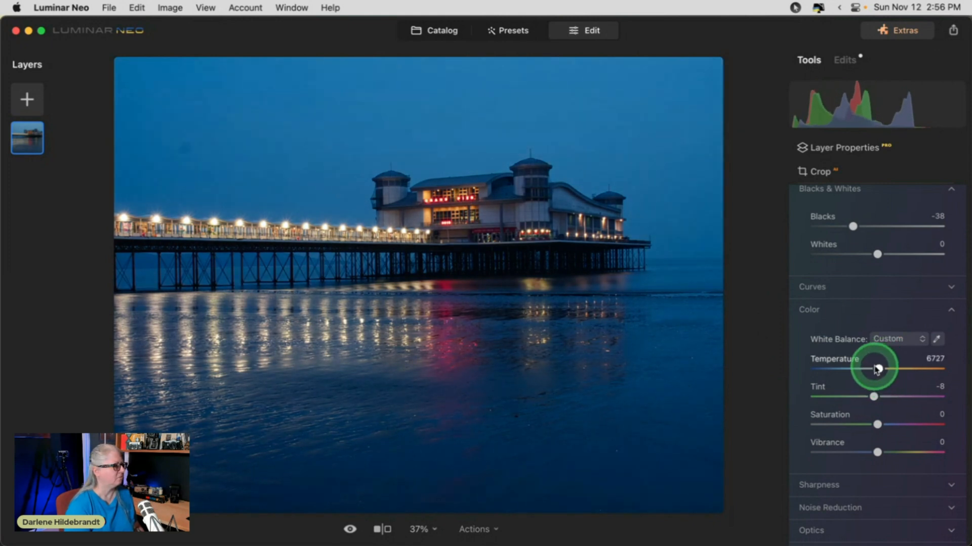
{"action": "left_click_drag", "start_coordinate": [874, 369], "coordinate": [885, 369]}
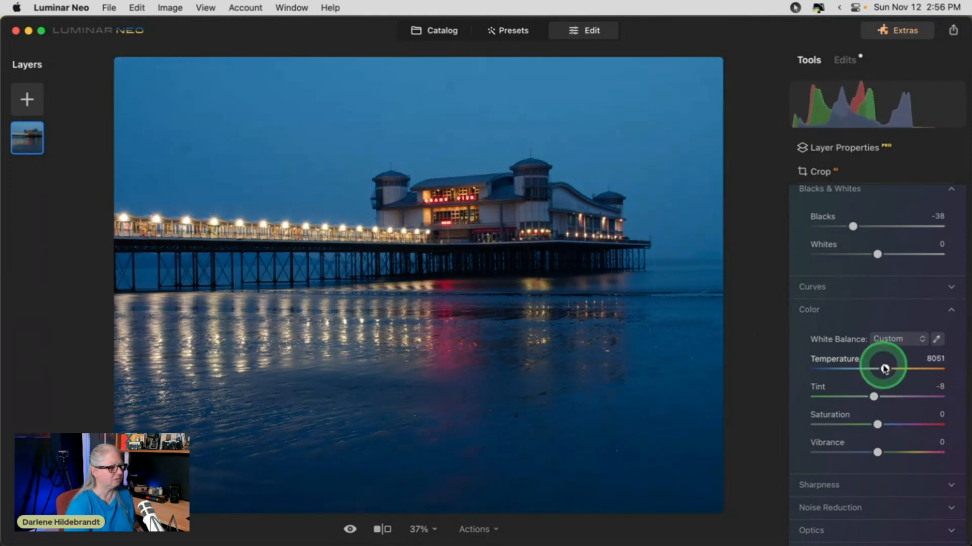
{"action": "left_click_drag", "start_coordinate": [885, 370], "coordinate": [880, 369]}
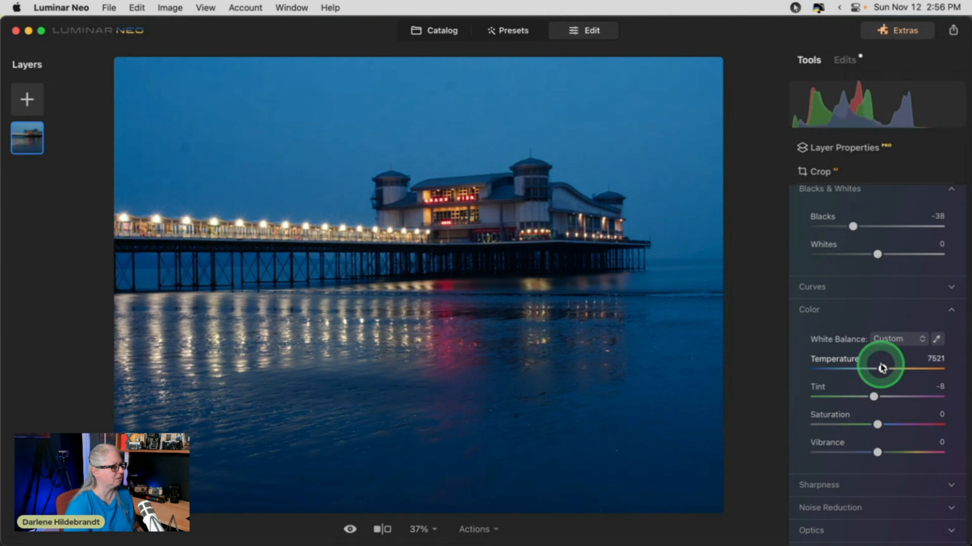
{"action": "left_click_drag", "start_coordinate": [881, 369], "coordinate": [883, 369]}
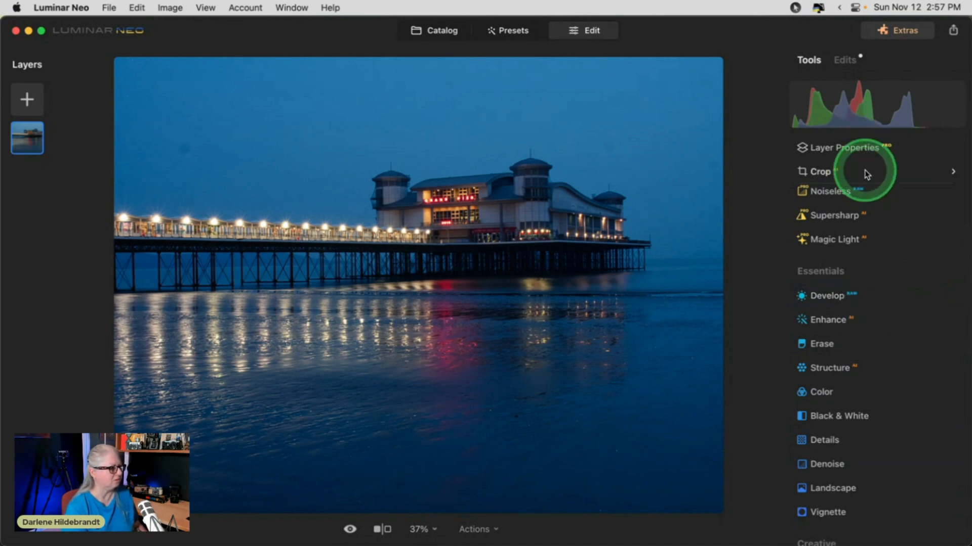
{"action": "left_click", "coordinate": [819, 172]}
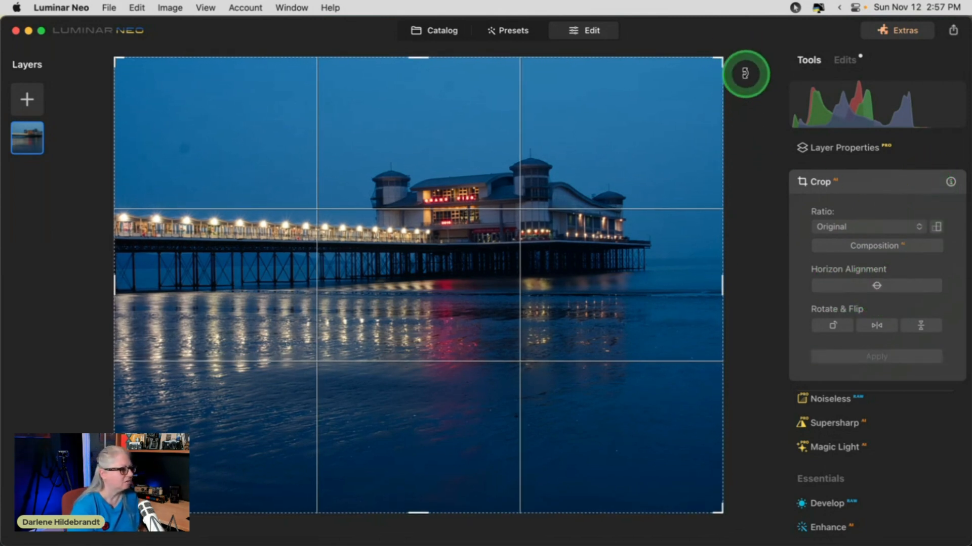
{"action": "left_click_drag", "start_coordinate": [746, 73], "coordinate": [722, 73]}
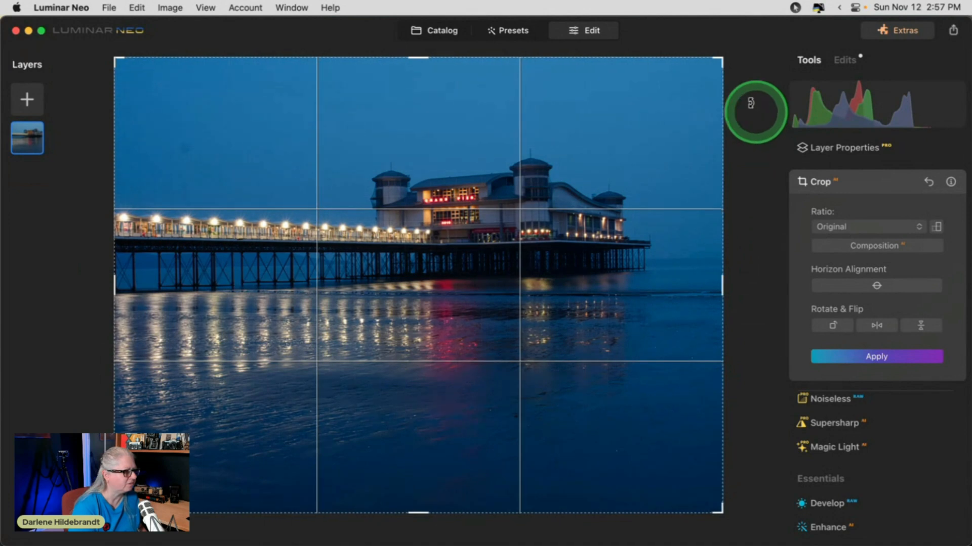
{"action": "left_click_drag", "start_coordinate": [755, 112], "coordinate": [747, 62]}
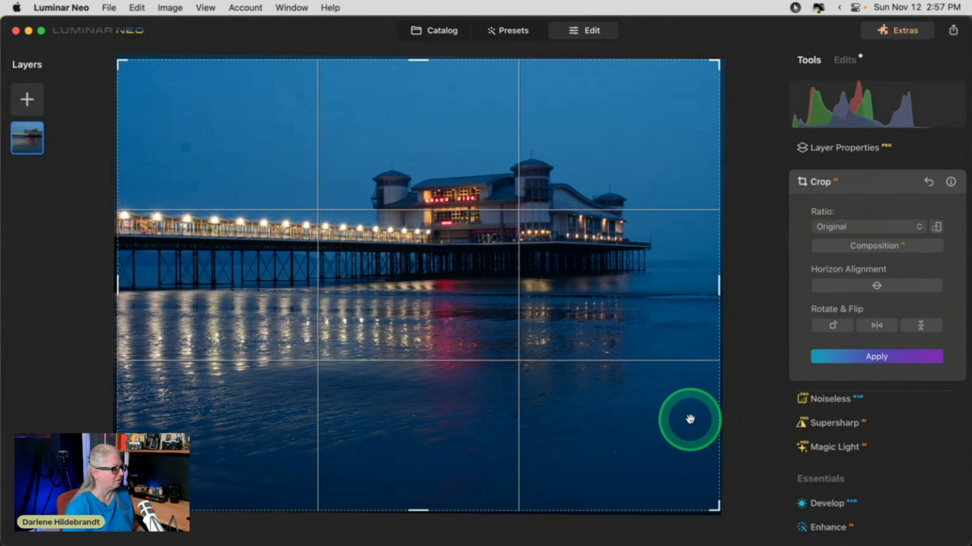
{"action": "left_click", "coordinate": [867, 226]}
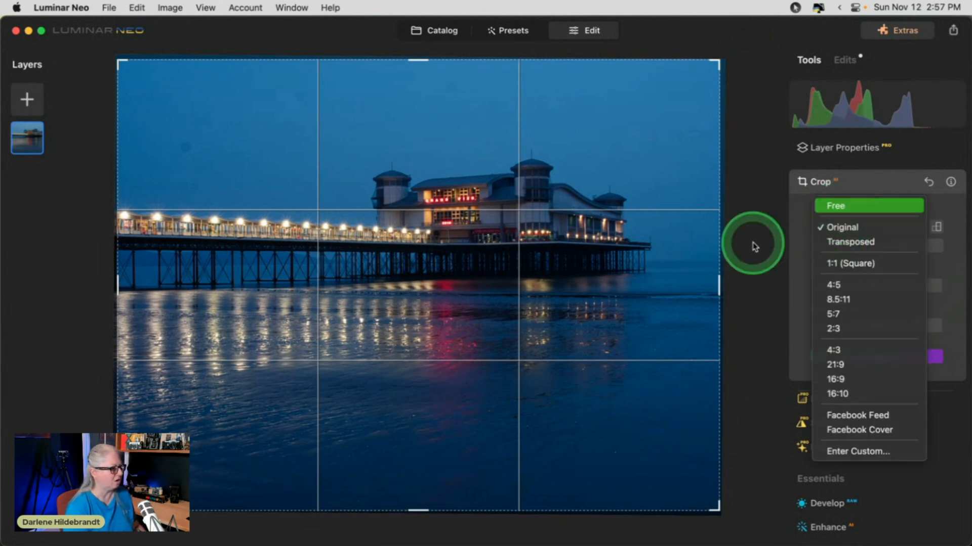
{"action": "left_click", "coordinate": [836, 206]}
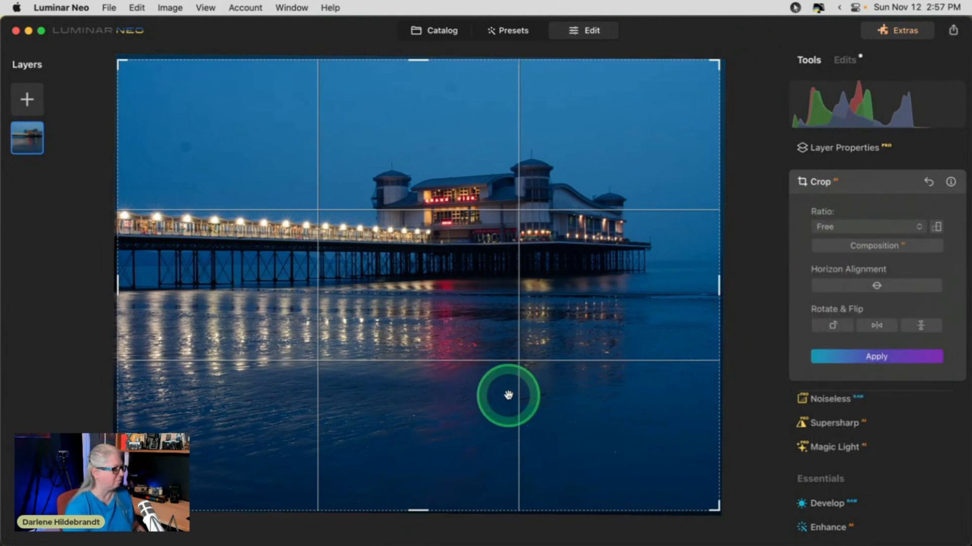
{"action": "left_click_drag", "start_coordinate": [507, 395], "coordinate": [419, 448]}
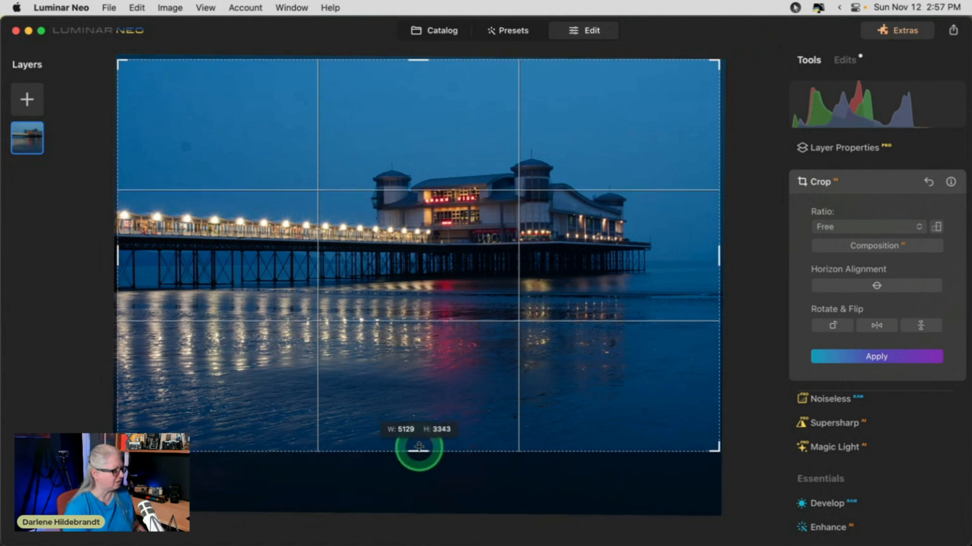
{"action": "left_click_drag", "start_coordinate": [419, 448], "coordinate": [415, 423]}
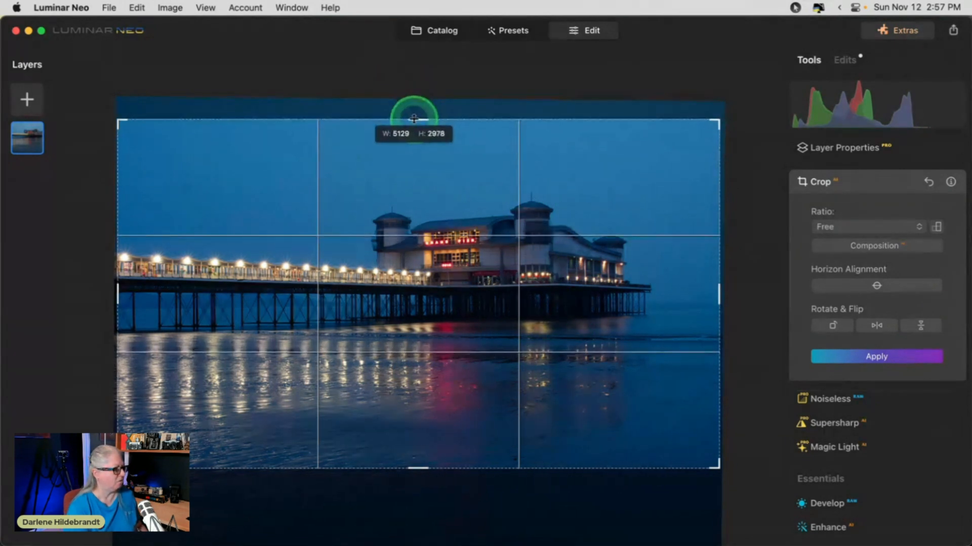
{"action": "left_click_drag", "start_coordinate": [413, 118], "coordinate": [712, 286]}
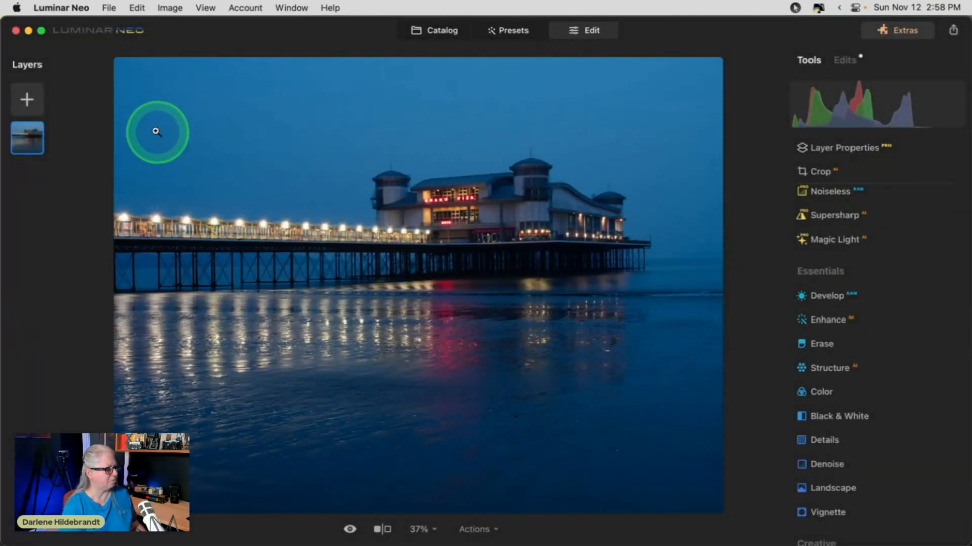
Open the Erase tool and collapse its settings without changing the photo
{"action": "left_click", "coordinate": [821, 344]}
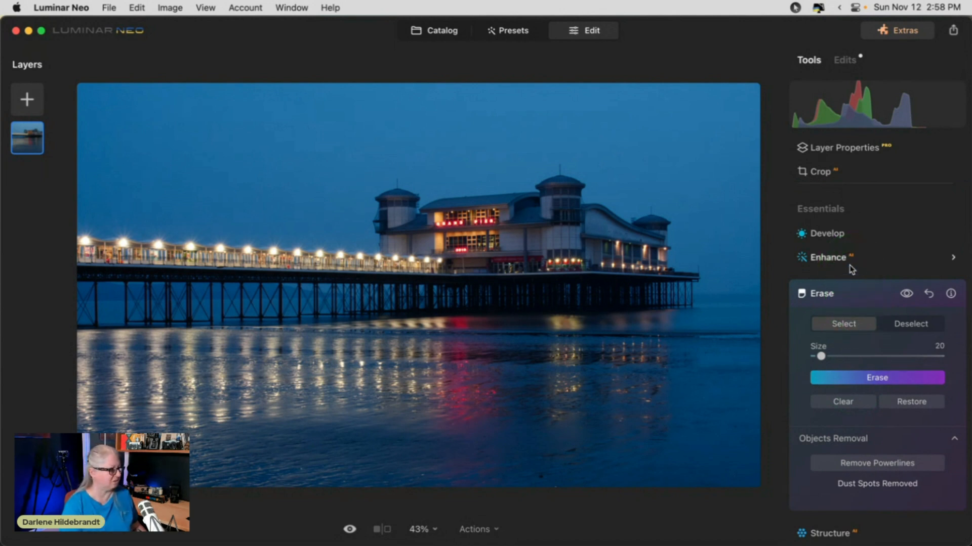
{"action": "left_click", "coordinate": [859, 299]}
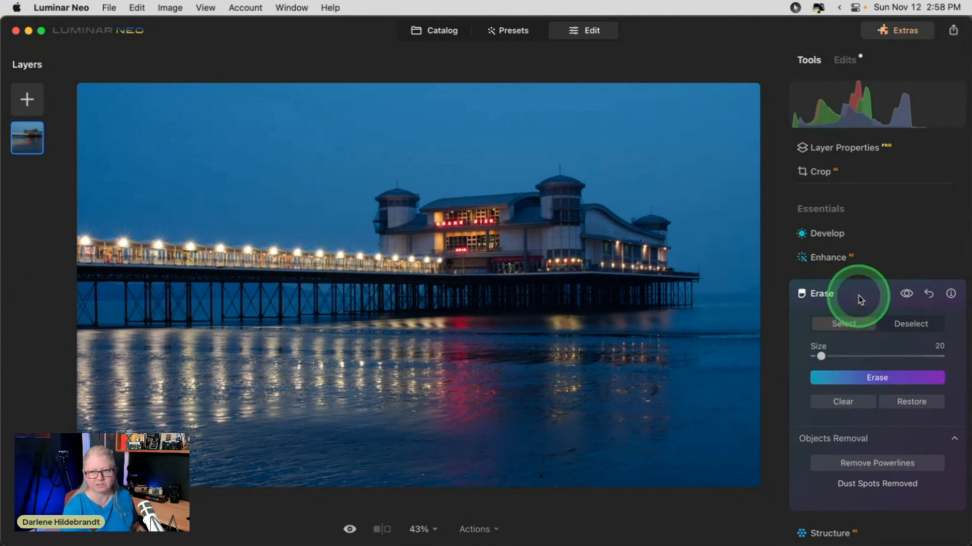
{"action": "mouse_move", "coordinate": [842, 378]}
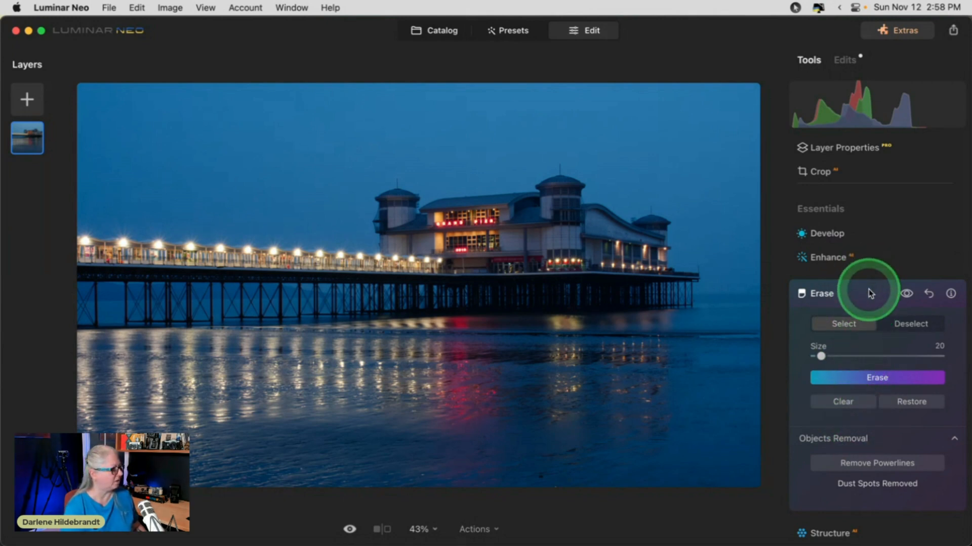
{"action": "left_click", "coordinate": [820, 293]}
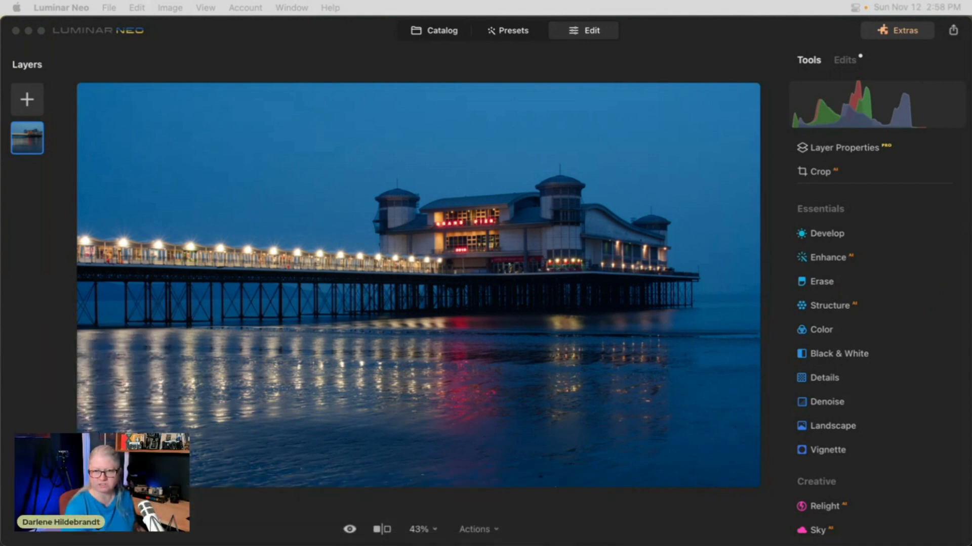
Add the full-moon image from My Images as a new 50%-opacity layer
{"action": "left_click", "coordinate": [27, 138]}
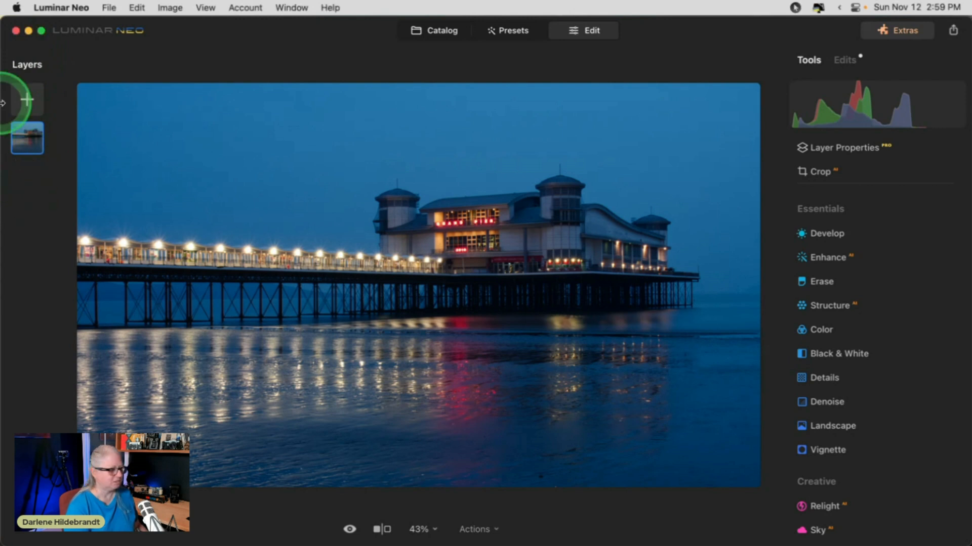
{"action": "left_click", "coordinate": [27, 100]}
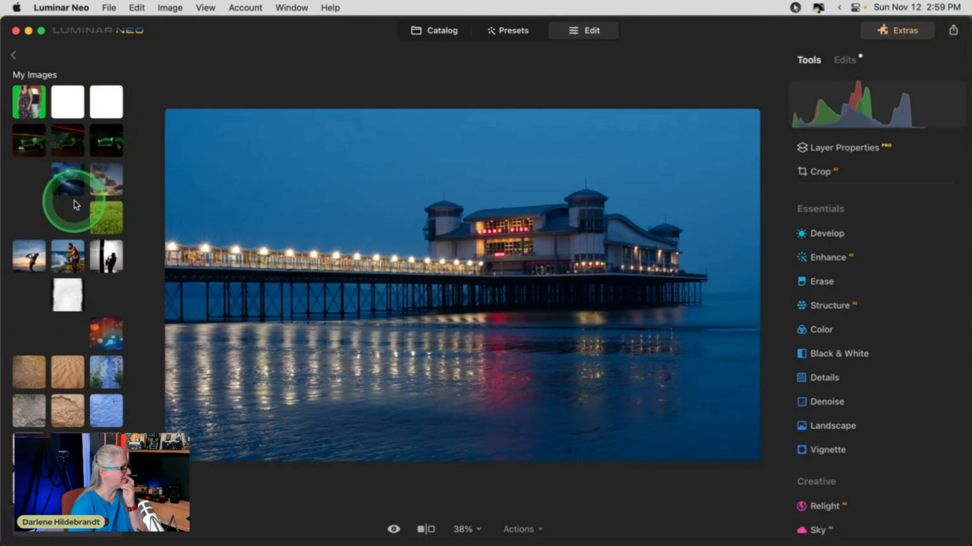
{"action": "scroll", "scroll_direction": "down", "scroll_amount": 3}
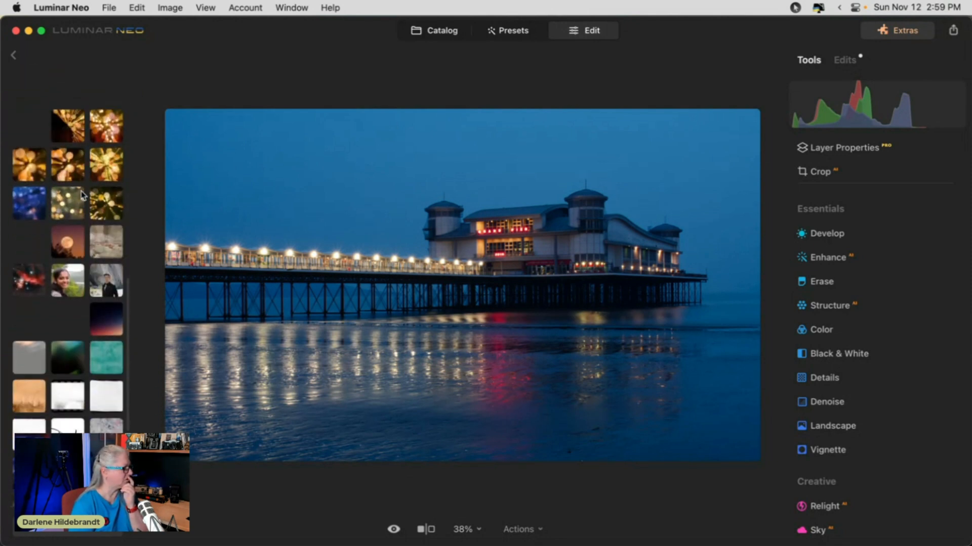
{"action": "scroll", "scroll_direction": "down", "scroll_amount": 3}
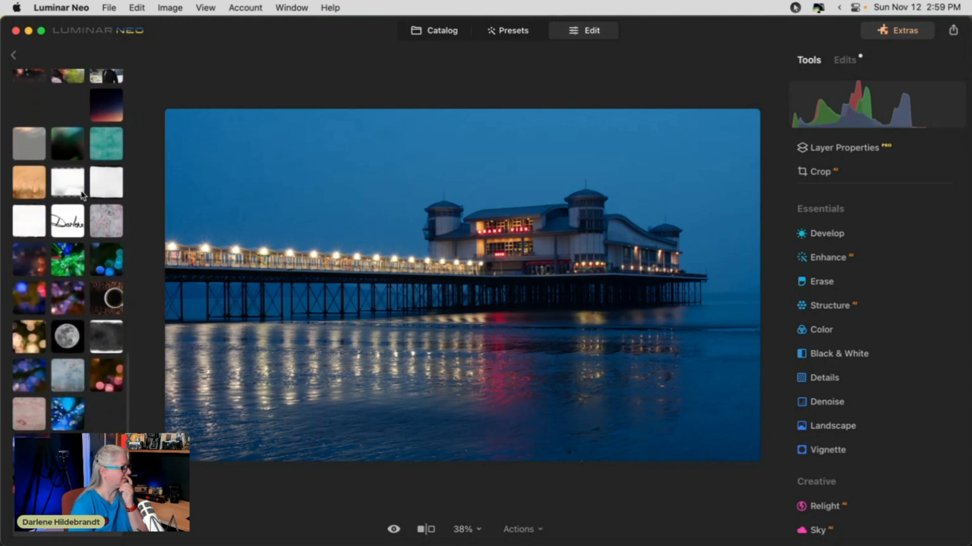
{"action": "left_click", "coordinate": [67, 337]}
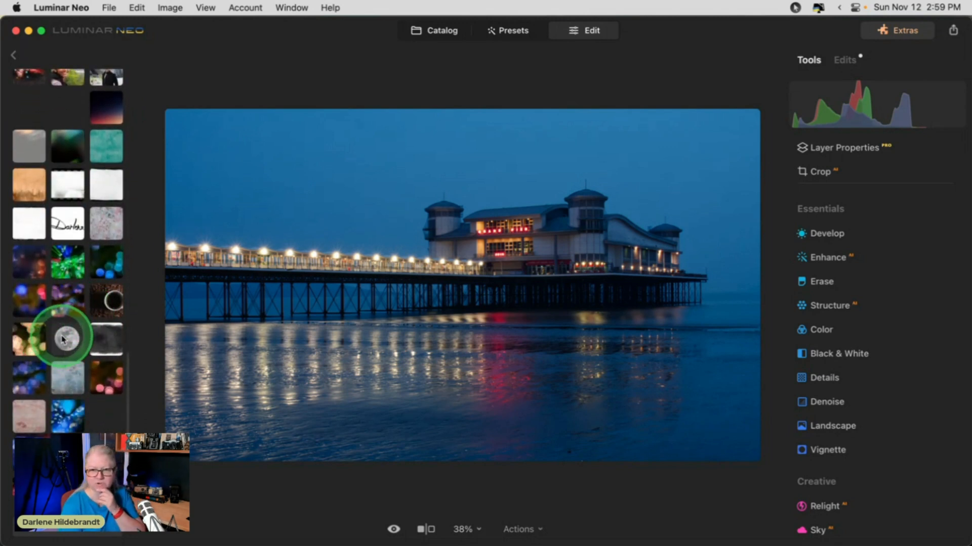
{"action": "left_click", "coordinate": [67, 339]}
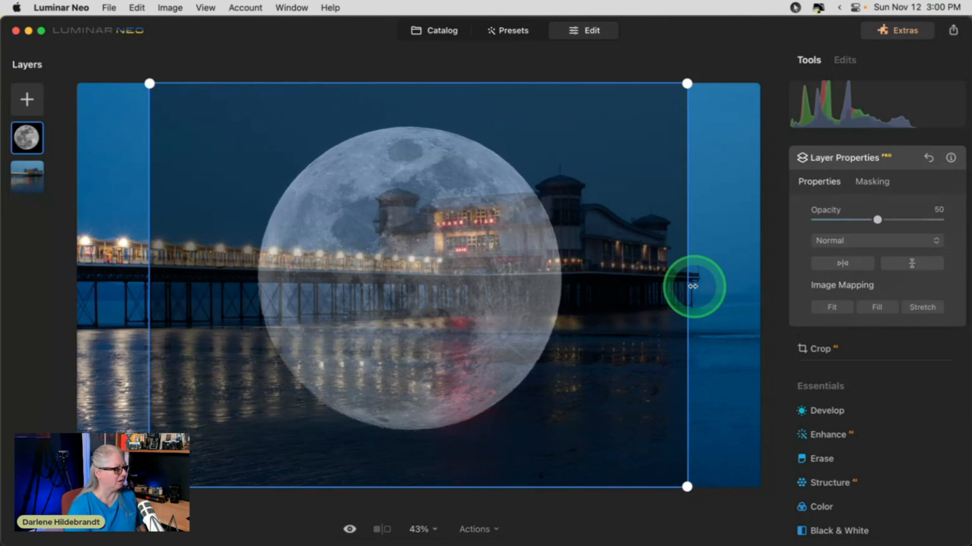
Shrink the moon layer to a small square, set opacity 100, and move it upper-left
{"action": "left_click_drag", "start_coordinate": [693, 286], "coordinate": [489, 340]}
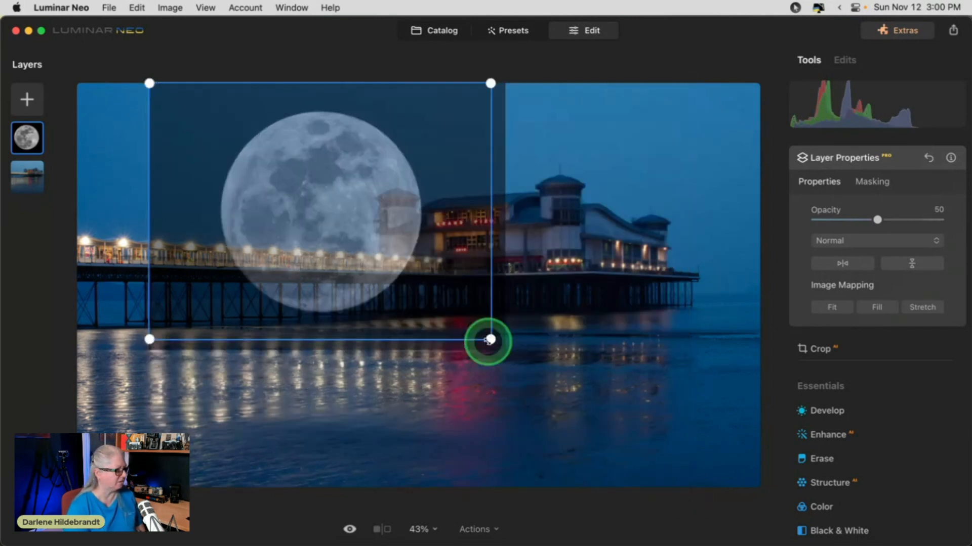
{"action": "left_click_drag", "start_coordinate": [490, 340], "coordinate": [579, 404]}
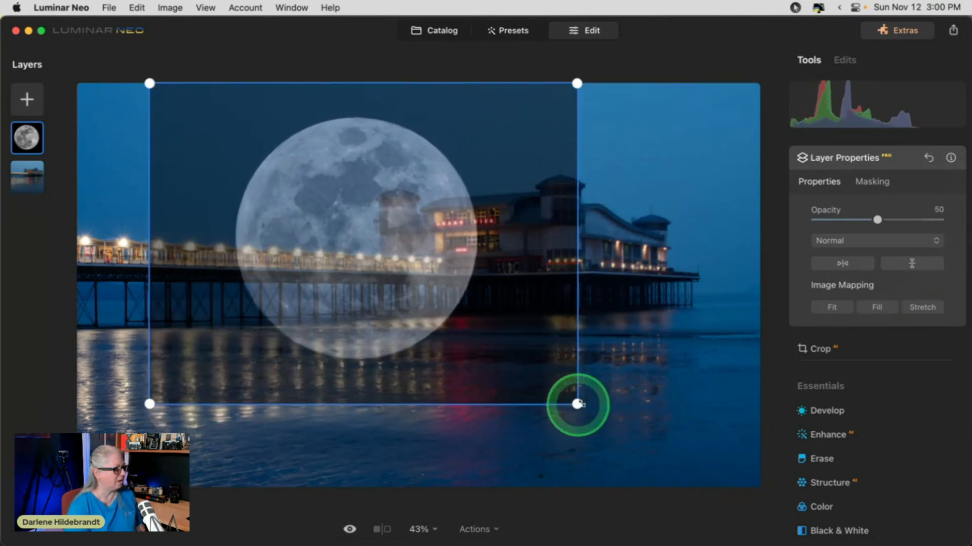
{"action": "left_click_drag", "start_coordinate": [877, 219], "coordinate": [940, 219]}
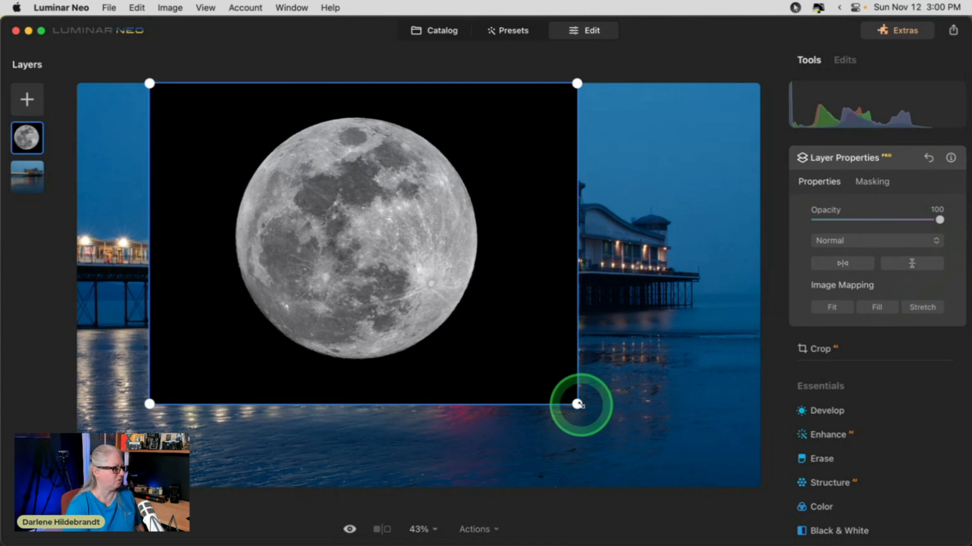
{"action": "left_click_drag", "start_coordinate": [577, 403], "coordinate": [343, 228]}
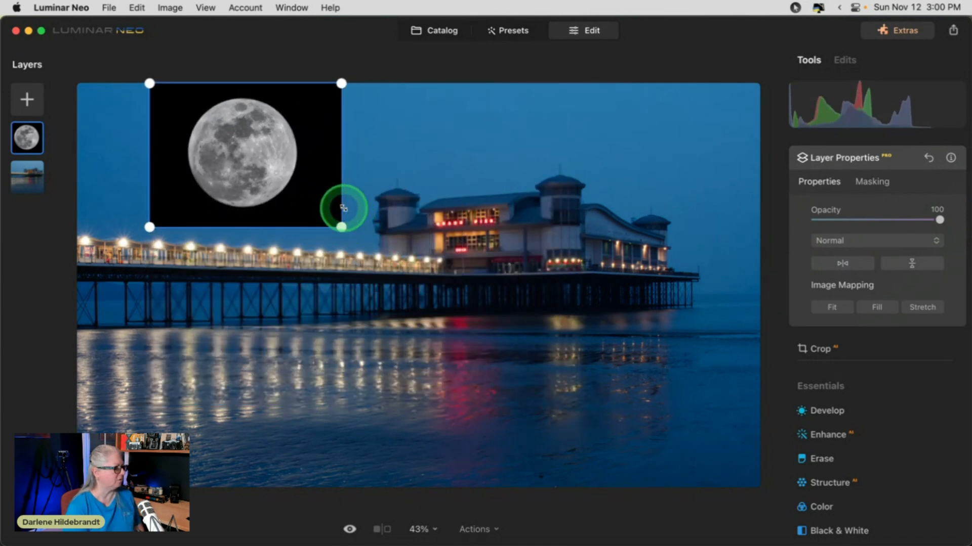
{"action": "left_click_drag", "start_coordinate": [341, 226], "coordinate": [282, 183]}
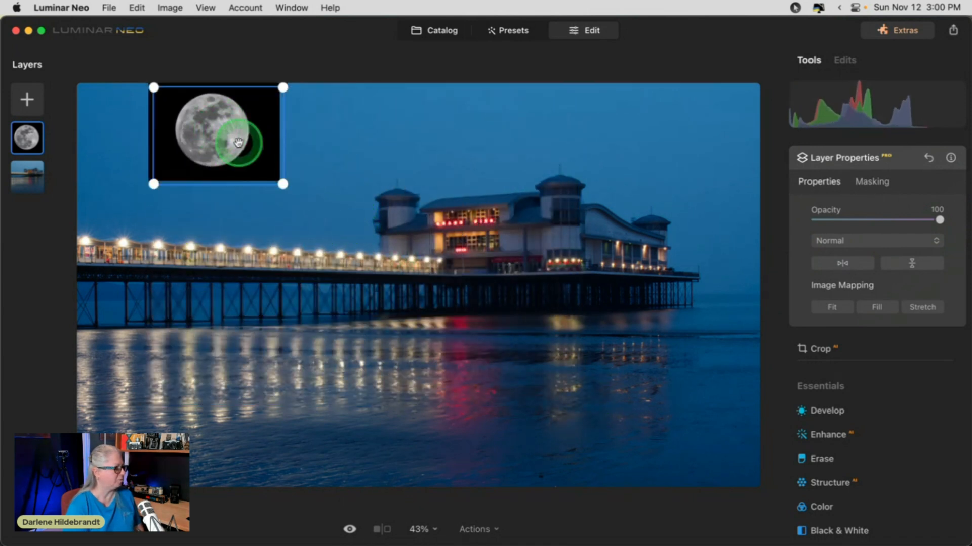
{"action": "left_click_drag", "start_coordinate": [238, 139], "coordinate": [257, 155]}
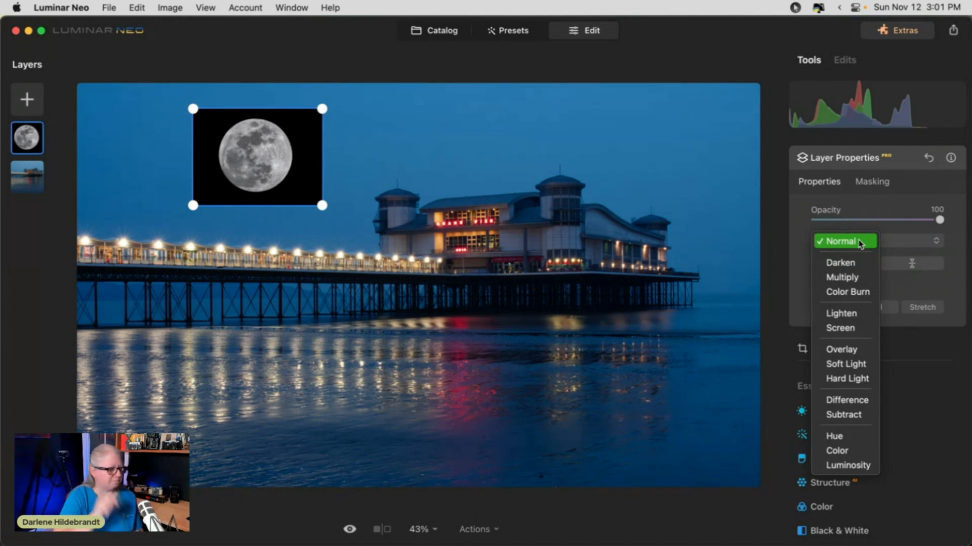
{"action": "mouse_move", "coordinate": [847, 292]}
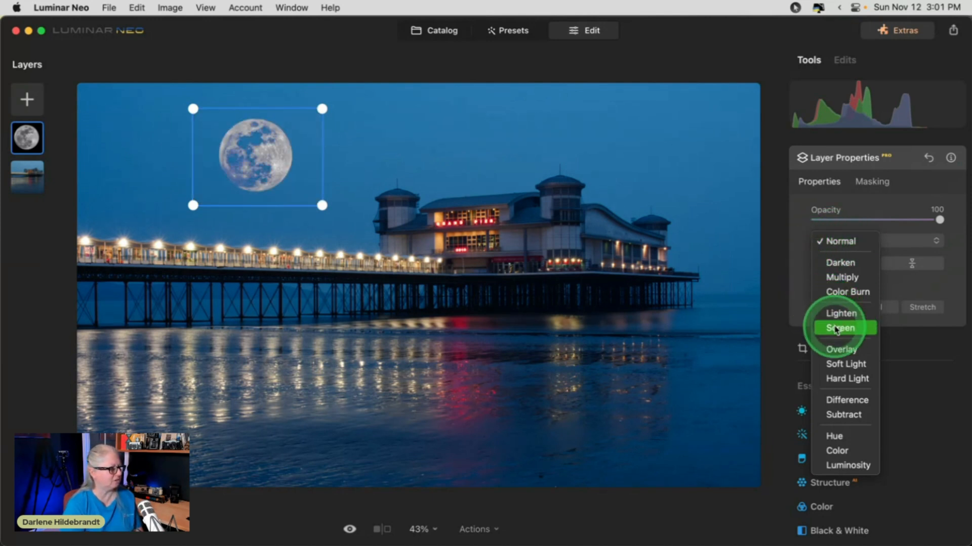
Change the moon layer's blend mode from Normal to Screen and nudge its position
{"action": "left_click", "coordinate": [840, 328]}
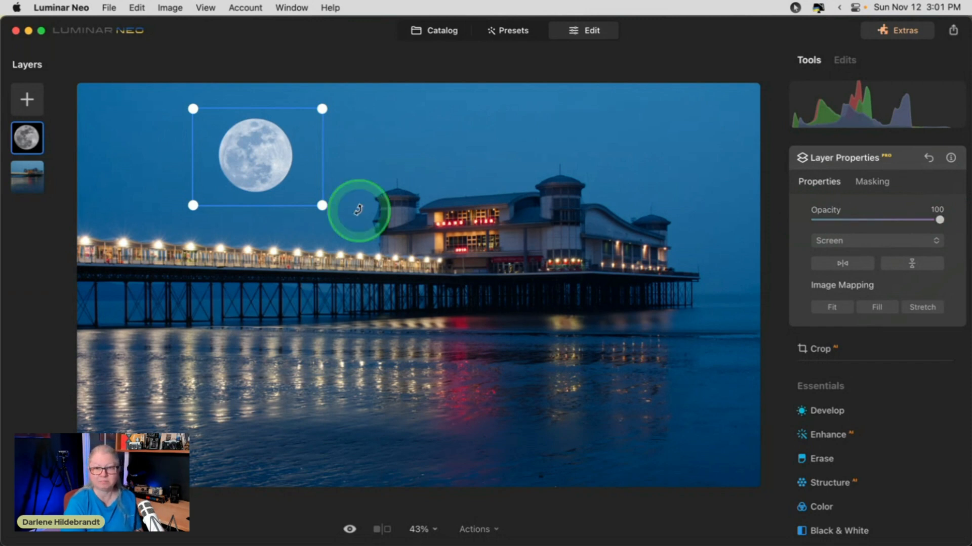
{"action": "left_click_drag", "start_coordinate": [356, 210], "coordinate": [288, 180]}
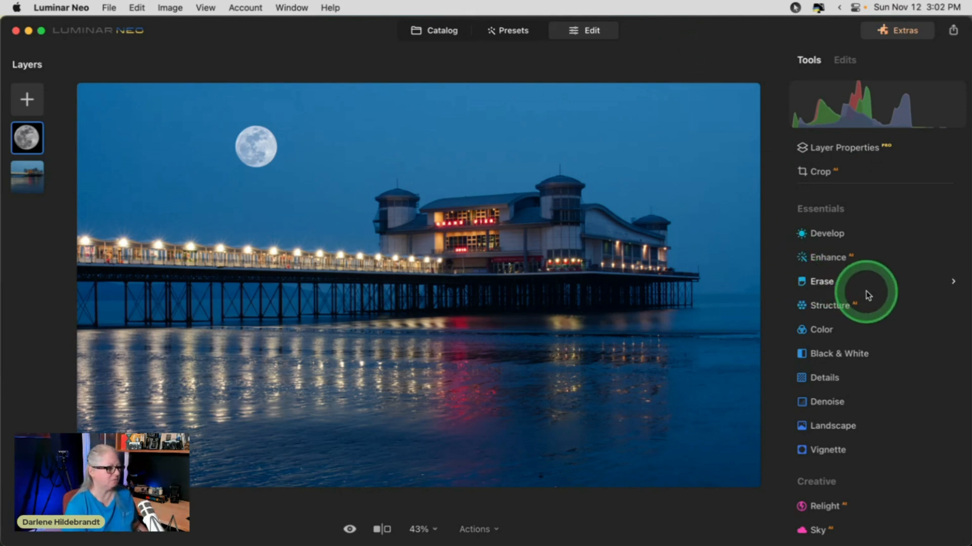
Apply Structure to the moon layer at Amount 20 with Boost 39
{"action": "left_click", "coordinate": [829, 306]}
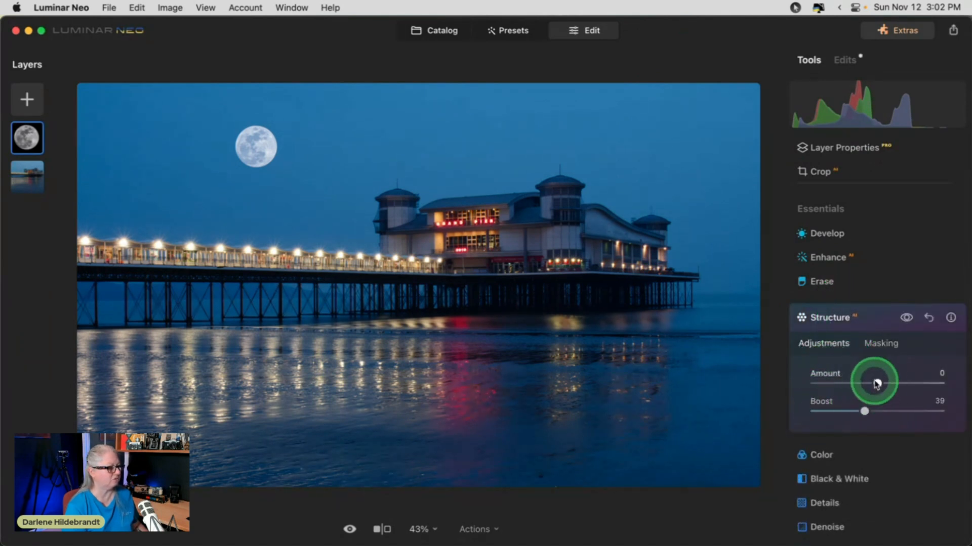
{"action": "left_click_drag", "start_coordinate": [874, 383], "coordinate": [906, 384]}
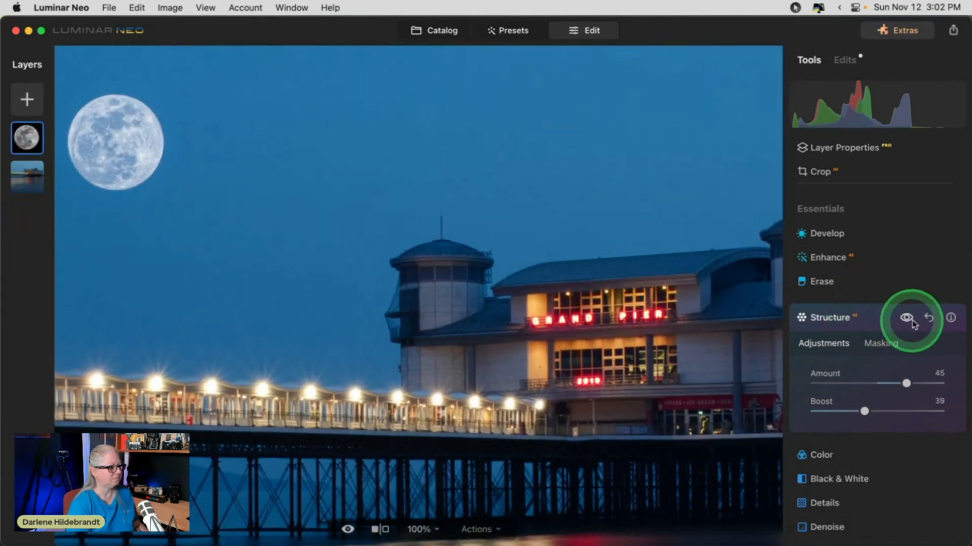
{"action": "left_click", "coordinate": [906, 317]}
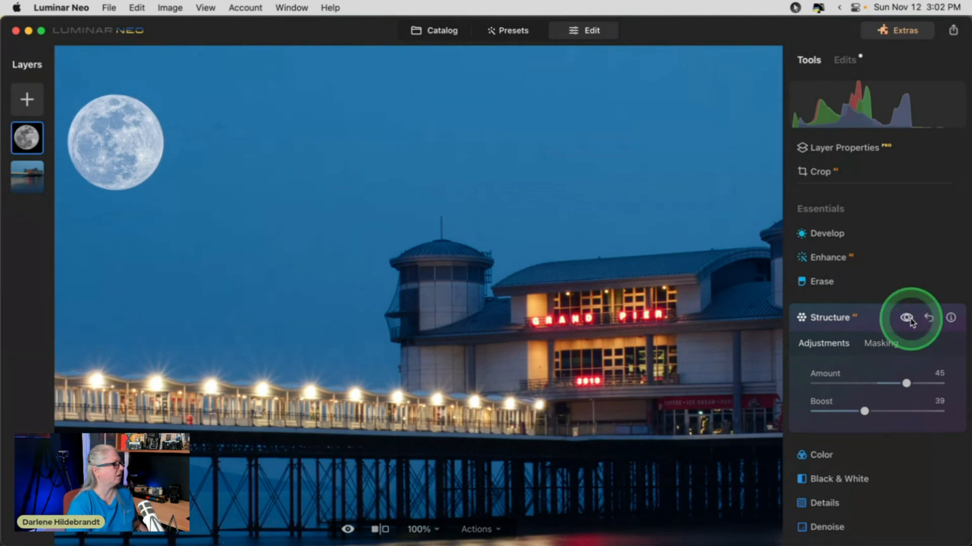
{"action": "left_click_drag", "start_coordinate": [907, 383], "coordinate": [889, 383]}
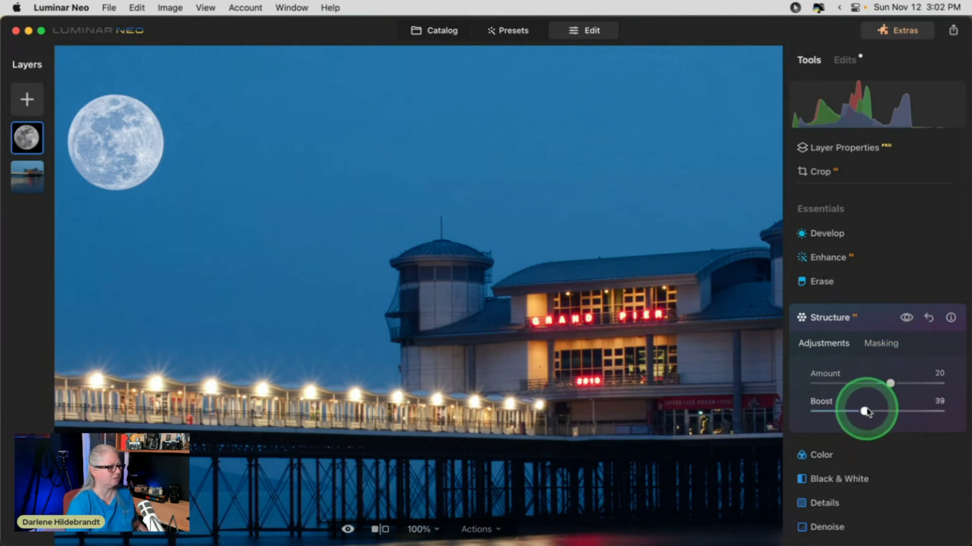
{"action": "left_click_drag", "start_coordinate": [867, 411], "coordinate": [832, 411]}
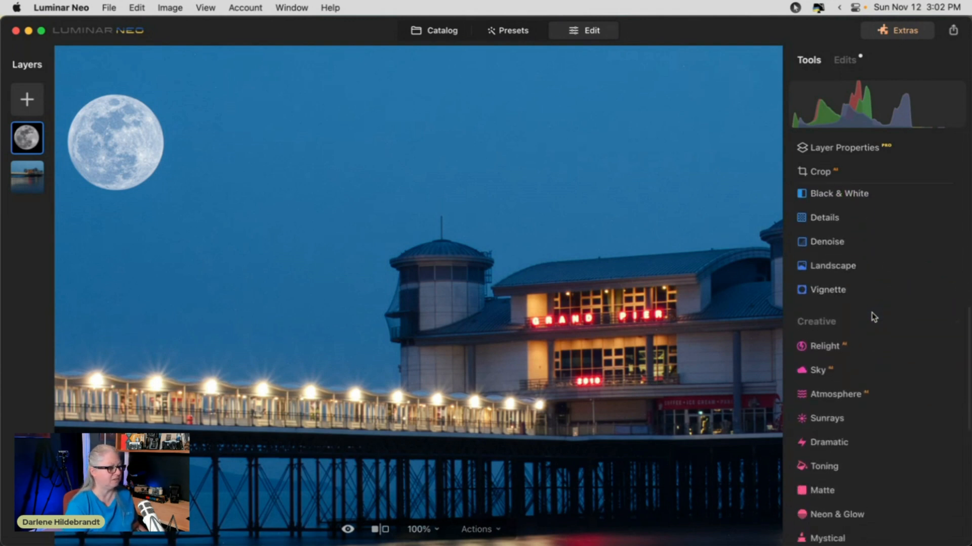
{"action": "scroll", "scroll_direction": "down", "scroll_amount": 3}
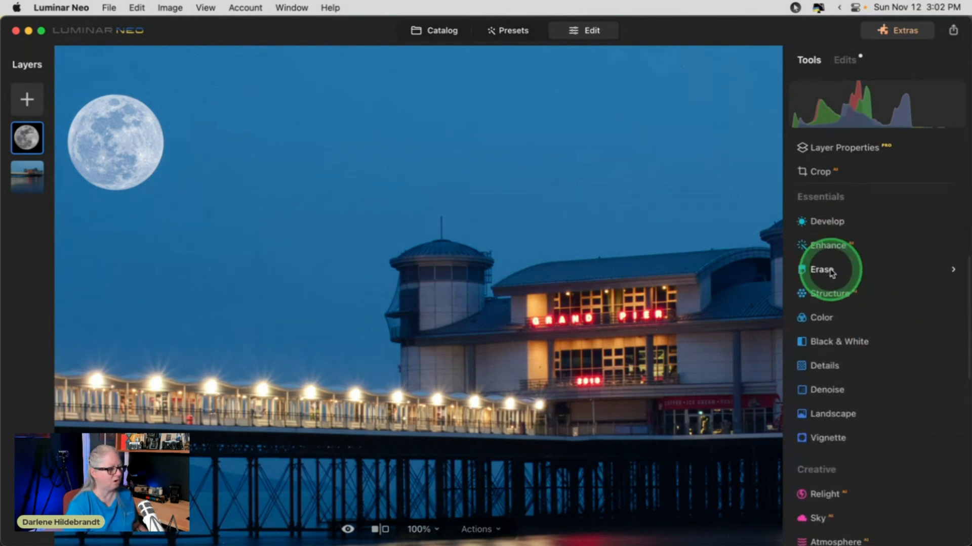
{"action": "left_click", "coordinate": [820, 317]}
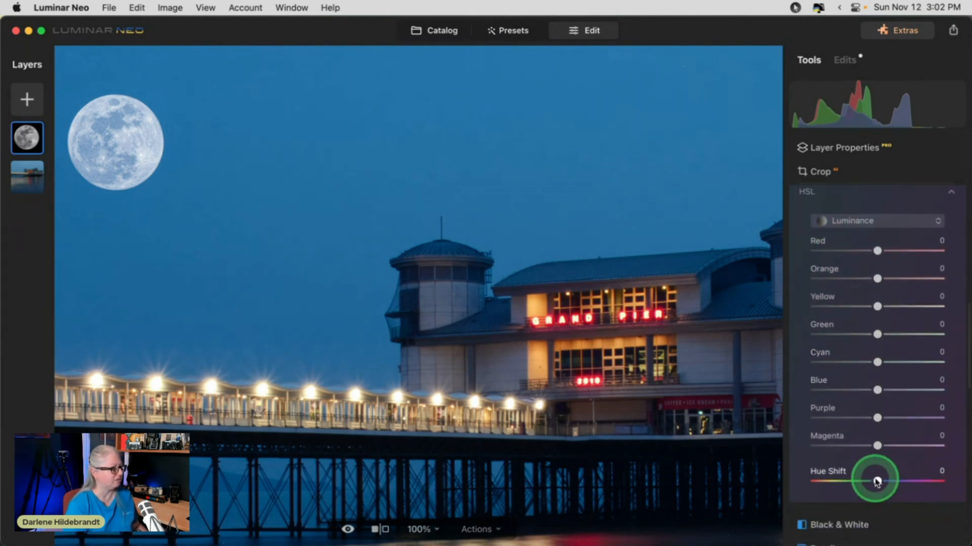
{"action": "left_click_drag", "start_coordinate": [877, 480], "coordinate": [885, 521]}
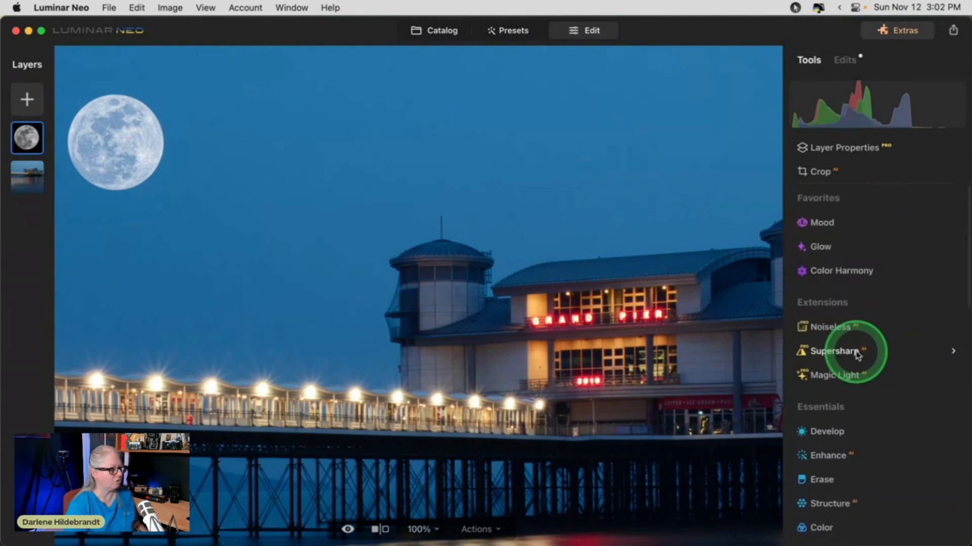
Tone the moon's highlights with Saturation 67, Amount 83 and Hue 0
{"action": "scroll", "scroll_direction": "down", "scroll_amount": 3}
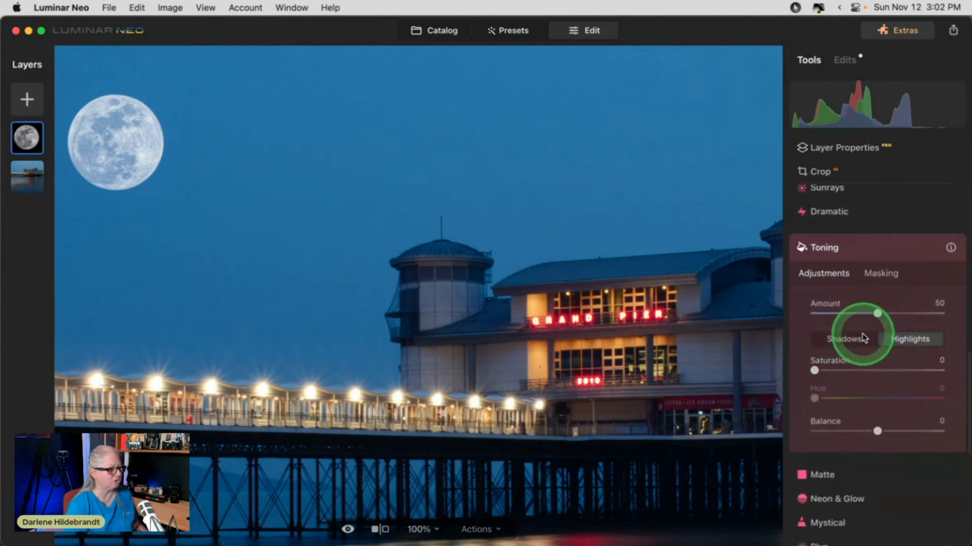
{"action": "left_click_drag", "start_coordinate": [815, 370], "coordinate": [897, 370]}
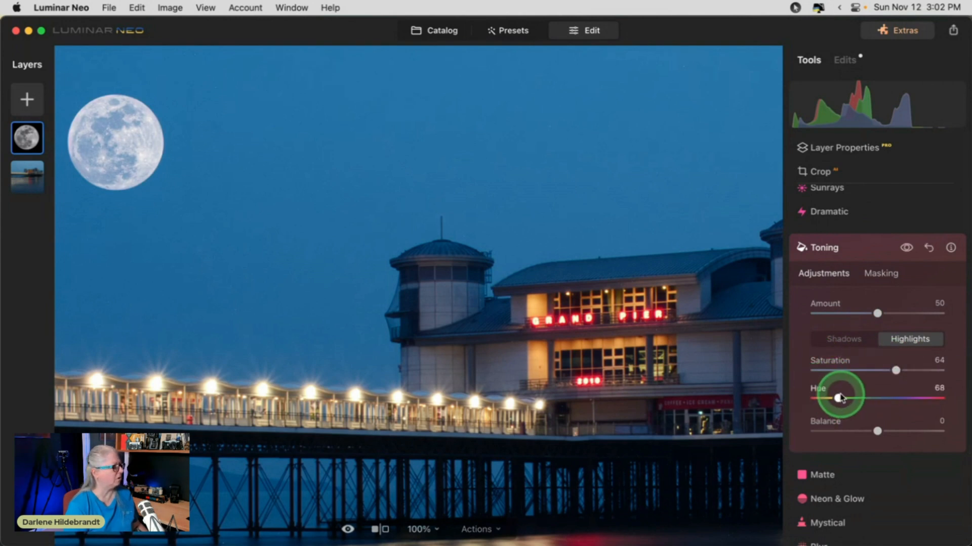
{"action": "left_click_drag", "start_coordinate": [841, 398], "coordinate": [835, 397]}
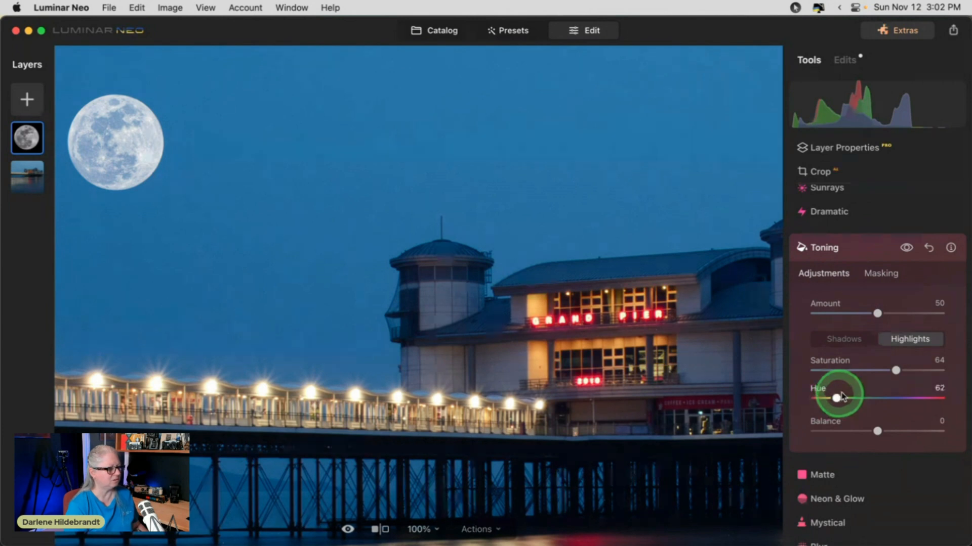
{"action": "left_click_drag", "start_coordinate": [895, 370], "coordinate": [815, 371]}
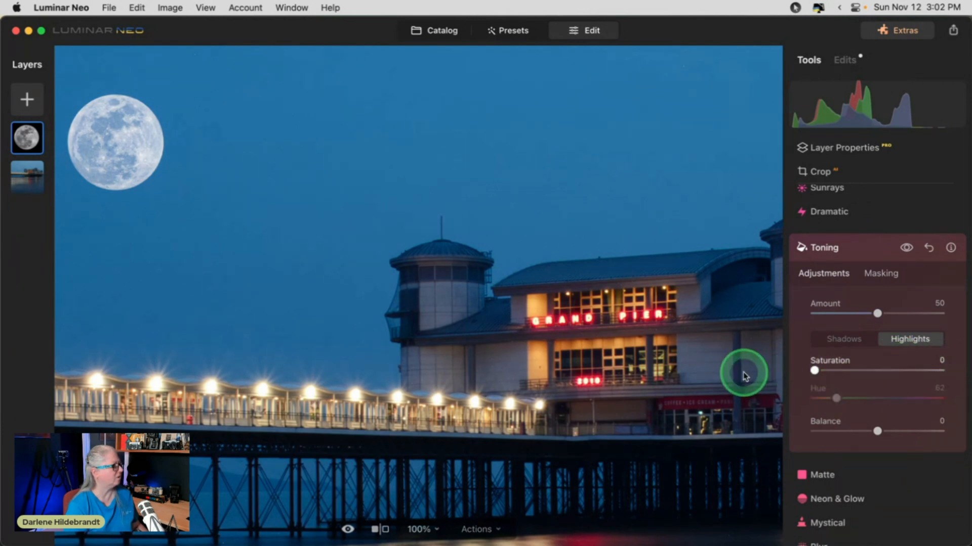
{"action": "left_click_drag", "start_coordinate": [815, 370], "coordinate": [898, 370]}
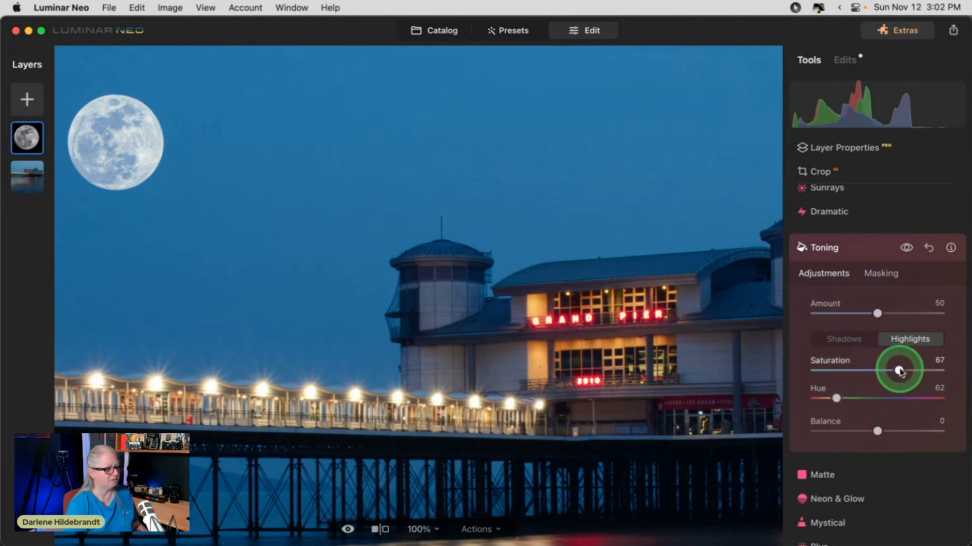
{"action": "left_click_drag", "start_coordinate": [877, 314], "coordinate": [928, 313]}
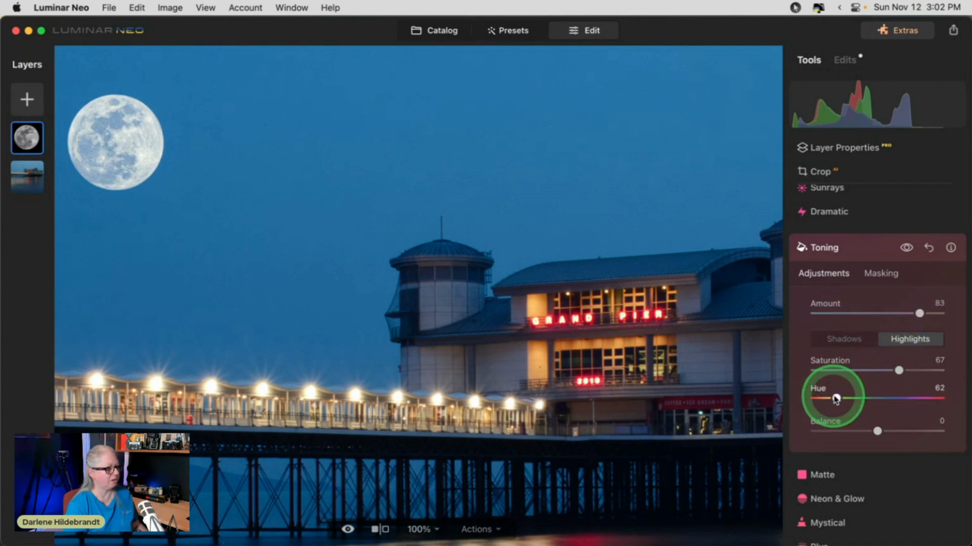
{"action": "left_click_drag", "start_coordinate": [835, 399], "coordinate": [891, 398]}
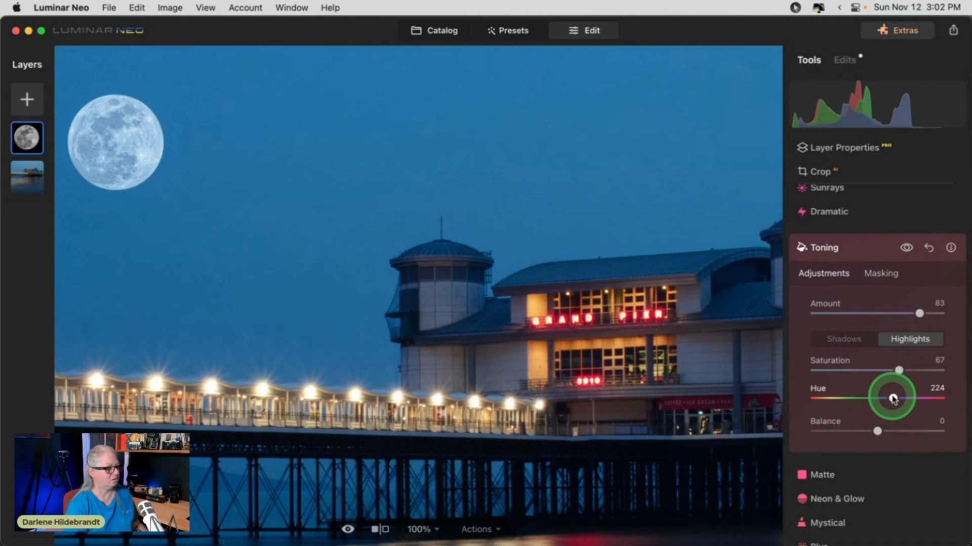
{"action": "left_click_drag", "start_coordinate": [892, 398], "coordinate": [814, 399]}
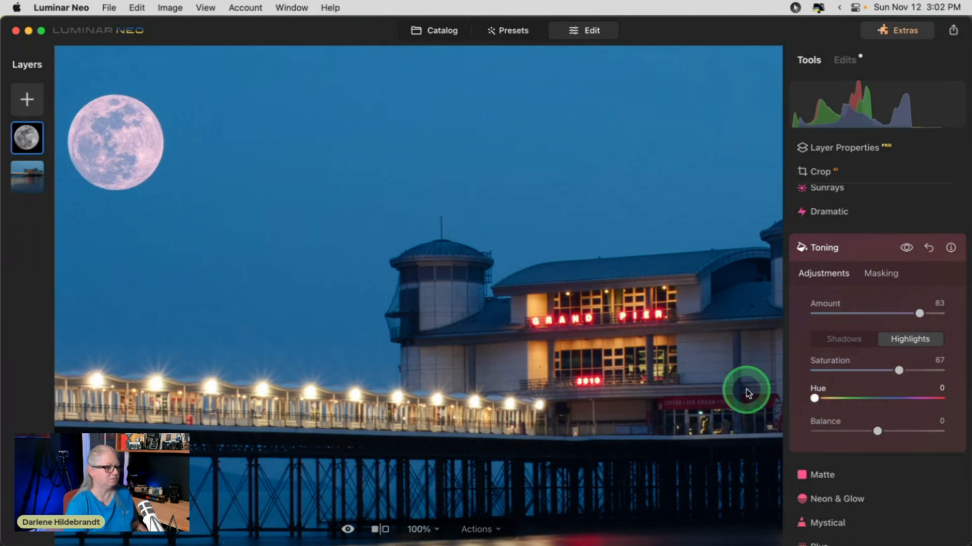
{"action": "left_click_drag", "start_coordinate": [814, 398], "coordinate": [832, 398]}
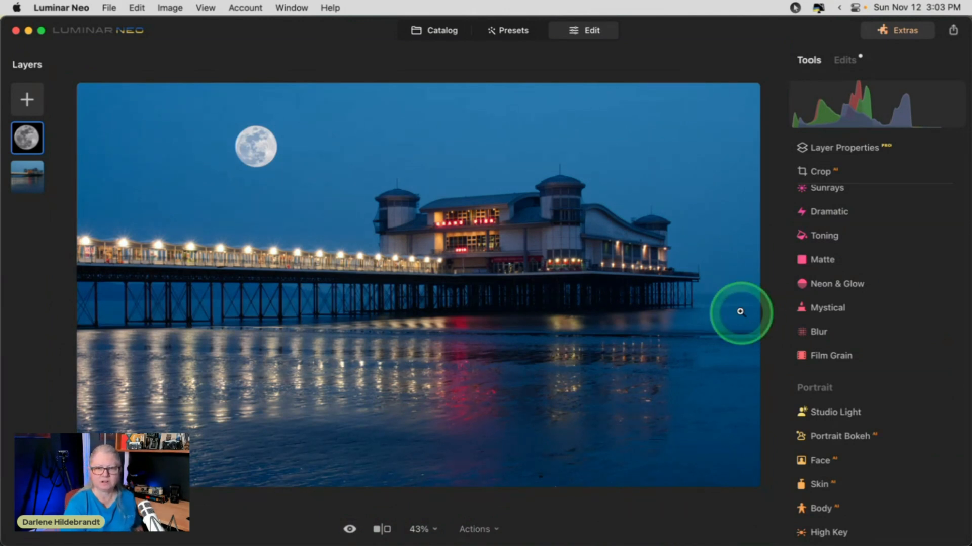
{"action": "mouse_move", "coordinate": [328, 206]}
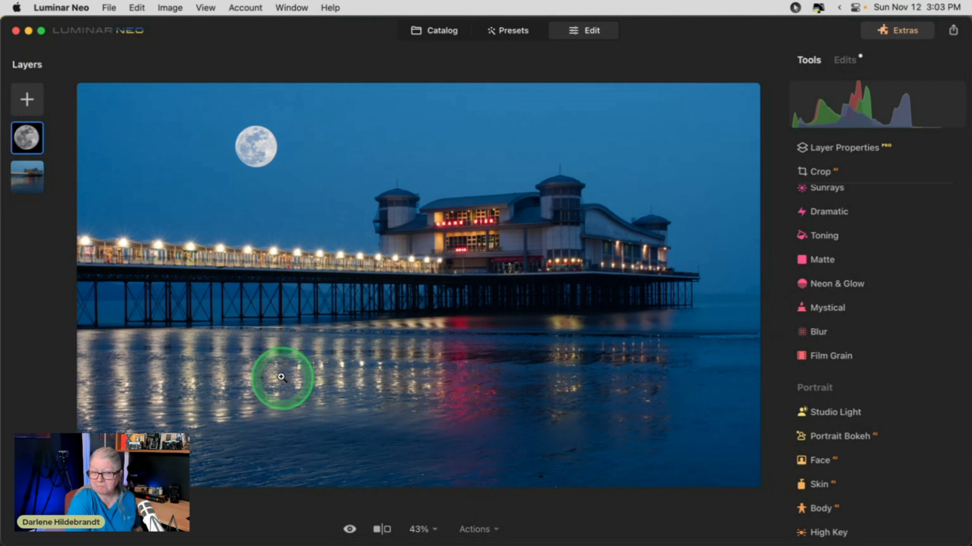
Duplicate the moon layer and move the copy down into the water
{"action": "left_click", "coordinate": [27, 138]}
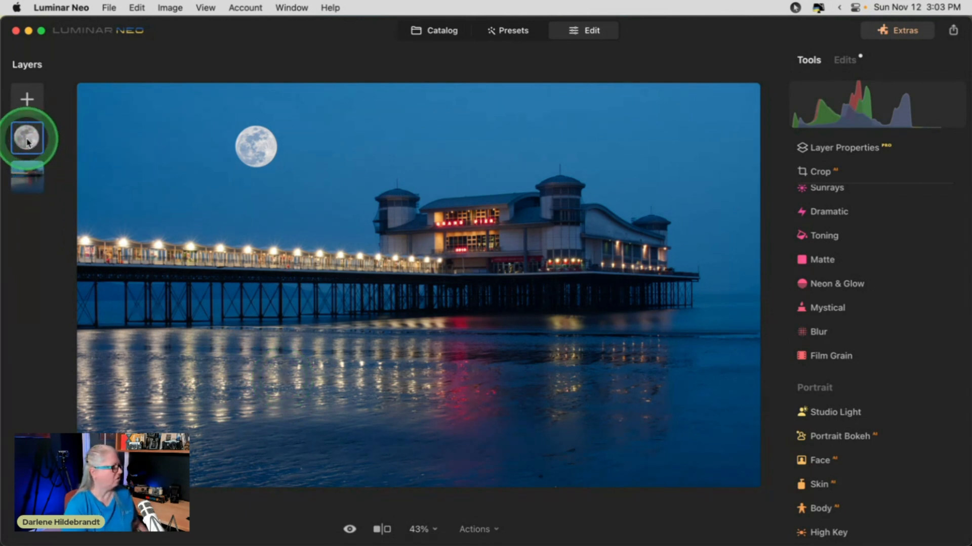
{"action": "left_click", "coordinate": [27, 137]}
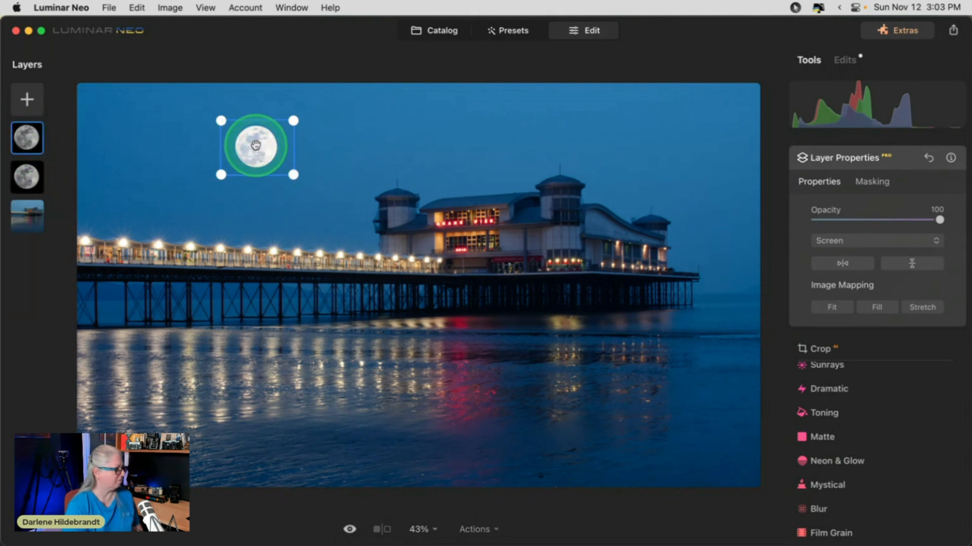
{"action": "left_click_drag", "start_coordinate": [254, 146], "coordinate": [251, 440]}
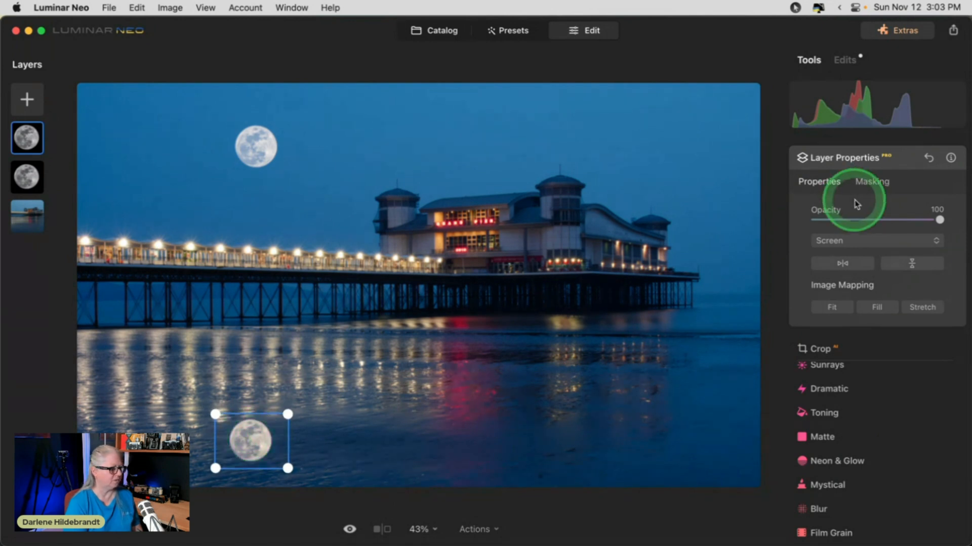
Stretch the reflected moon vertically and fade it to about 61% opacity
{"action": "left_click_drag", "start_coordinate": [938, 220], "coordinate": [911, 220]}
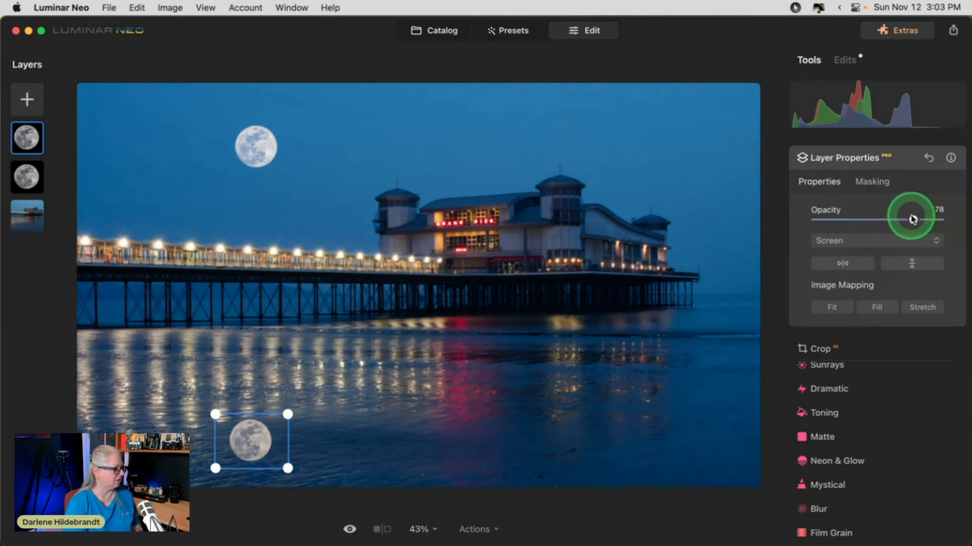
{"action": "left_click_drag", "start_coordinate": [911, 213], "coordinate": [886, 213]}
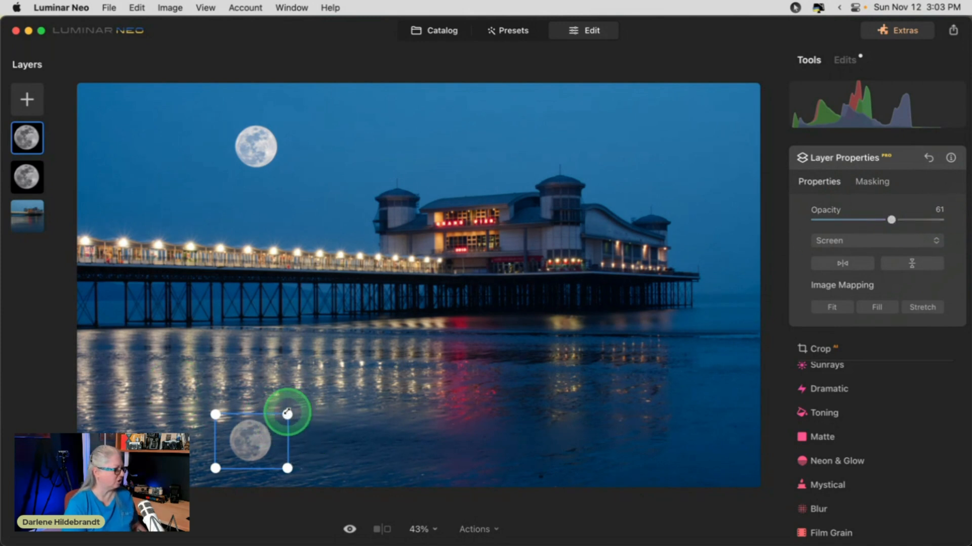
{"action": "left_click_drag", "start_coordinate": [287, 413], "coordinate": [253, 411]}
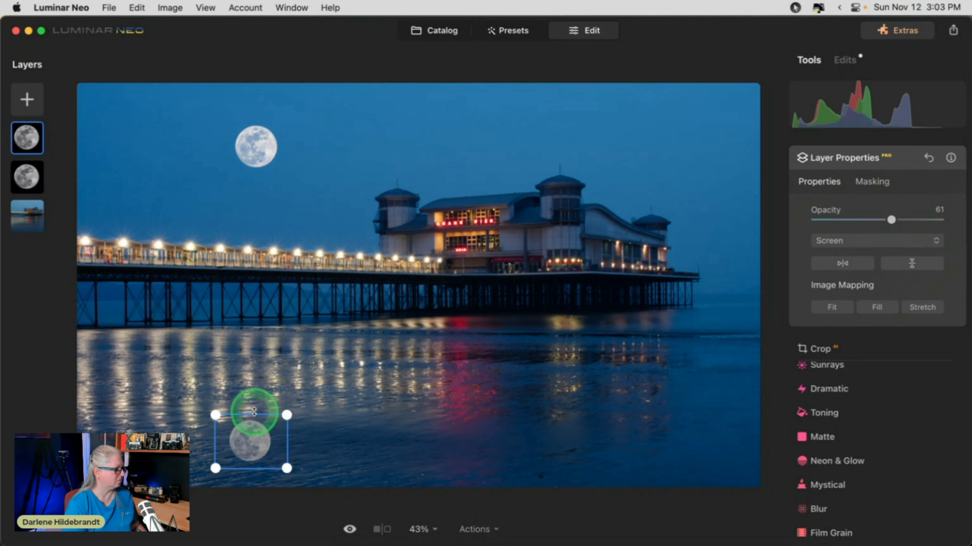
{"action": "left_click_drag", "start_coordinate": [254, 412], "coordinate": [254, 402]}
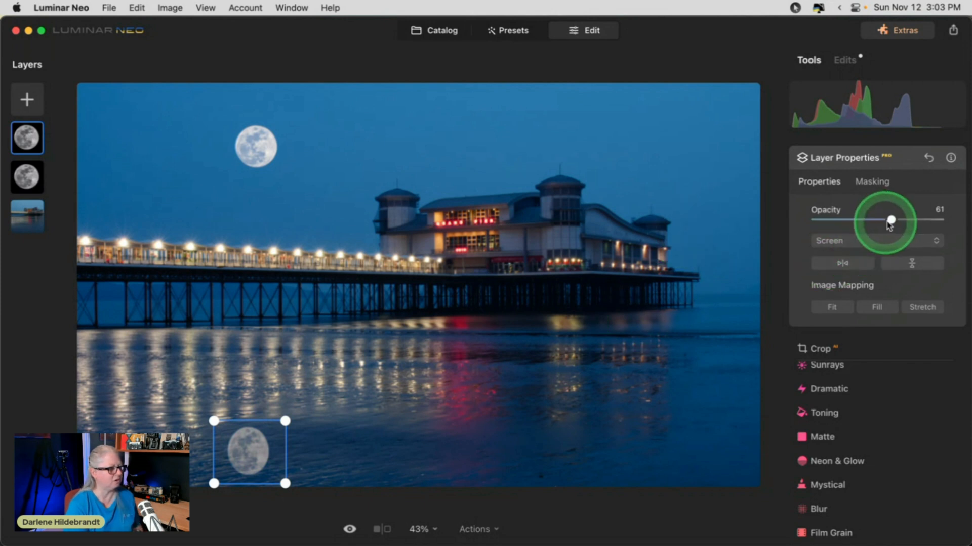
{"action": "left_click_drag", "start_coordinate": [891, 220], "coordinate": [851, 220]}
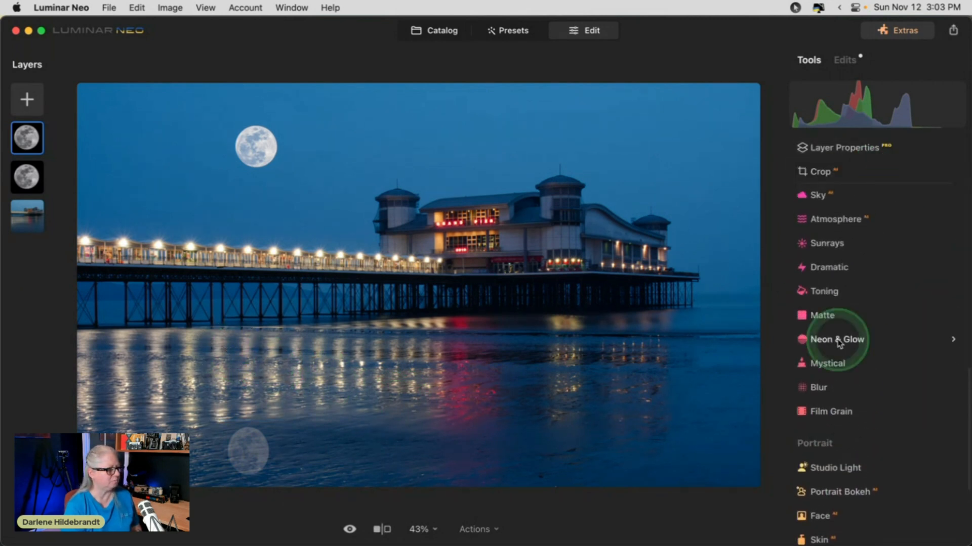
{"action": "left_click", "coordinate": [818, 387]}
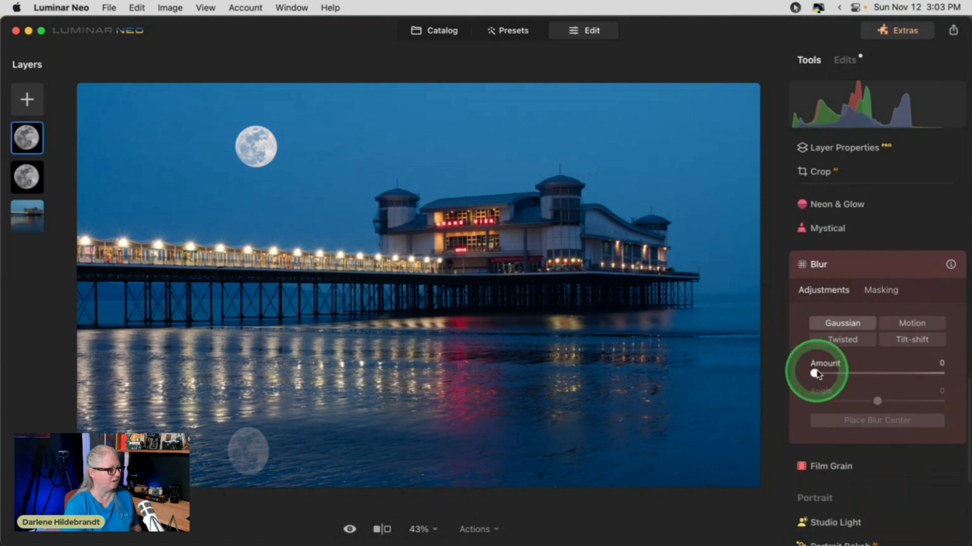
Blur the reflected moon with Blur Amount set to about 76
{"action": "left_click_drag", "start_coordinate": [815, 372], "coordinate": [849, 373]}
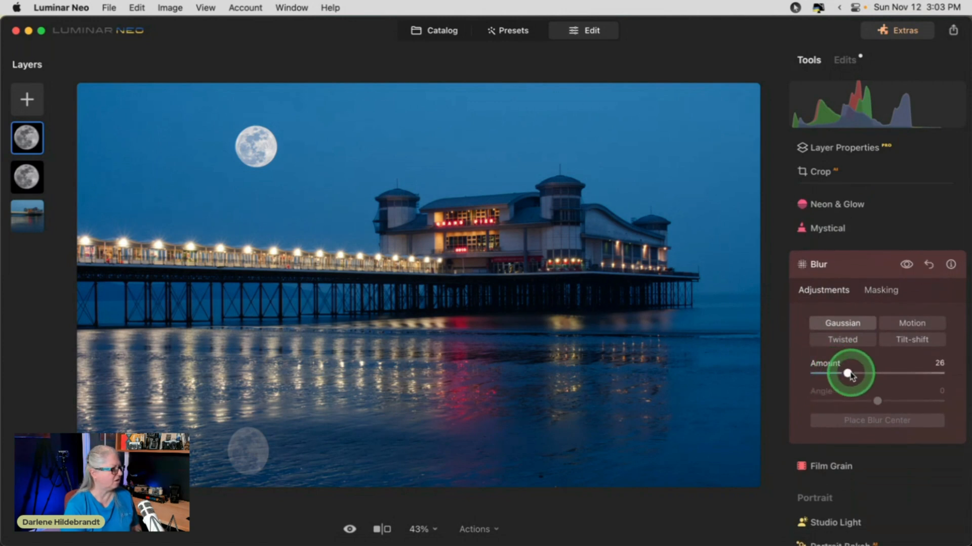
{"action": "left_click_drag", "start_coordinate": [849, 373], "coordinate": [844, 372]}
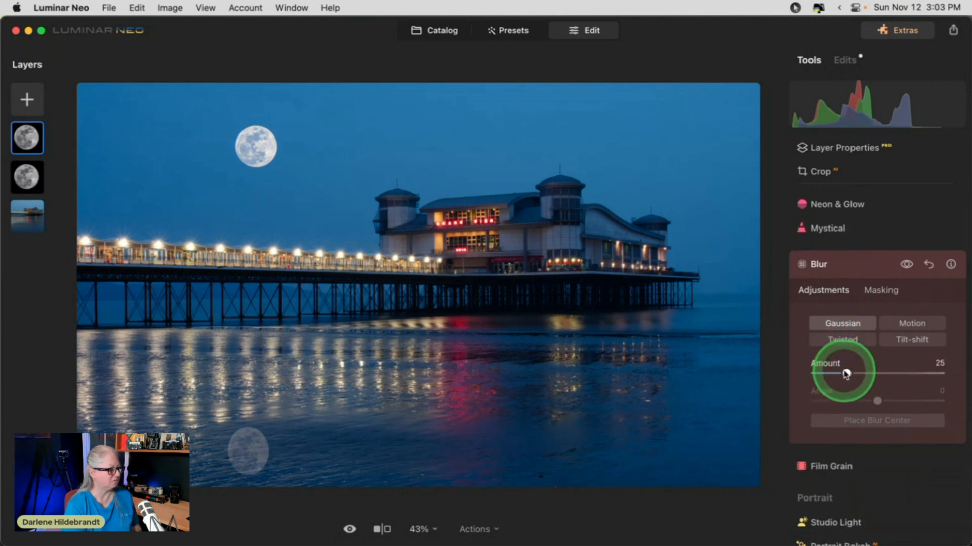
{"action": "left_click_drag", "start_coordinate": [844, 373], "coordinate": [939, 373]}
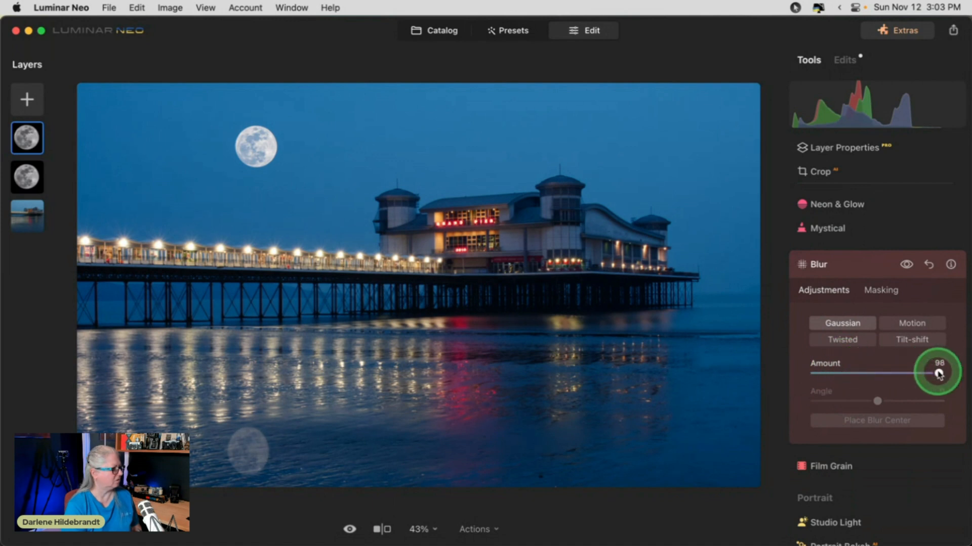
{"action": "left_click_drag", "start_coordinate": [939, 373], "coordinate": [910, 373]}
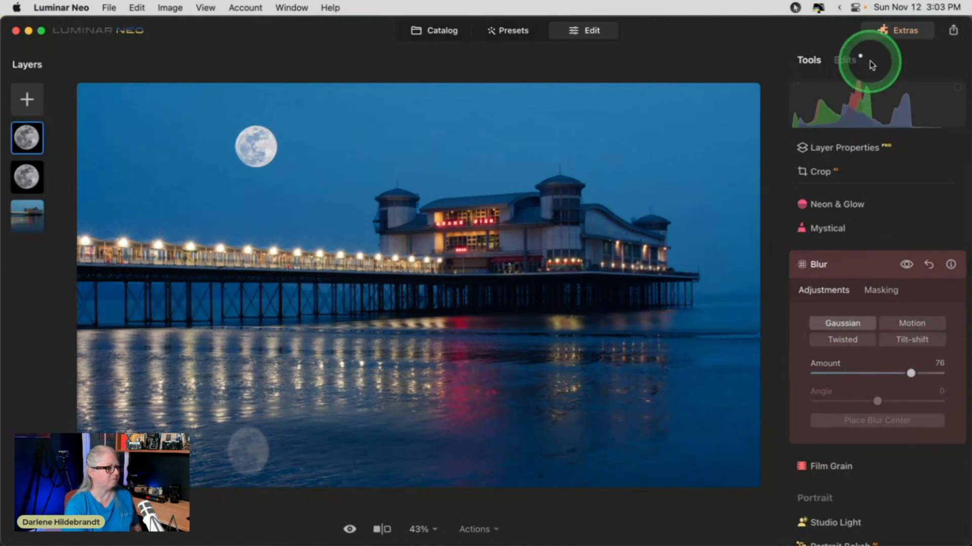
Delete the empty Structure edit, try Tilt-shift blur, and collapse the Blur panel
{"action": "left_click", "coordinate": [844, 60]}
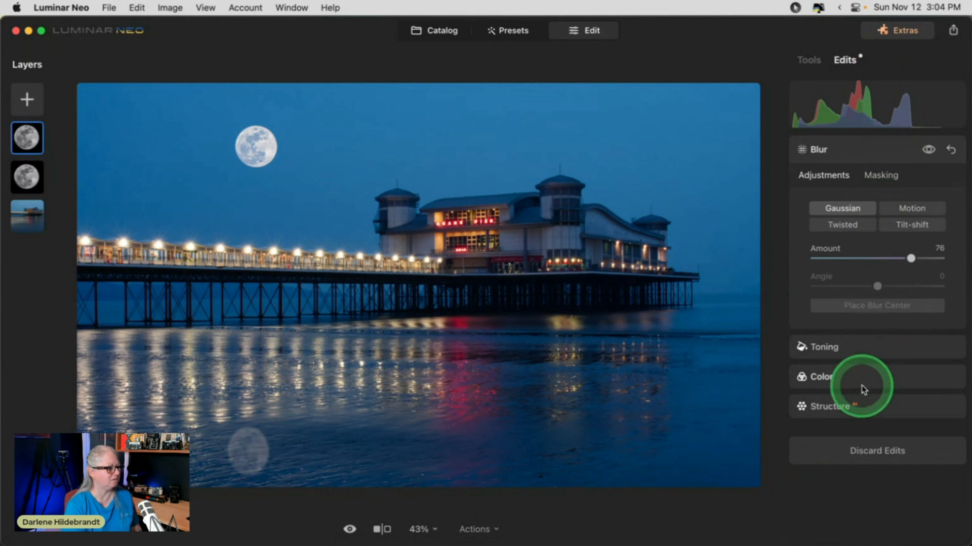
{"action": "left_click", "coordinate": [831, 406]}
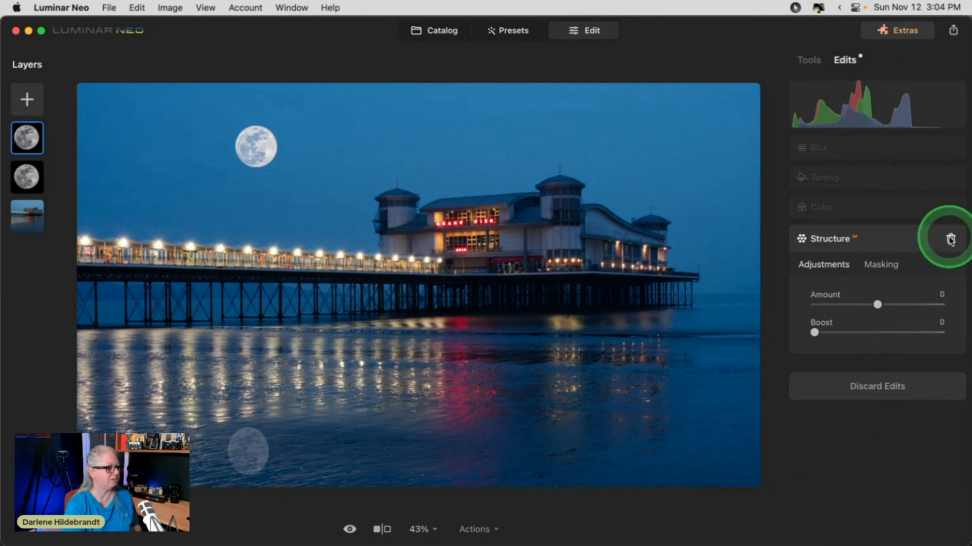
{"action": "left_click", "coordinate": [951, 240]}
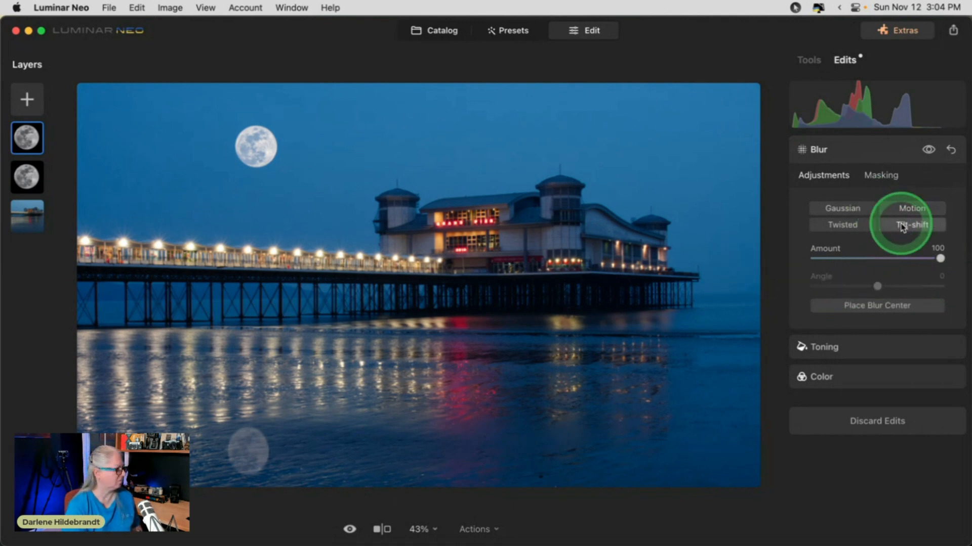
{"action": "left_click", "coordinate": [911, 225]}
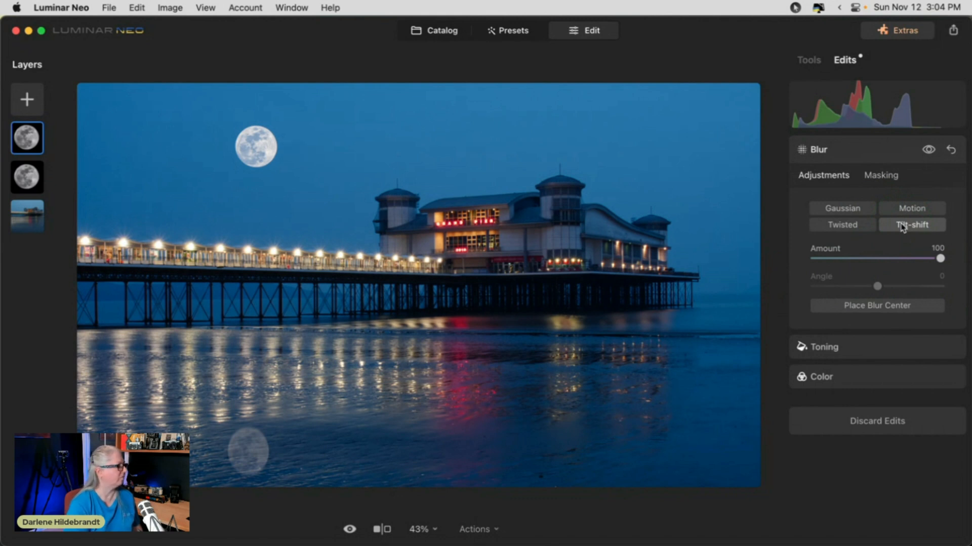
{"action": "left_click", "coordinate": [912, 208]}
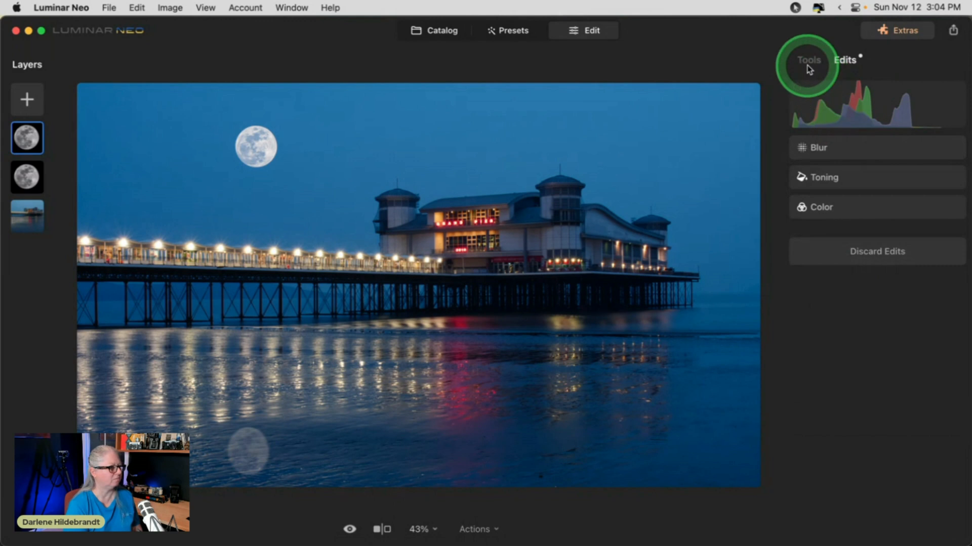
{"action": "left_click", "coordinate": [808, 60]}
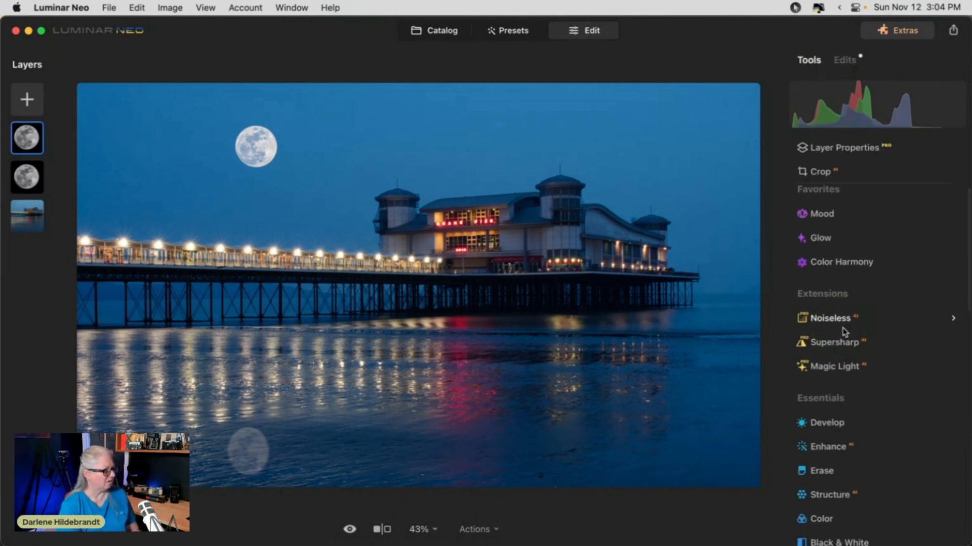
{"action": "left_click", "coordinate": [842, 147]}
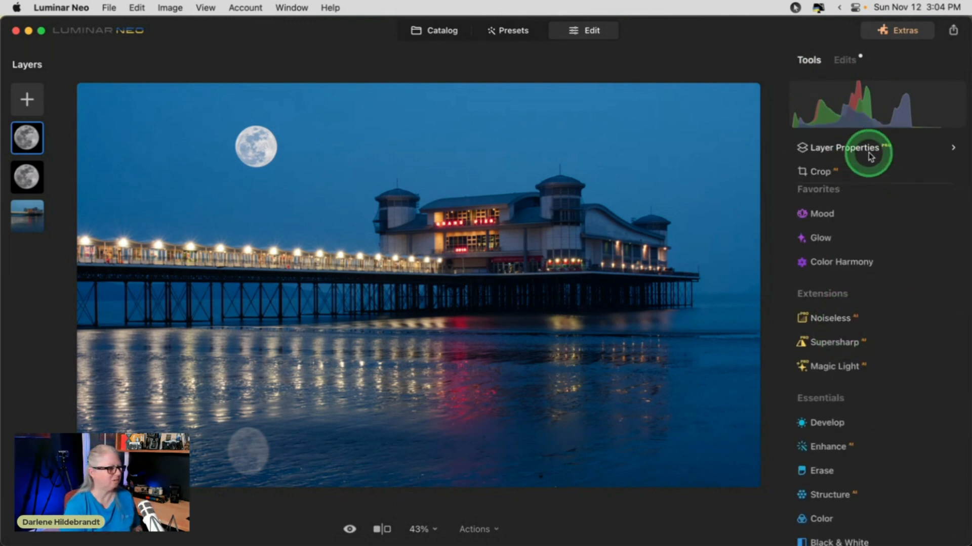
{"action": "left_click", "coordinate": [842, 147]}
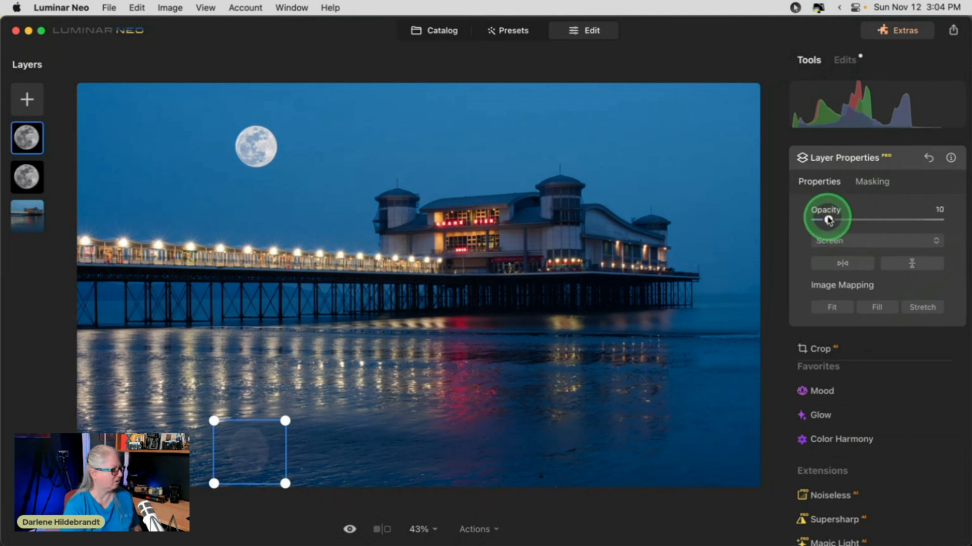
{"action": "left_click_drag", "start_coordinate": [827, 219], "coordinate": [833, 219]}
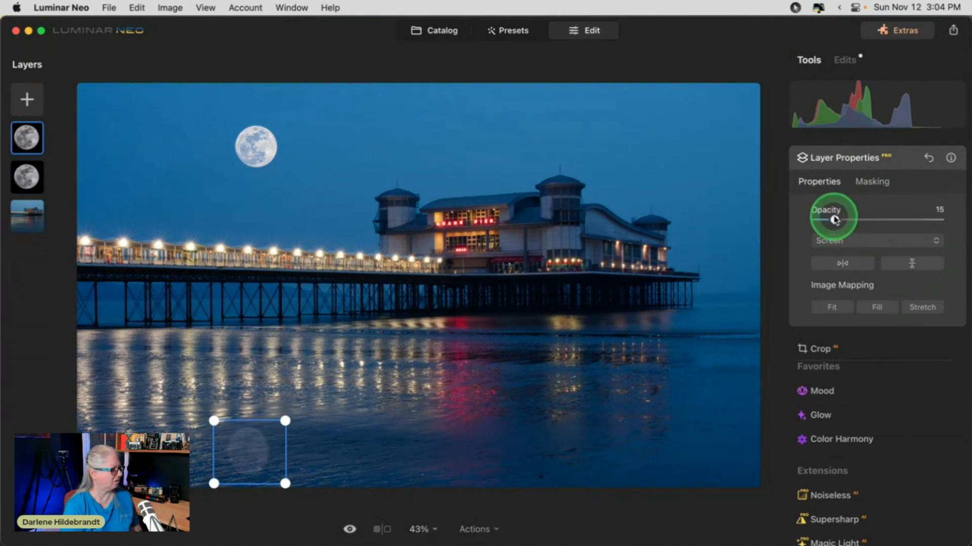
{"action": "left_click_drag", "start_coordinate": [833, 220], "coordinate": [842, 217]}
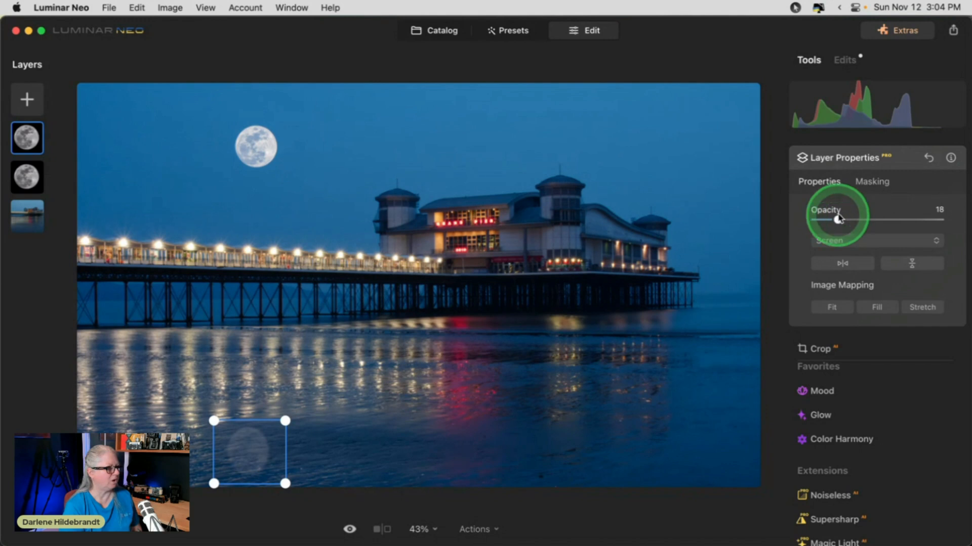
{"action": "left_click", "coordinate": [844, 157]}
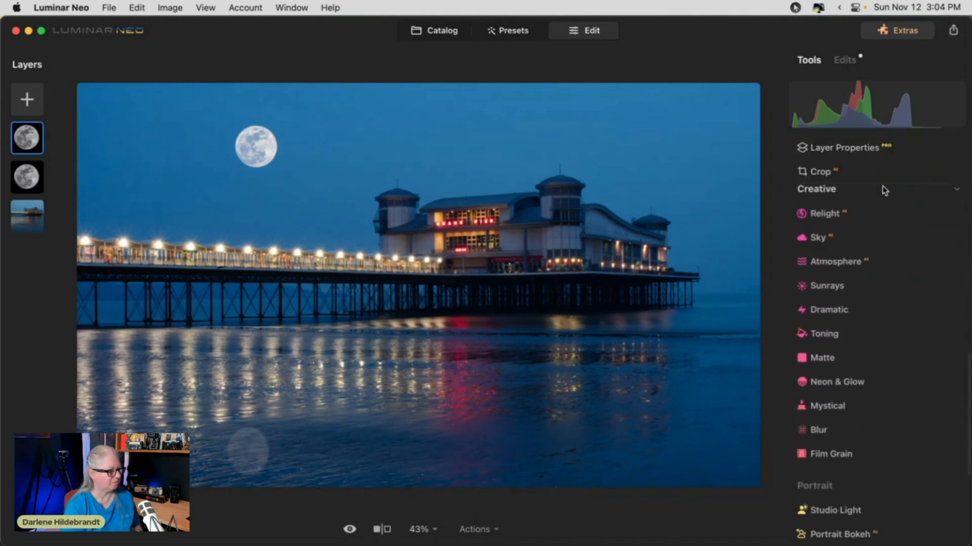
{"action": "left_click", "coordinate": [827, 406]}
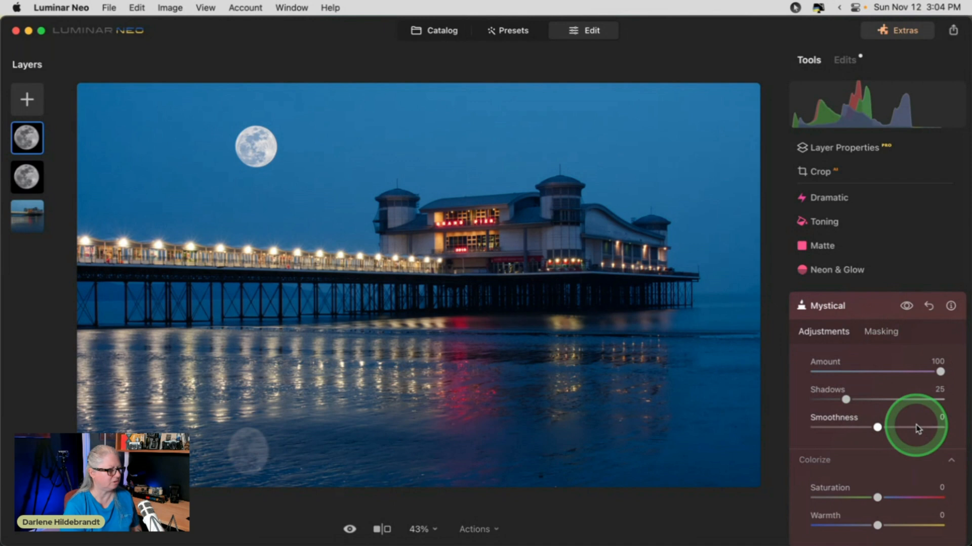
{"action": "left_click", "coordinate": [828, 305]}
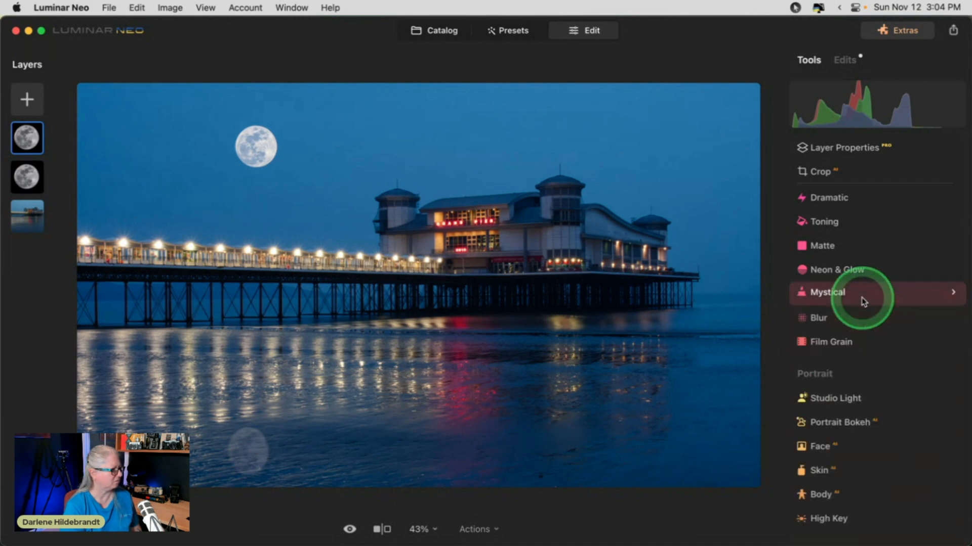
{"action": "scroll", "scroll_direction": "down", "scroll_amount": 3}
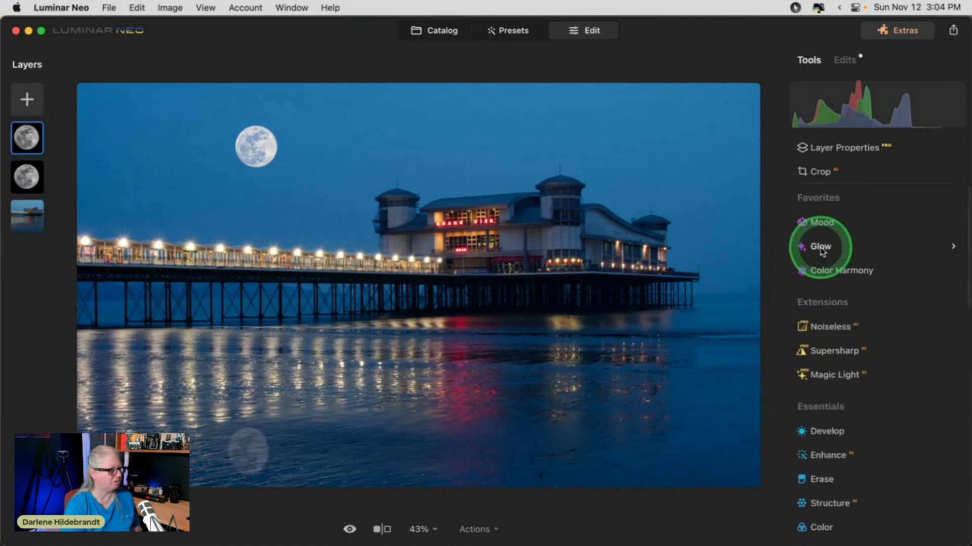
Add a Soft Focus Glow with Amount 100, Softness 100 and Brightness -41
{"action": "left_click", "coordinate": [820, 246]}
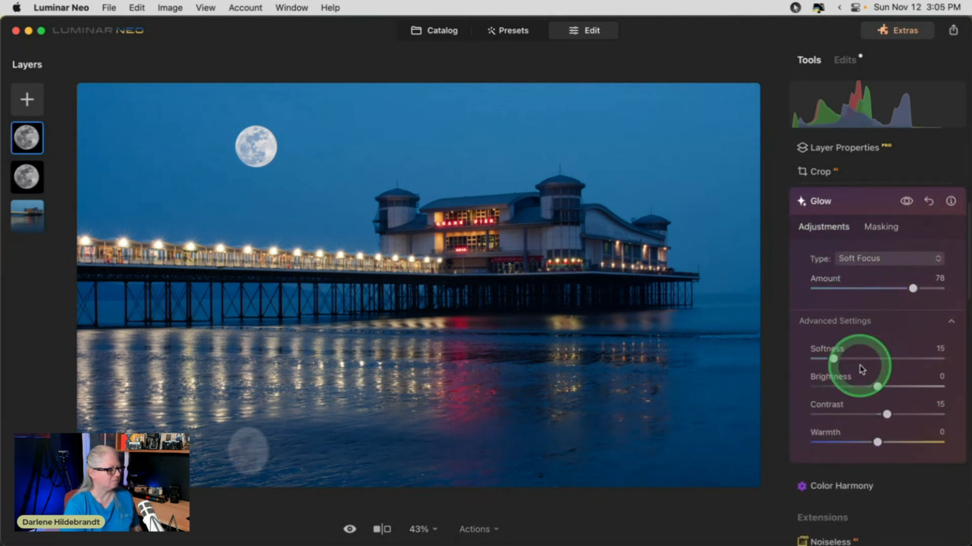
{"action": "left_click_drag", "start_coordinate": [835, 359], "coordinate": [940, 358]}
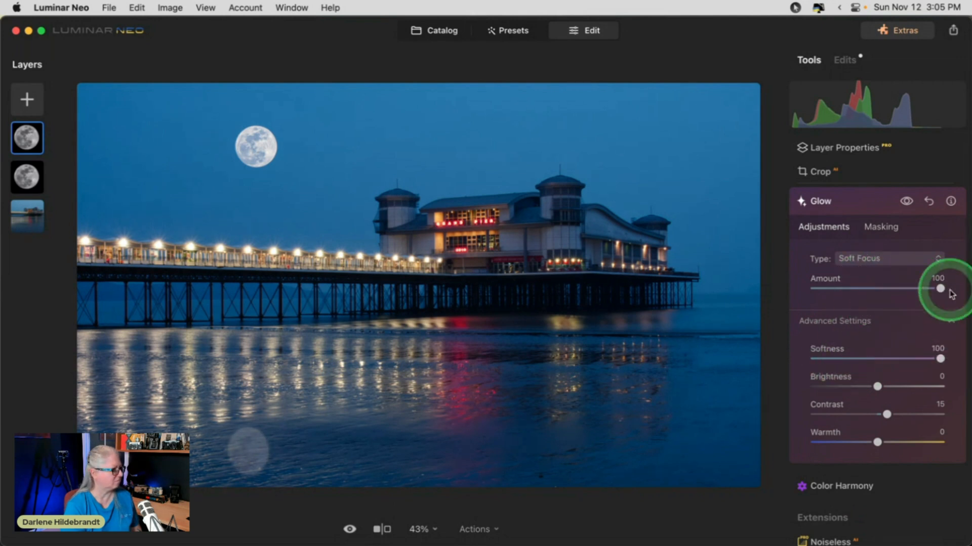
{"action": "left_click_drag", "start_coordinate": [877, 387], "coordinate": [850, 386]}
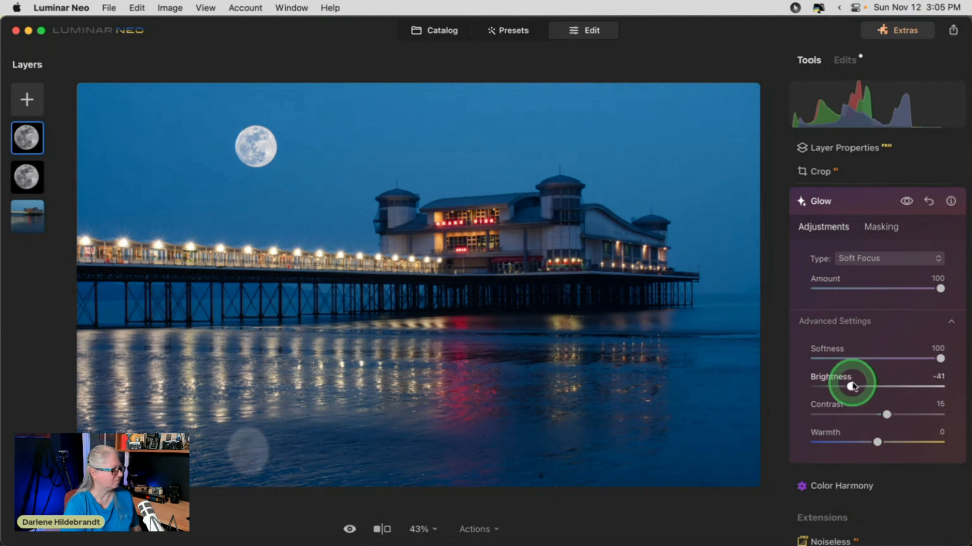
{"action": "left_click", "coordinate": [820, 201]}
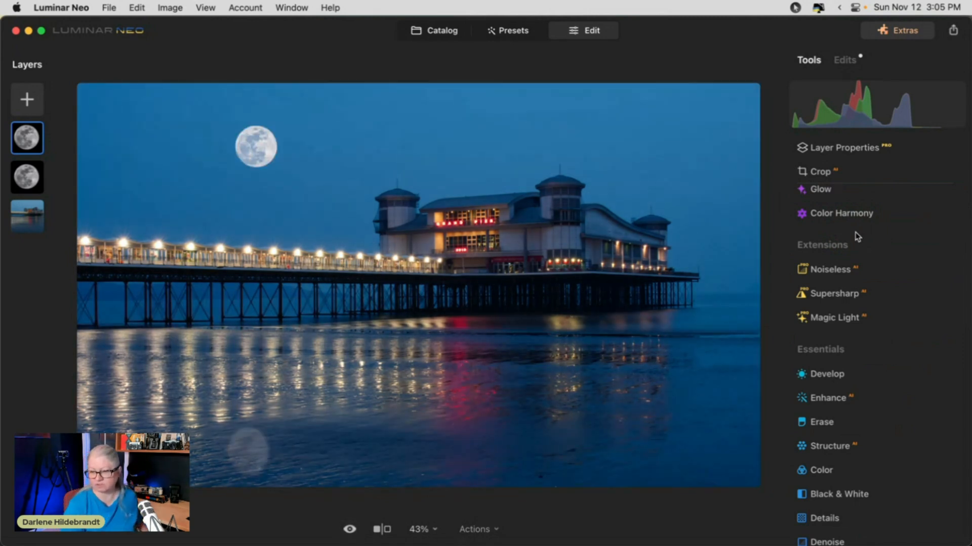
{"action": "left_click", "coordinate": [841, 213]}
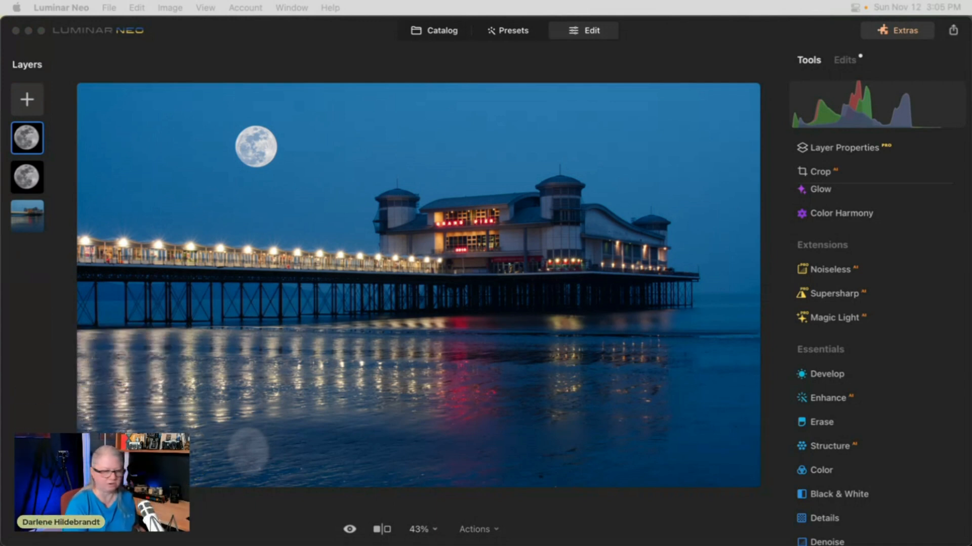
{"action": "left_click", "coordinate": [27, 137]}
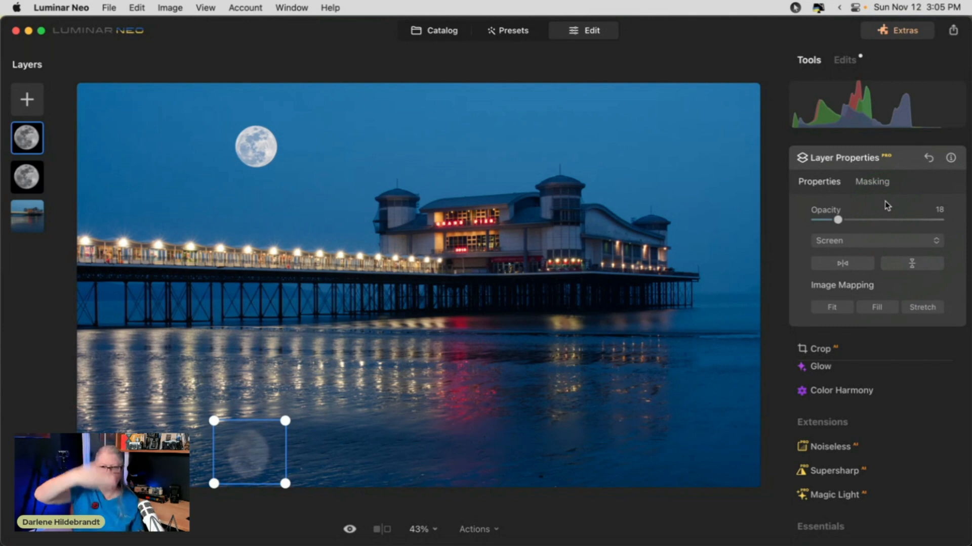
Show the reflection layer's edit list: Glow, Mystical, Blur, Toning and Color
{"action": "left_click", "coordinate": [889, 171]}
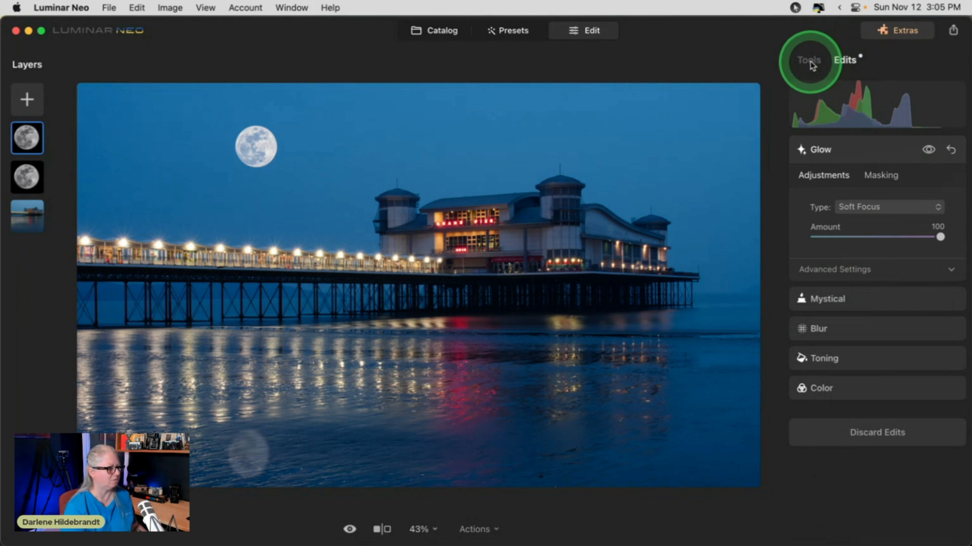
Add an outer Neon & Glow glow with Amount 50, Size 70 and Whiteness 79
{"action": "left_click", "coordinate": [809, 60]}
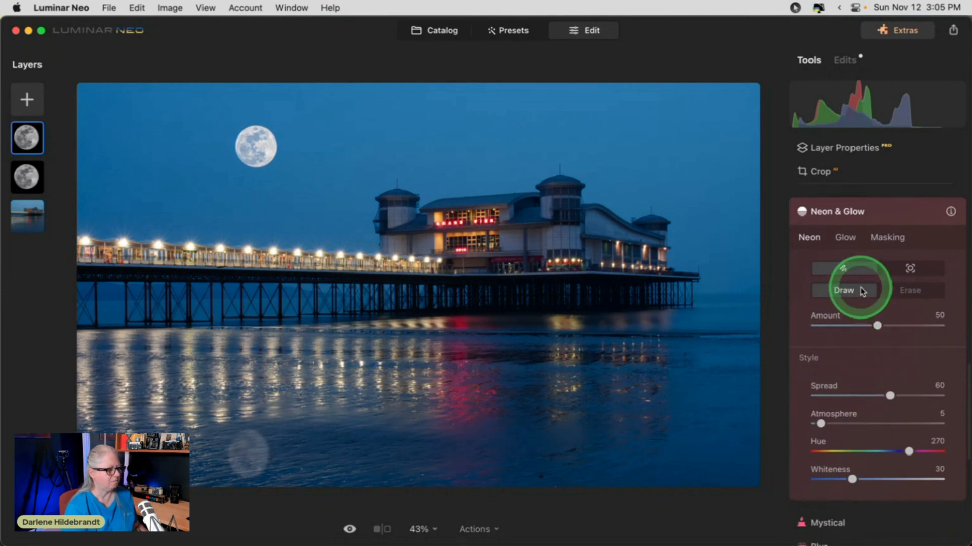
{"action": "left_click", "coordinate": [844, 237]}
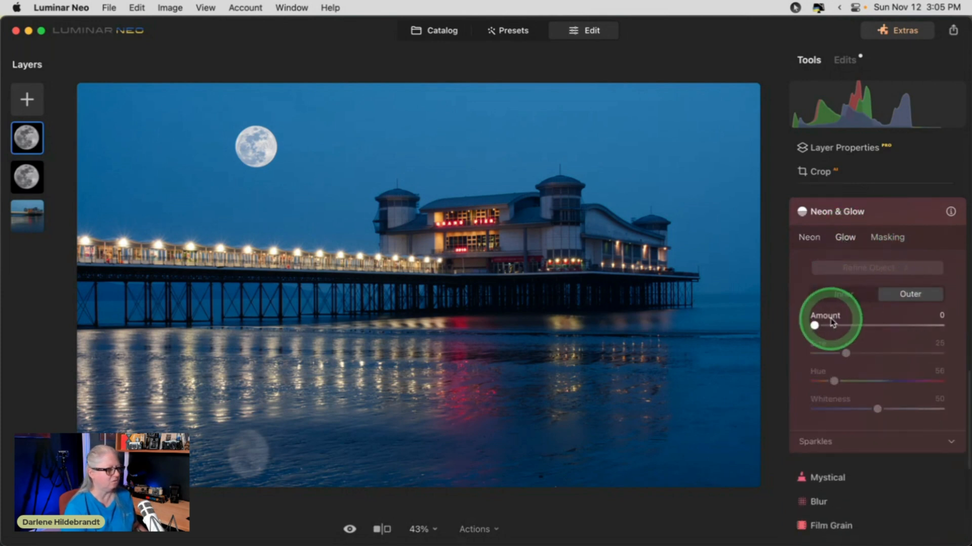
{"action": "left_click_drag", "start_coordinate": [814, 325], "coordinate": [868, 326]}
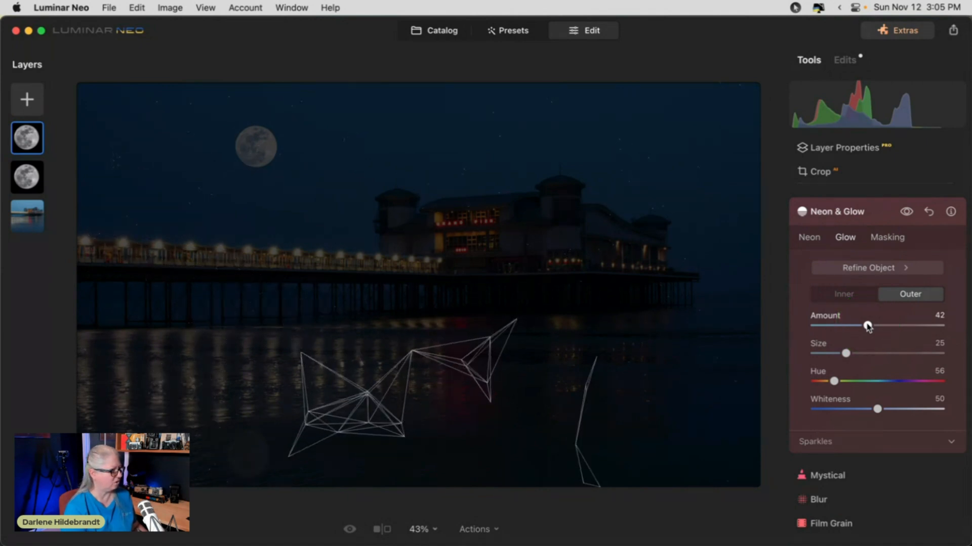
{"action": "left_click", "coordinate": [867, 326]}
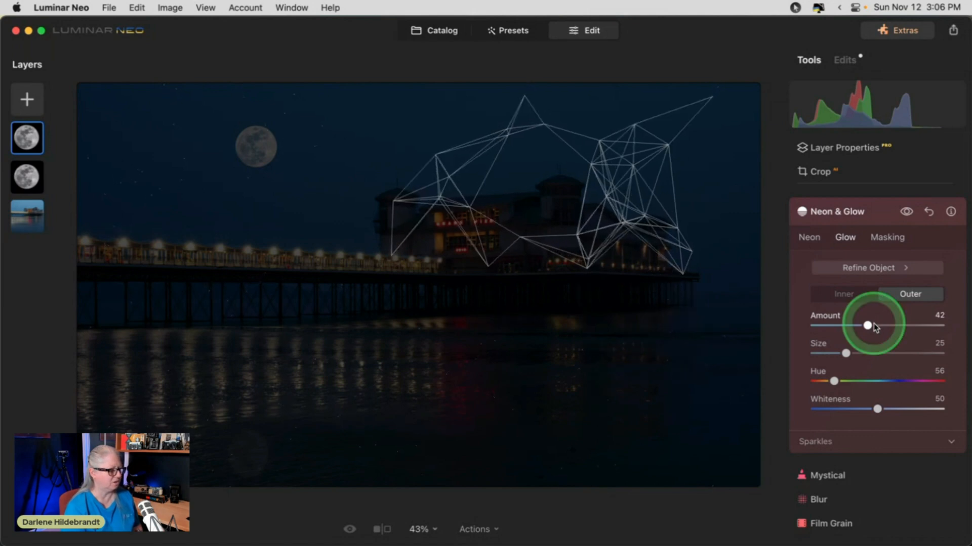
{"action": "left_click_drag", "start_coordinate": [867, 325], "coordinate": [887, 325]}
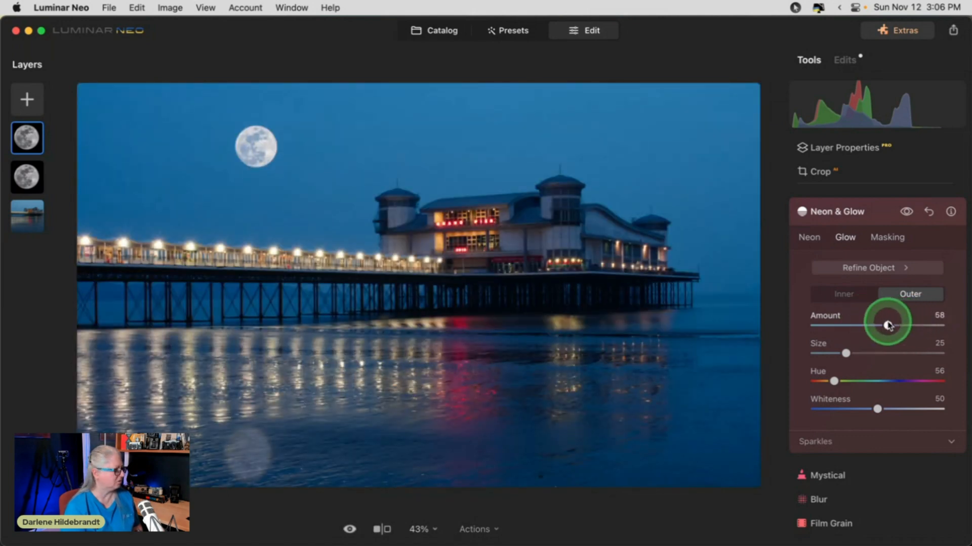
{"action": "left_click_drag", "start_coordinate": [845, 353], "coordinate": [889, 353]}
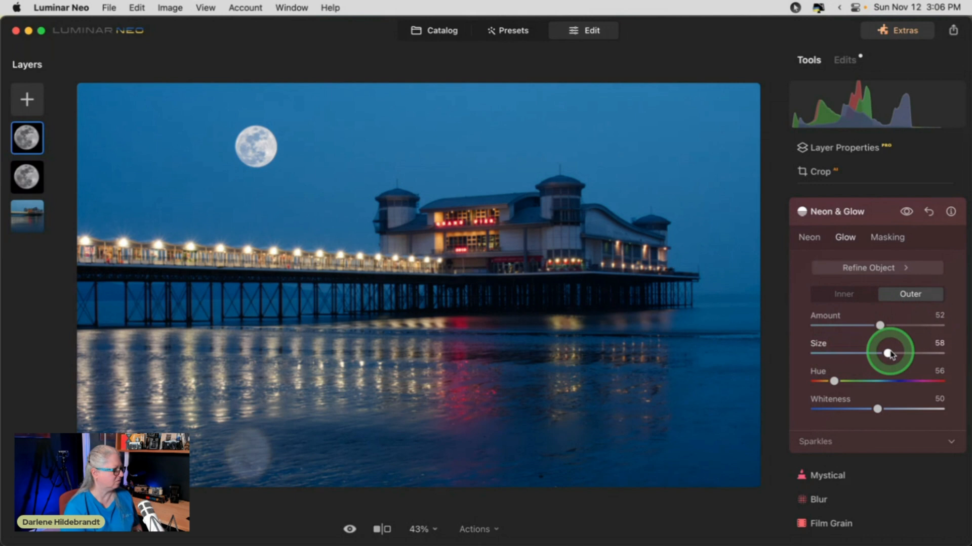
{"action": "left_click_drag", "start_coordinate": [889, 353], "coordinate": [901, 353]}
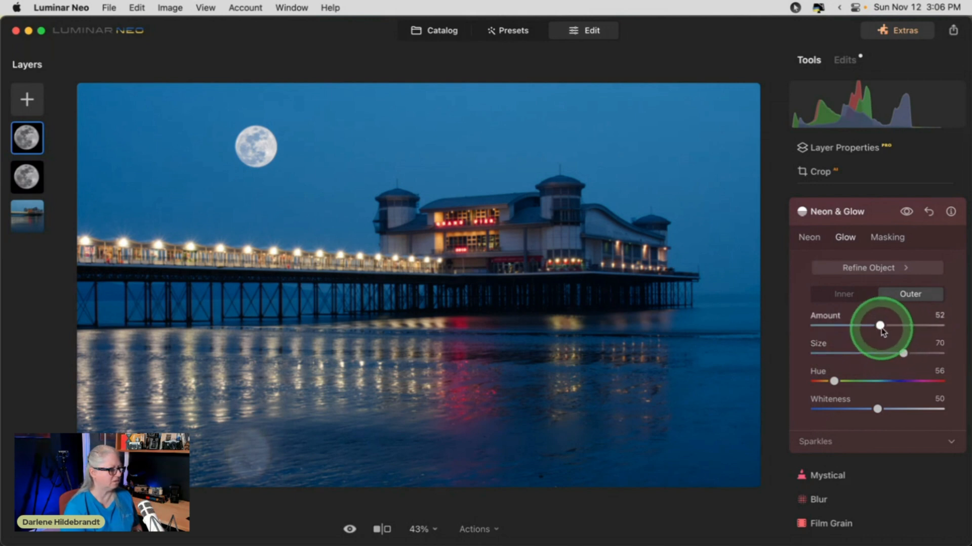
{"action": "left_click_drag", "start_coordinate": [879, 326], "coordinate": [889, 326]}
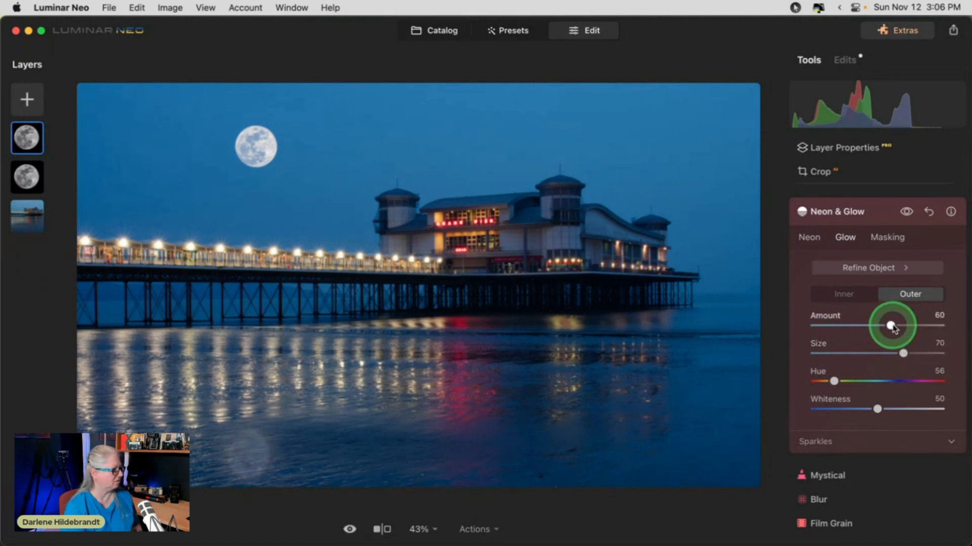
{"action": "left_click_drag", "start_coordinate": [892, 325], "coordinate": [874, 326]}
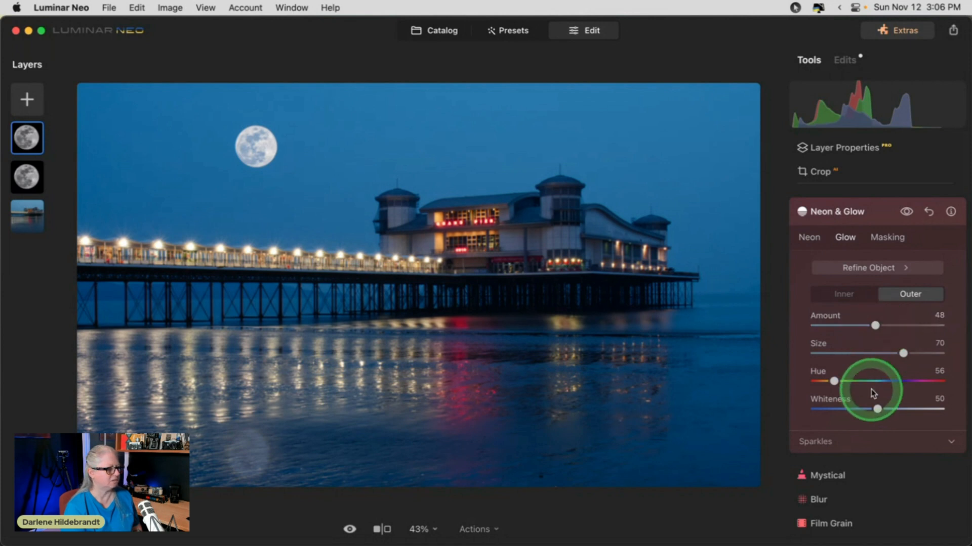
{"action": "left_click_drag", "start_coordinate": [875, 408], "coordinate": [944, 409]}
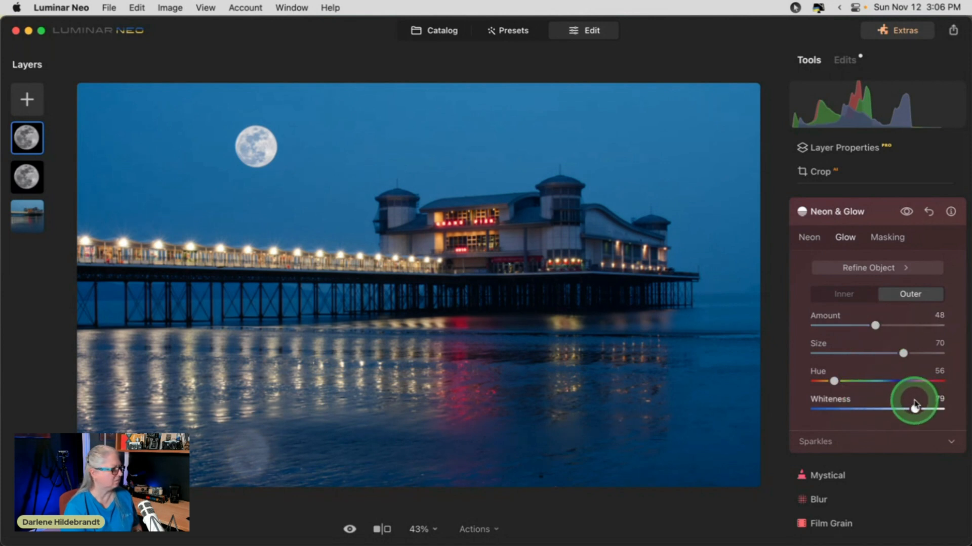
{"action": "left_click_drag", "start_coordinate": [875, 325], "coordinate": [844, 325]}
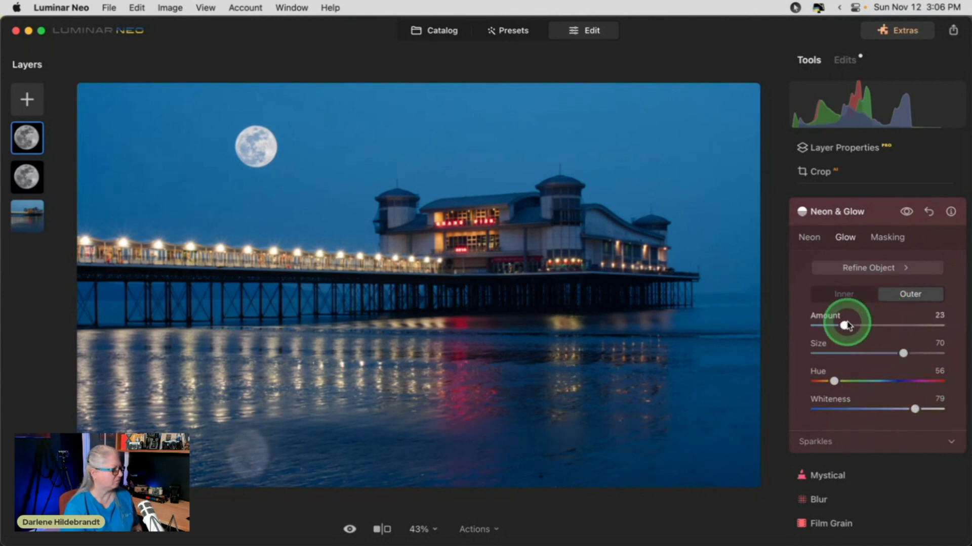
{"action": "left_click_drag", "start_coordinate": [844, 325], "coordinate": [877, 325]}
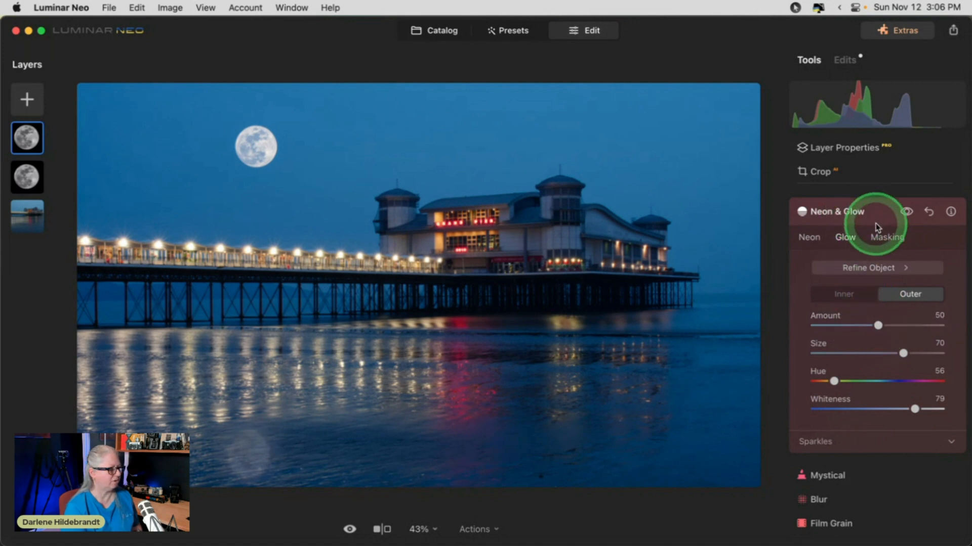
{"action": "left_click", "coordinate": [837, 212]}
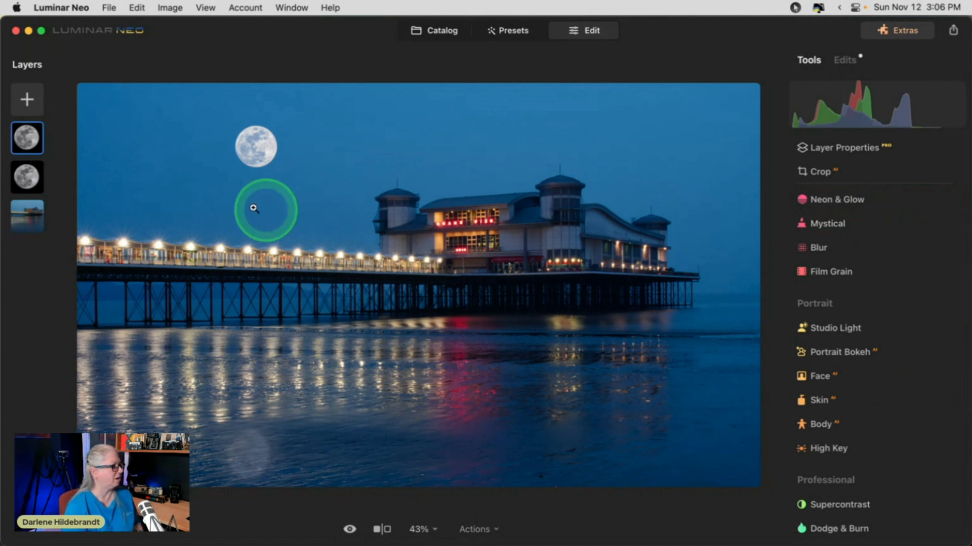
Select the base pier photo layer and close Layer Properties
{"action": "left_click", "coordinate": [27, 216]}
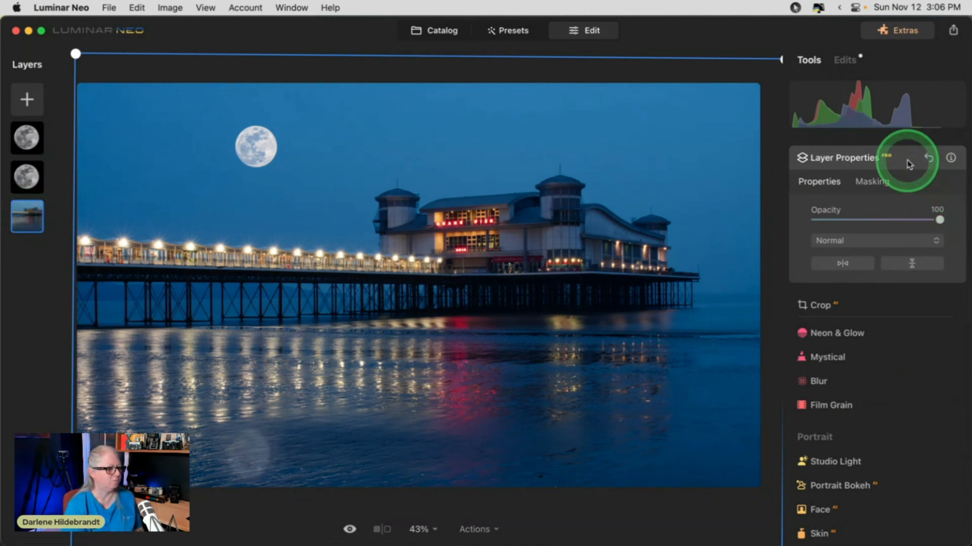
{"action": "left_click", "coordinate": [842, 158]}
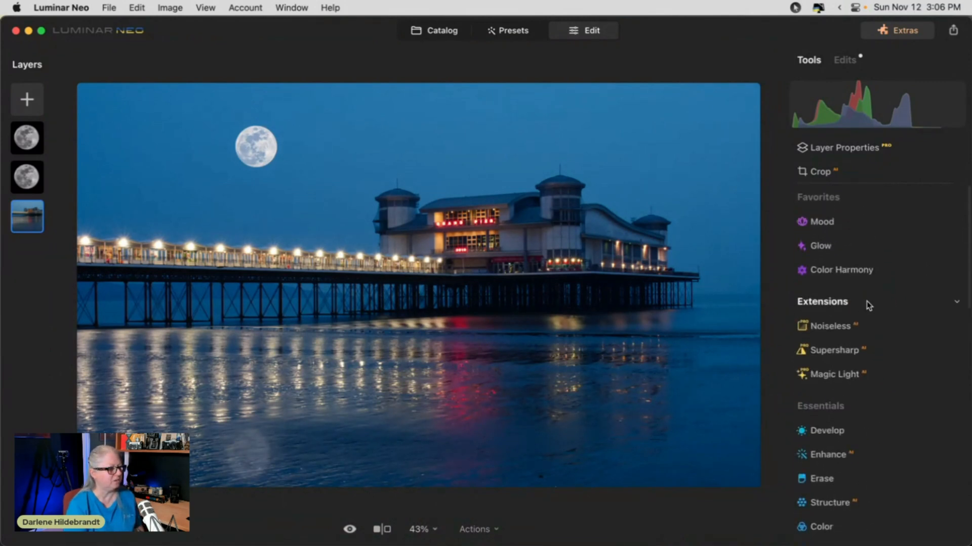
Apply Magic Light starburst beams with intensity around 59
{"action": "left_click", "coordinate": [831, 374]}
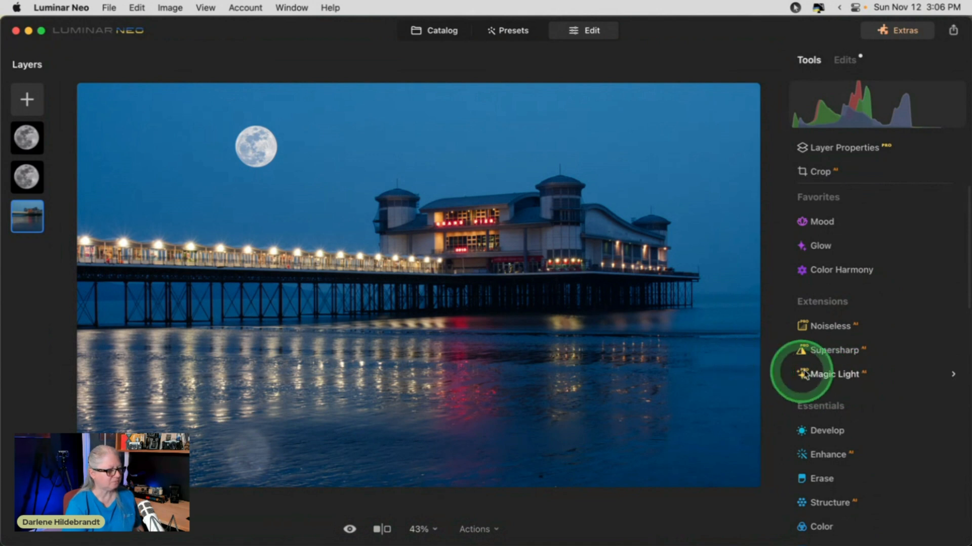
{"action": "left_click", "coordinate": [834, 373]}
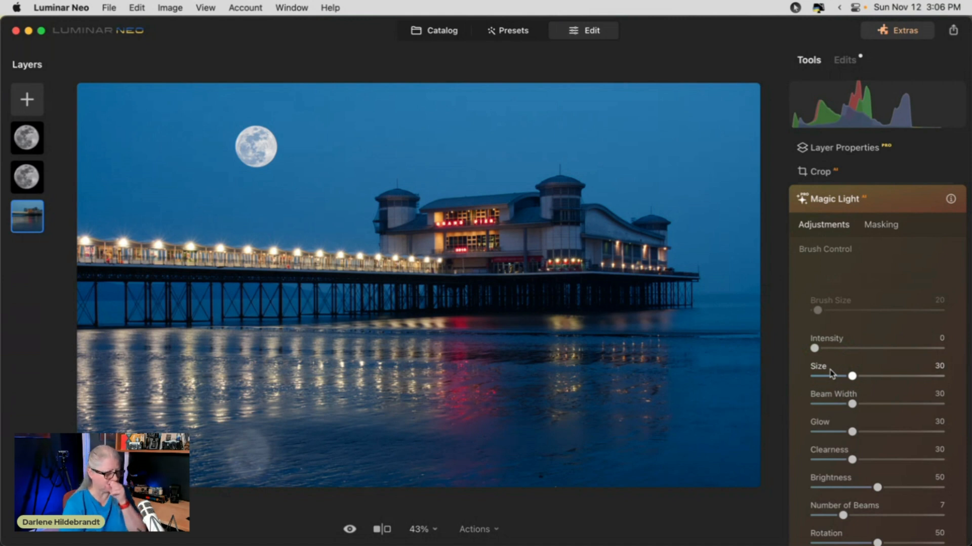
{"action": "left_click_drag", "start_coordinate": [815, 347], "coordinate": [862, 348]}
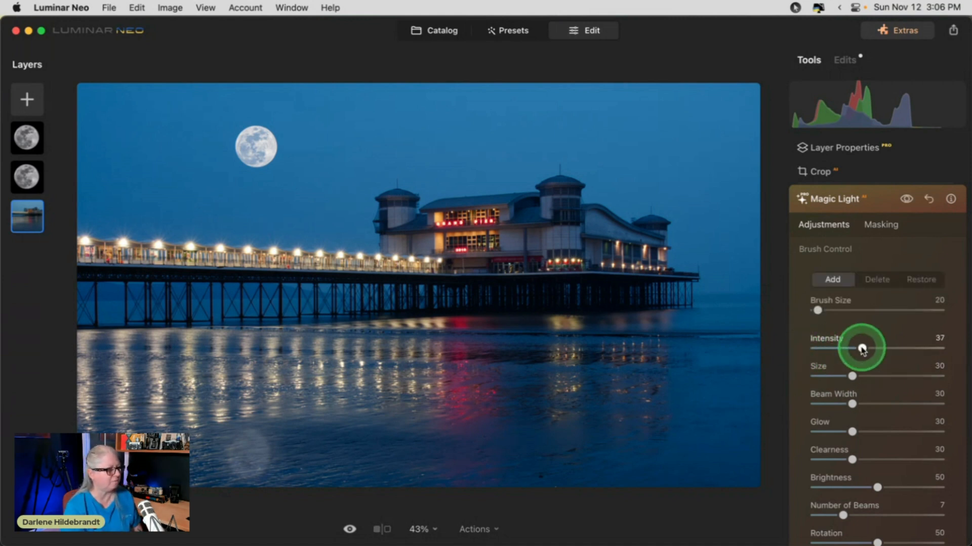
{"action": "left_click_drag", "start_coordinate": [861, 347], "coordinate": [887, 347]}
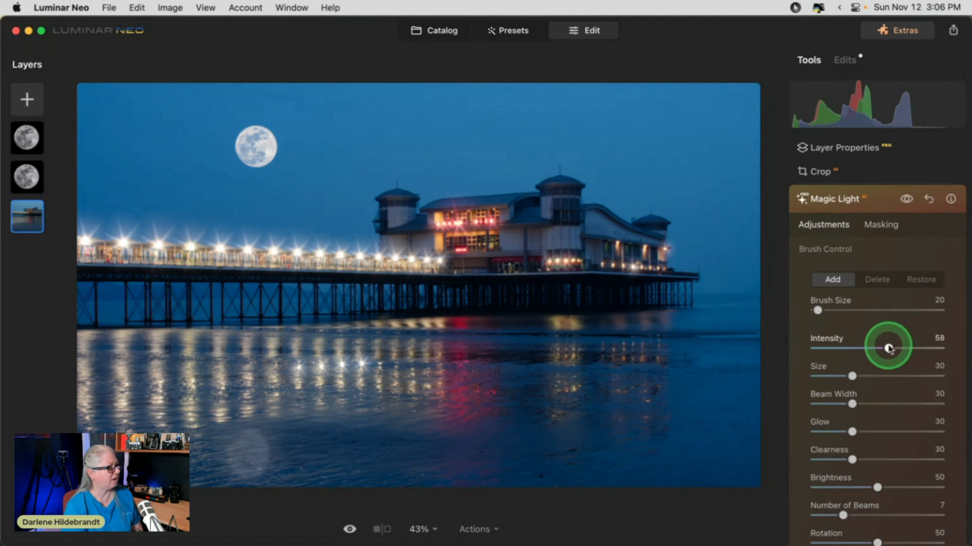
{"action": "left_click_drag", "start_coordinate": [887, 347], "coordinate": [895, 345]}
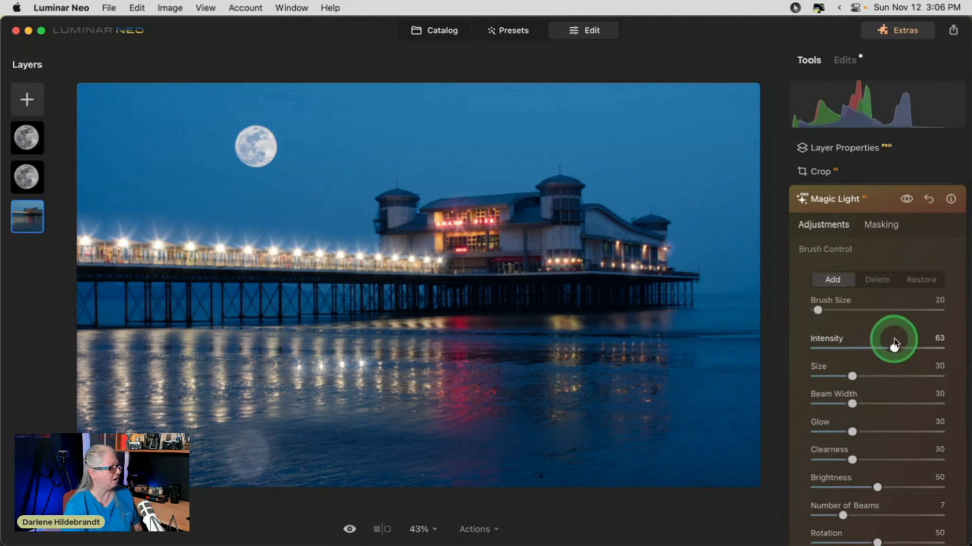
{"action": "left_click_drag", "start_coordinate": [898, 338], "coordinate": [889, 347]}
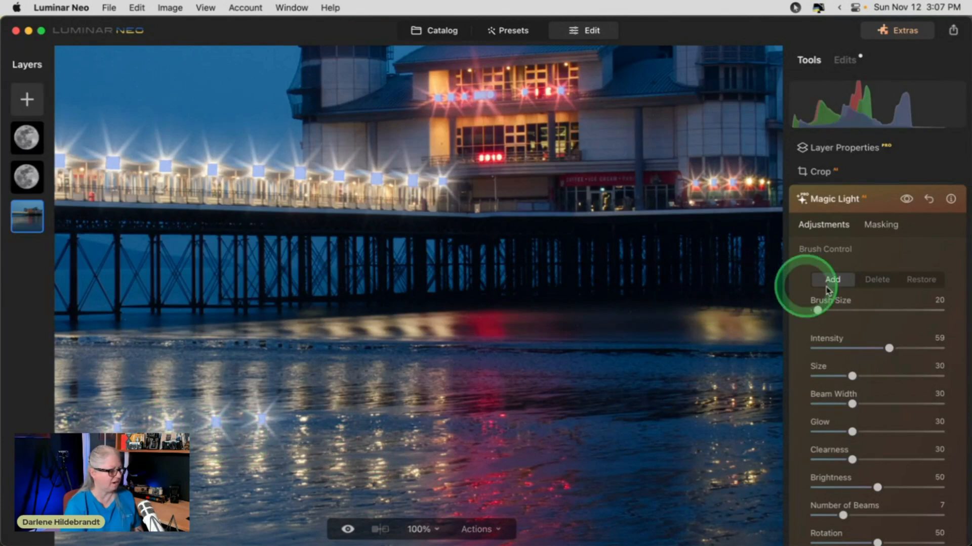
Paint starburst beams onto the pier building's lights with brush size 15
{"action": "left_click", "coordinate": [876, 279]}
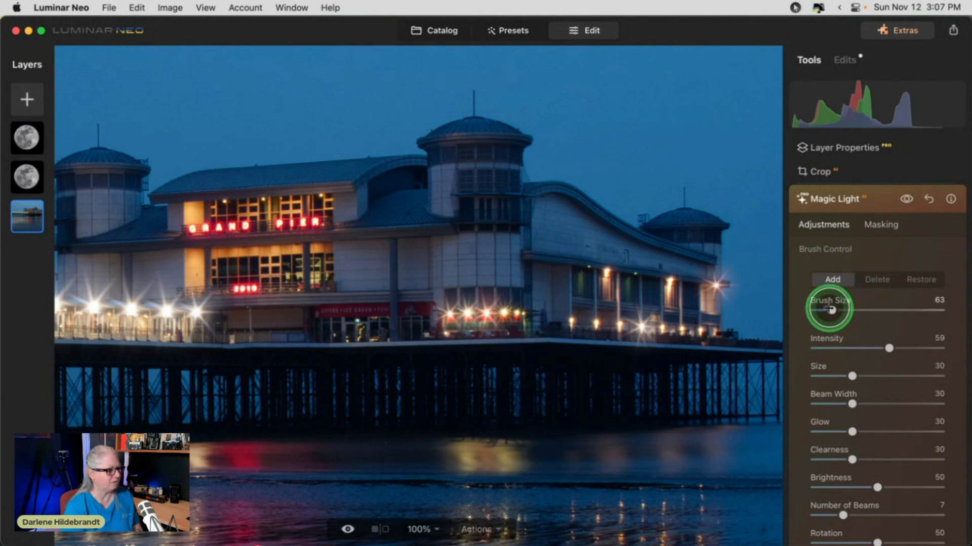
{"action": "left_click_drag", "start_coordinate": [828, 309], "coordinate": [814, 309]}
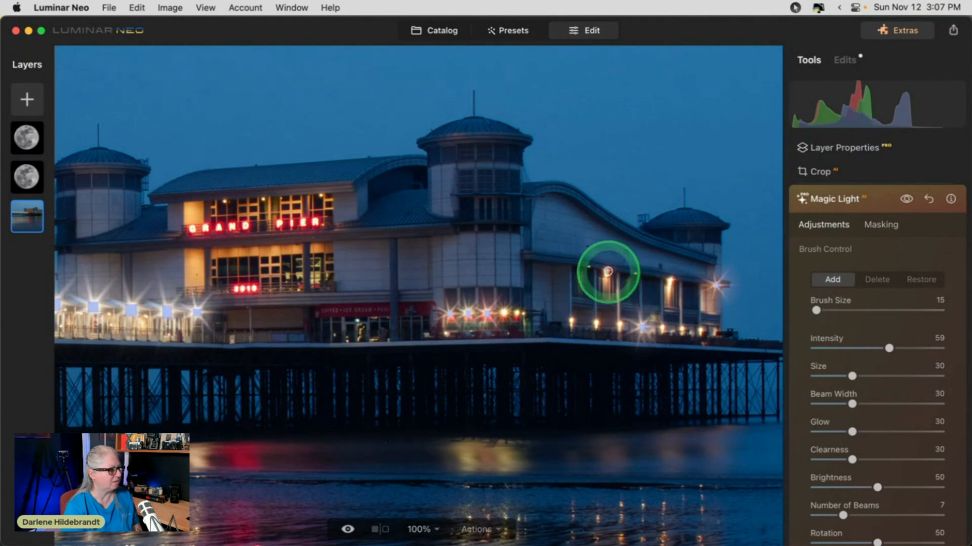
{"action": "left_click_drag", "start_coordinate": [607, 273], "coordinate": [576, 320]}
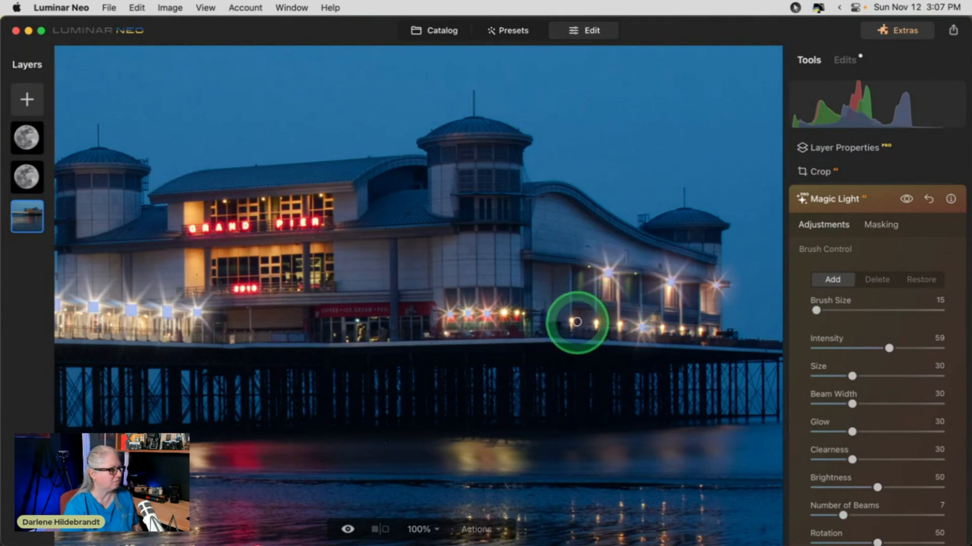
{"action": "mouse_move", "coordinate": [596, 326]}
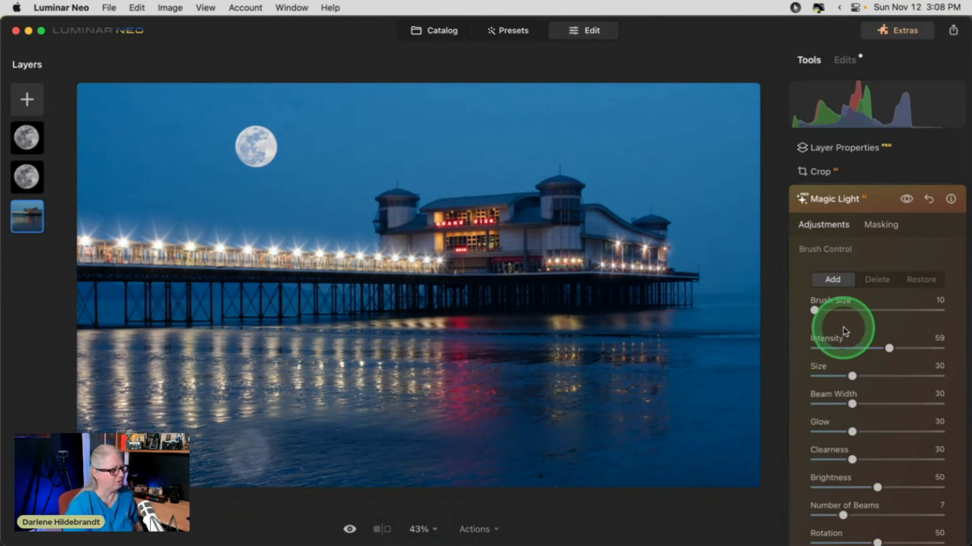
Experiment with Magic Light: 12 beams, brightness 20, intensity 36, no glow
{"action": "left_click", "coordinate": [876, 279]}
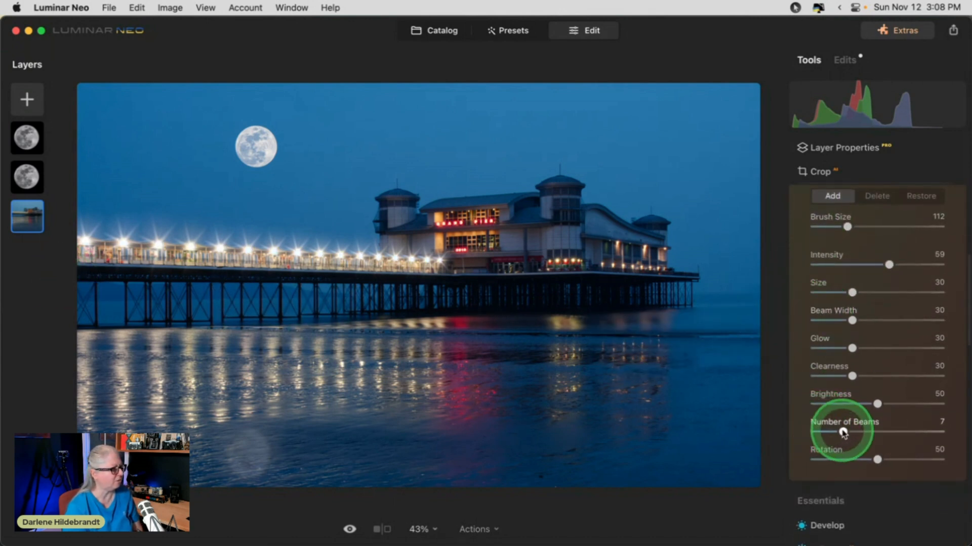
{"action": "left_click_drag", "start_coordinate": [842, 432], "coordinate": [864, 431]}
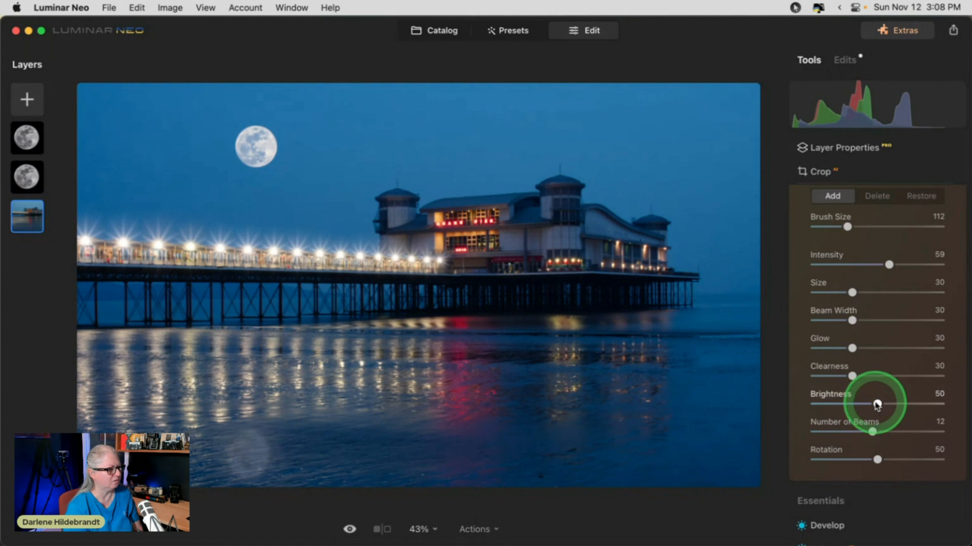
{"action": "left_click_drag", "start_coordinate": [877, 404], "coordinate": [812, 404]}
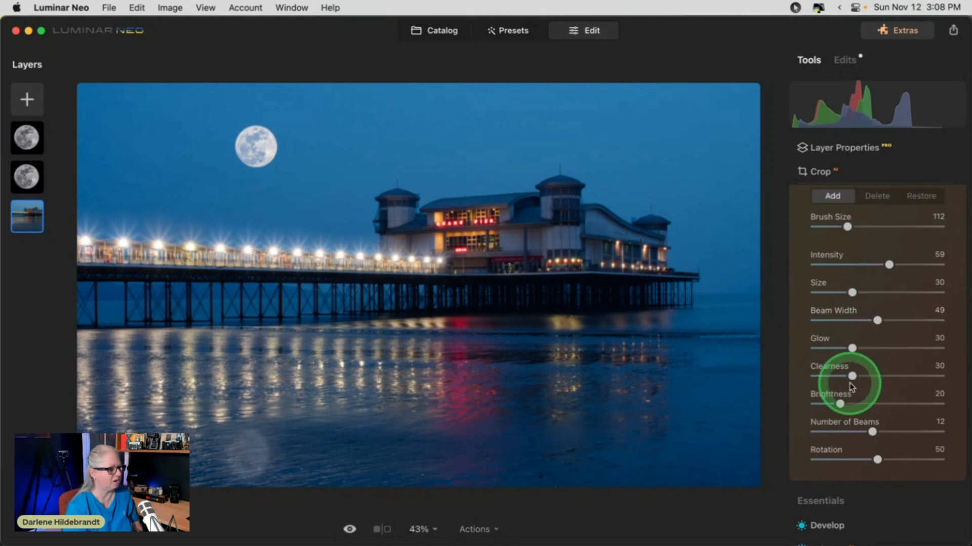
{"action": "left_click_drag", "start_coordinate": [852, 376], "coordinate": [916, 376]}
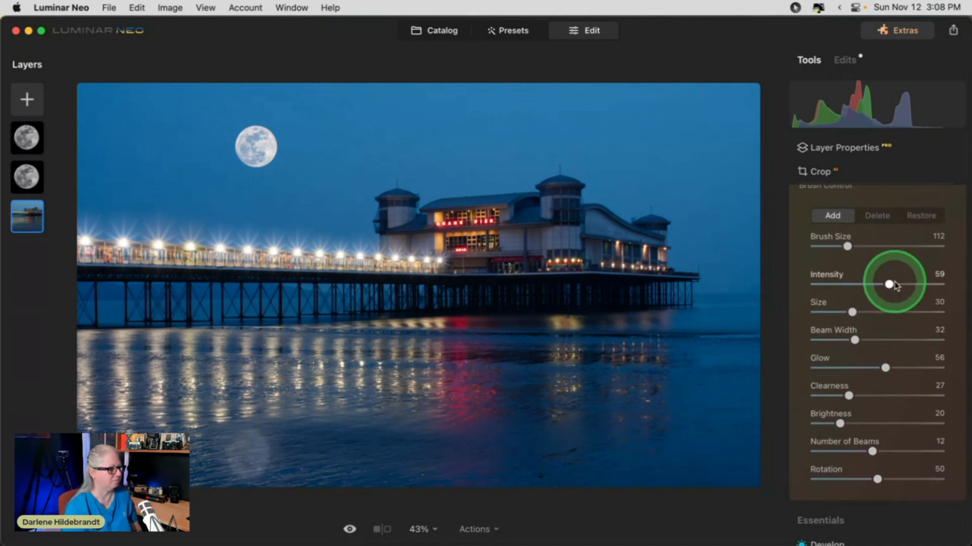
{"action": "left_click_drag", "start_coordinate": [888, 284], "coordinate": [861, 278]}
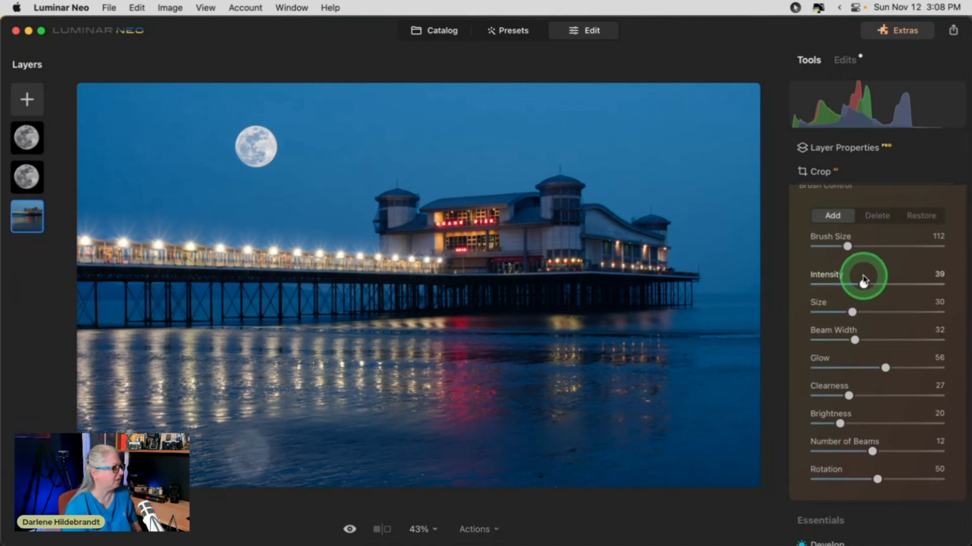
{"action": "left_click_drag", "start_coordinate": [861, 279], "coordinate": [854, 279]}
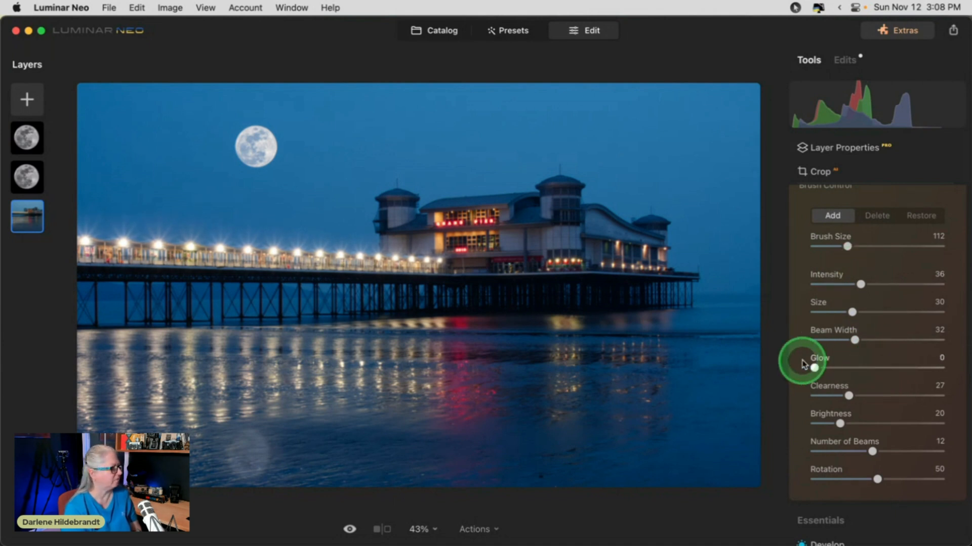
{"action": "left_click_drag", "start_coordinate": [815, 367], "coordinate": [855, 365]}
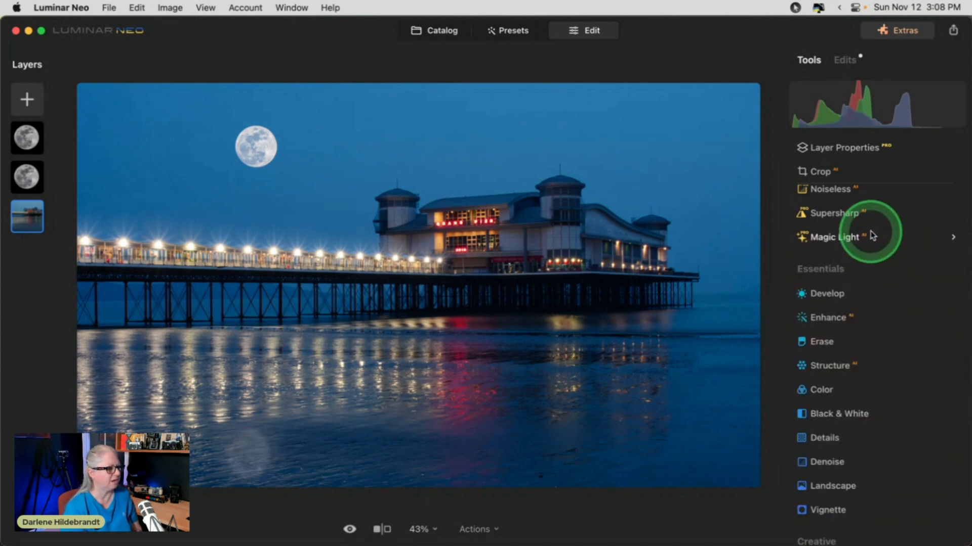
Reapply Magic Light at intensity 60 and paint starbursts onto the building's front lights
{"action": "left_click", "coordinate": [834, 237]}
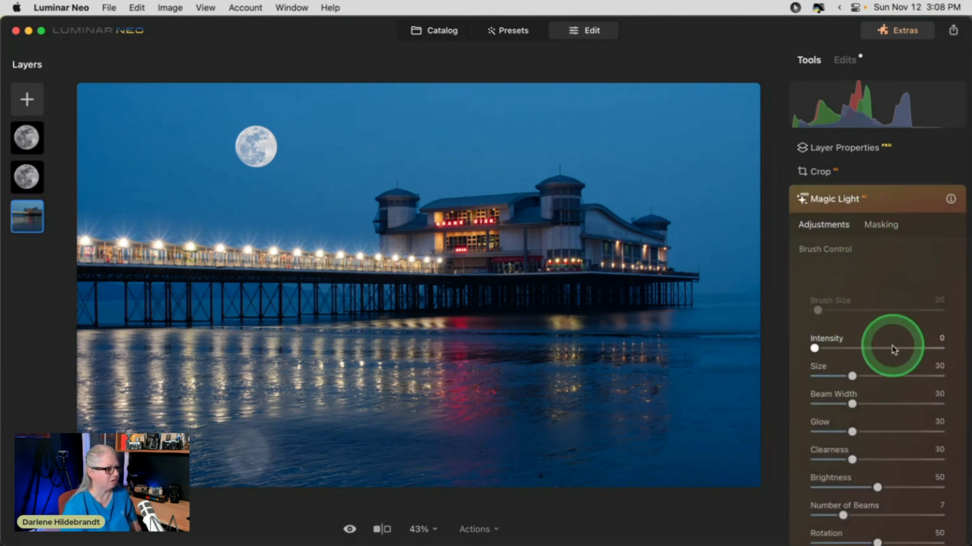
{"action": "left_click_drag", "start_coordinate": [813, 348], "coordinate": [891, 348]}
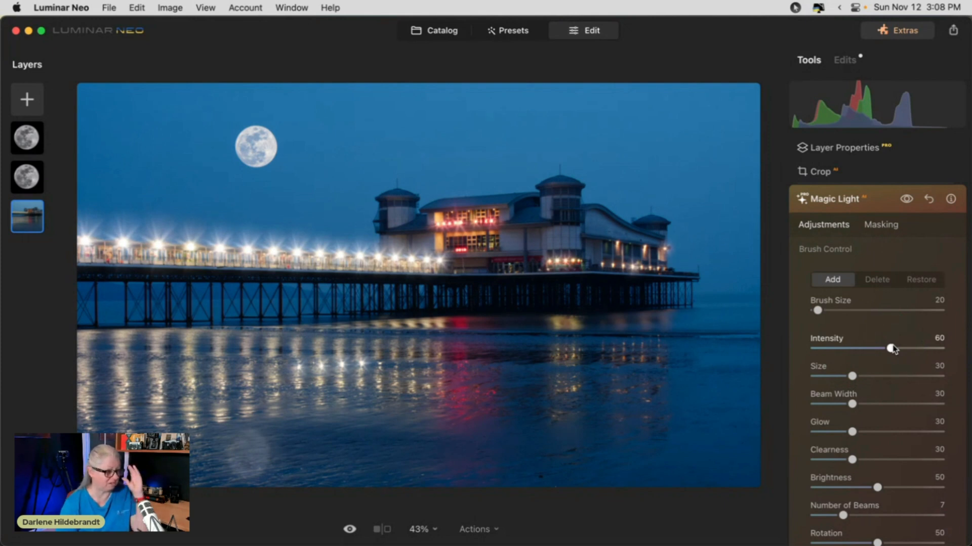
{"action": "left_click", "coordinate": [589, 282]}
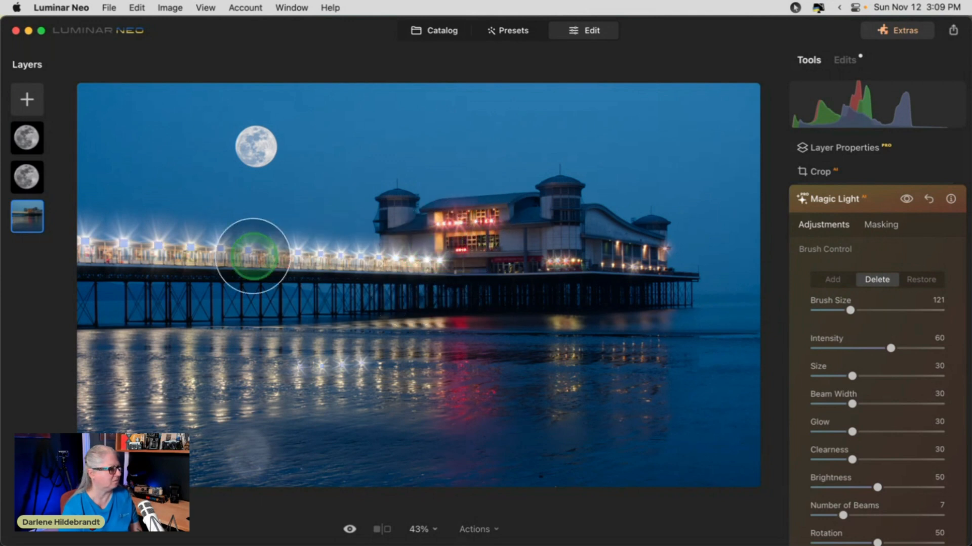
{"action": "mouse_move", "coordinate": [378, 356]}
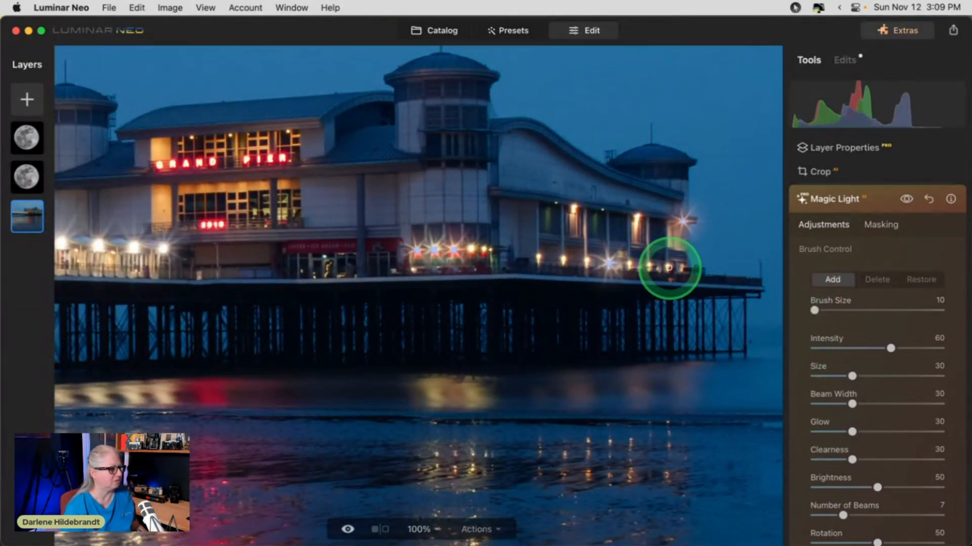
{"action": "left_click_drag", "start_coordinate": [669, 267], "coordinate": [626, 266]}
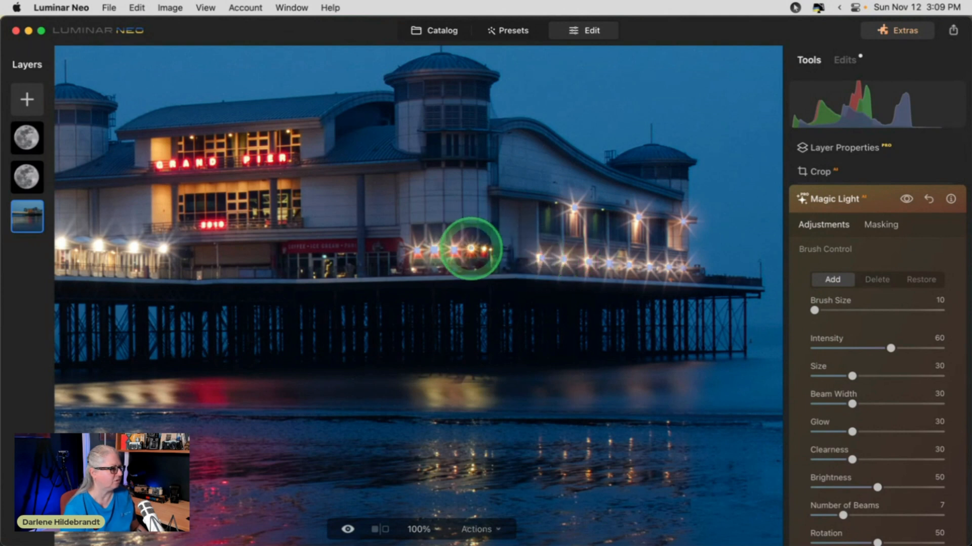
{"action": "mouse_move", "coordinate": [629, 320]}
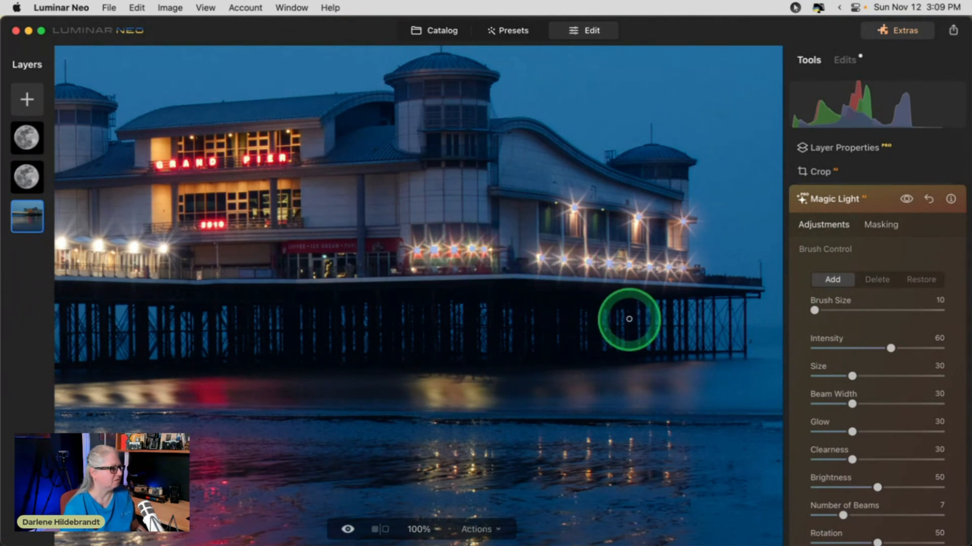
{"action": "mouse_move", "coordinate": [669, 366]}
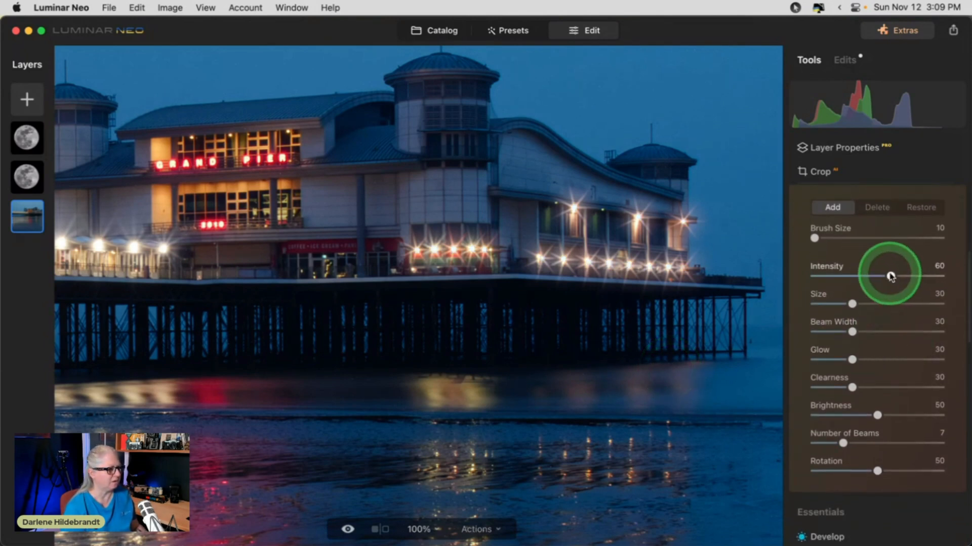
Tune starbursts to intensity 27, 9 beams, beam width 23 and rotation 44
{"action": "left_click_drag", "start_coordinate": [905, 276], "coordinate": [837, 276]}
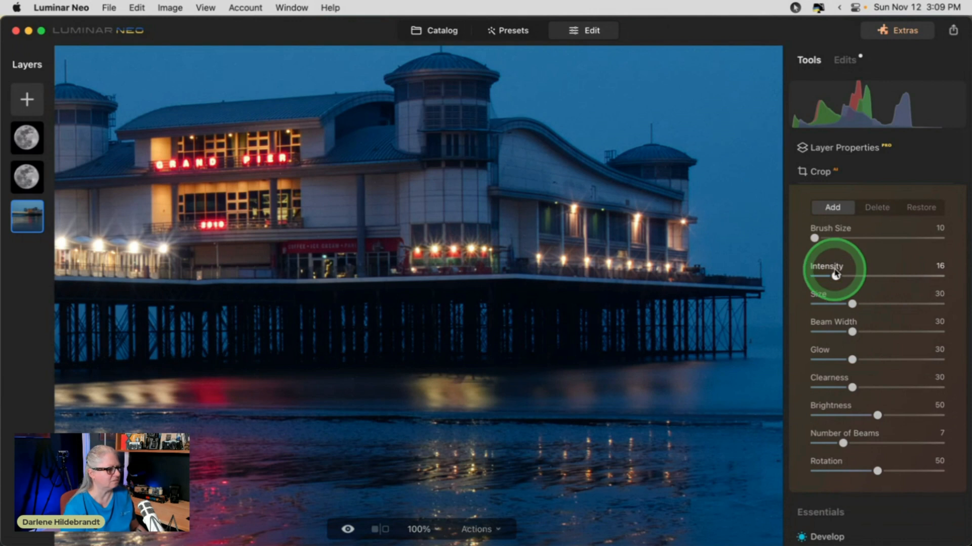
{"action": "left_click_drag", "start_coordinate": [852, 387], "coordinate": [874, 387]}
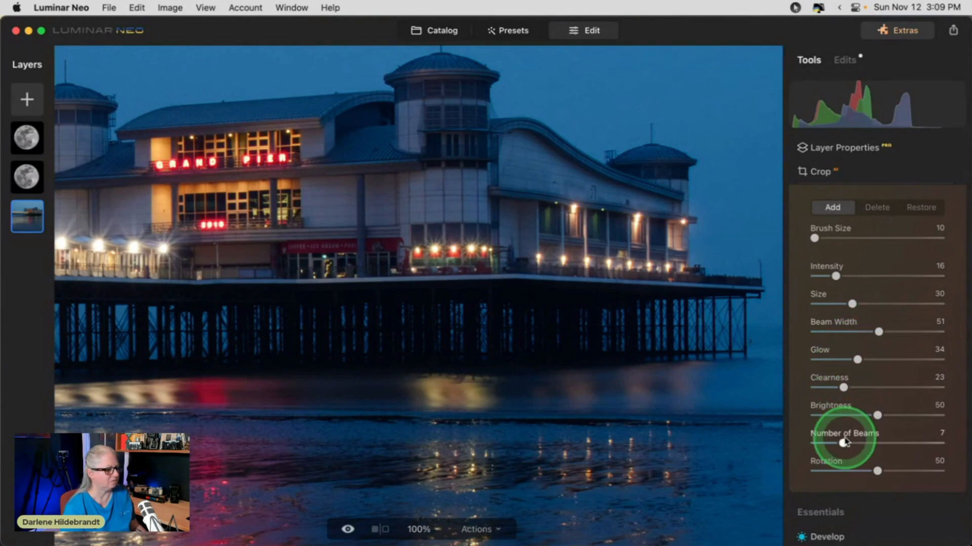
{"action": "left_click_drag", "start_coordinate": [842, 443], "coordinate": [902, 442]}
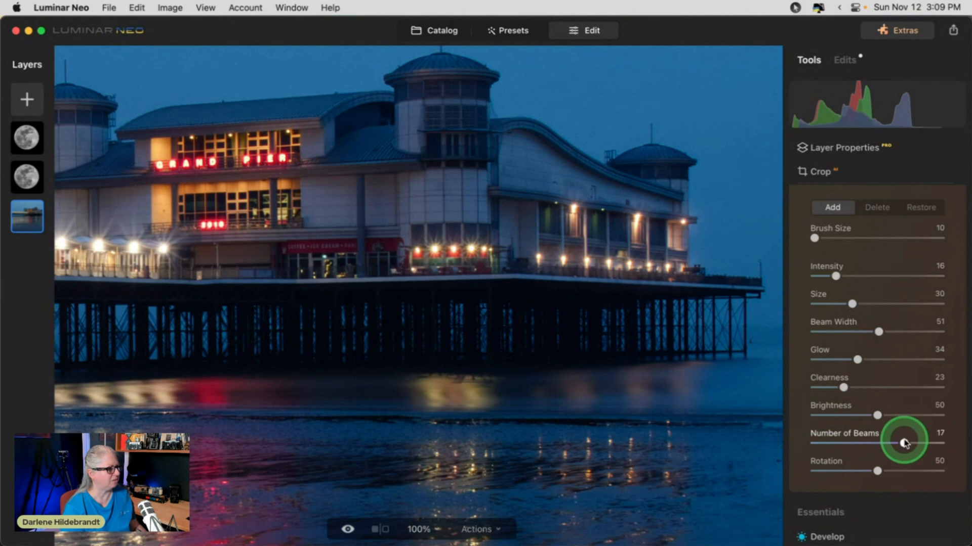
{"action": "left_click_drag", "start_coordinate": [905, 441], "coordinate": [852, 442]}
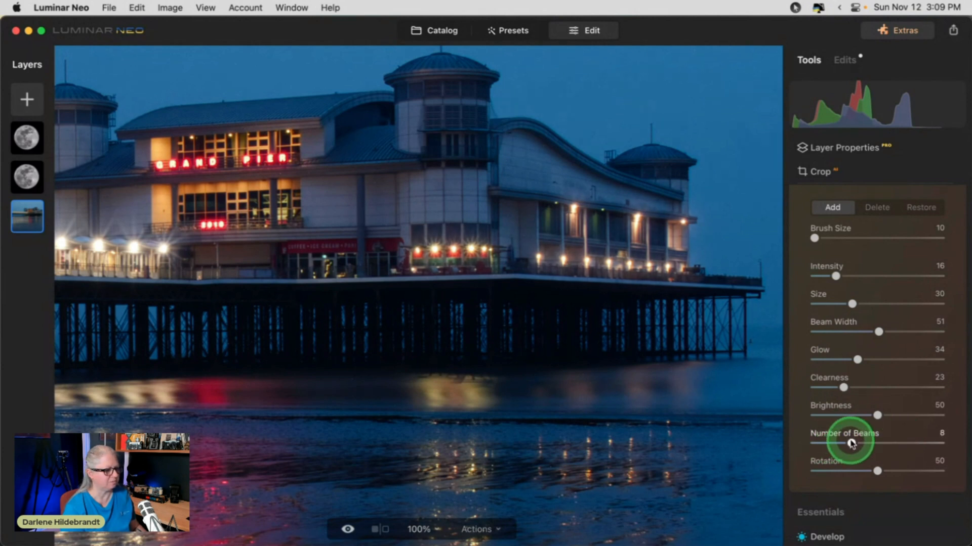
{"action": "left_click_drag", "start_coordinate": [876, 471], "coordinate": [869, 471]}
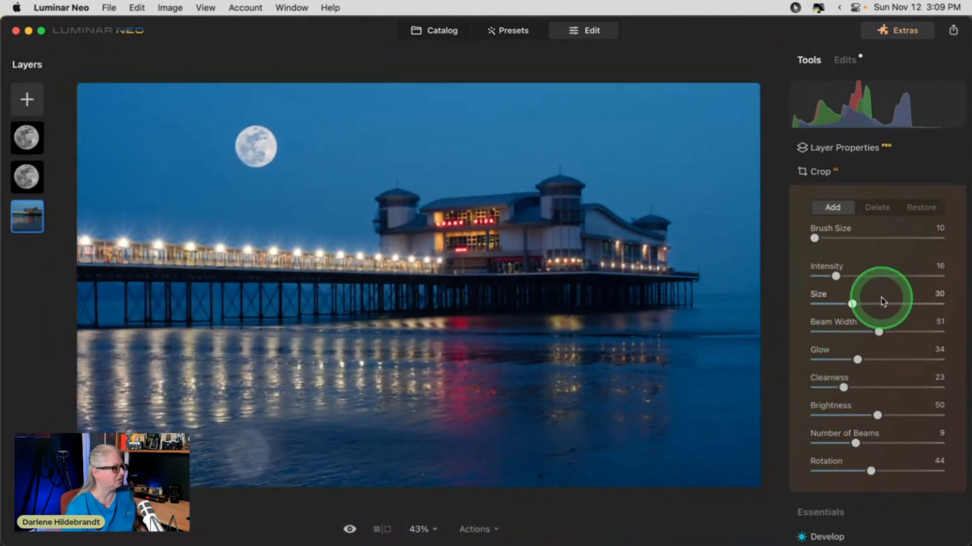
{"action": "left_click_drag", "start_coordinate": [835, 277], "coordinate": [851, 276]}
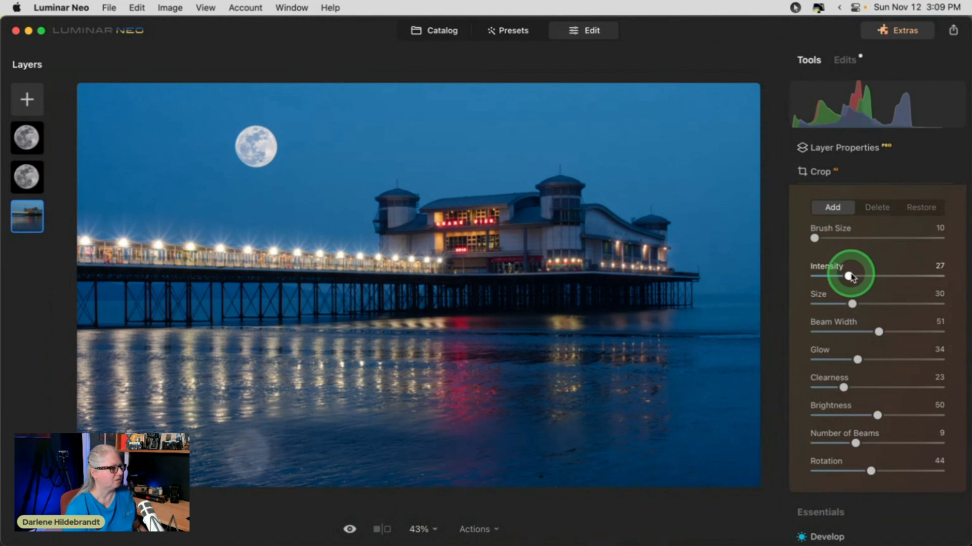
{"action": "left_click_drag", "start_coordinate": [852, 276], "coordinate": [858, 276]}
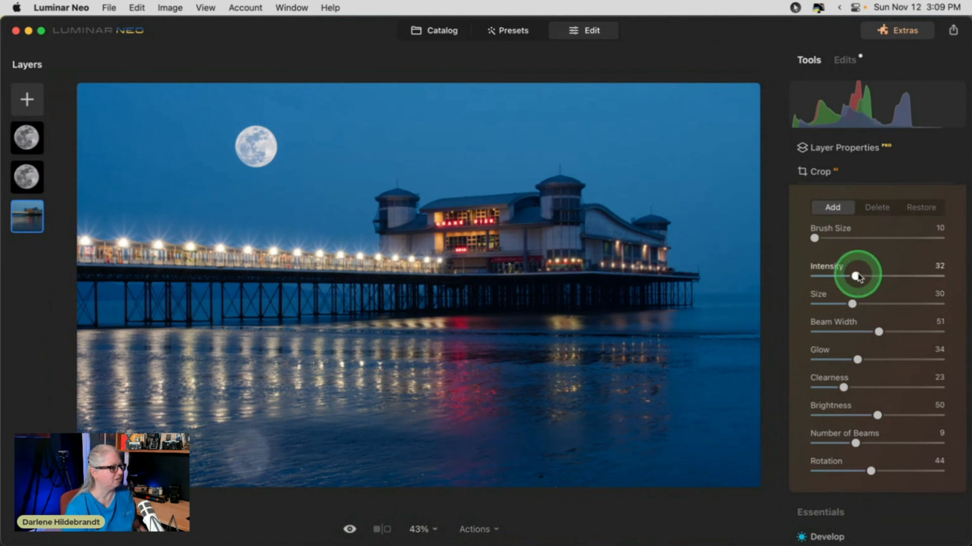
{"action": "left_click_drag", "start_coordinate": [858, 276], "coordinate": [852, 276]}
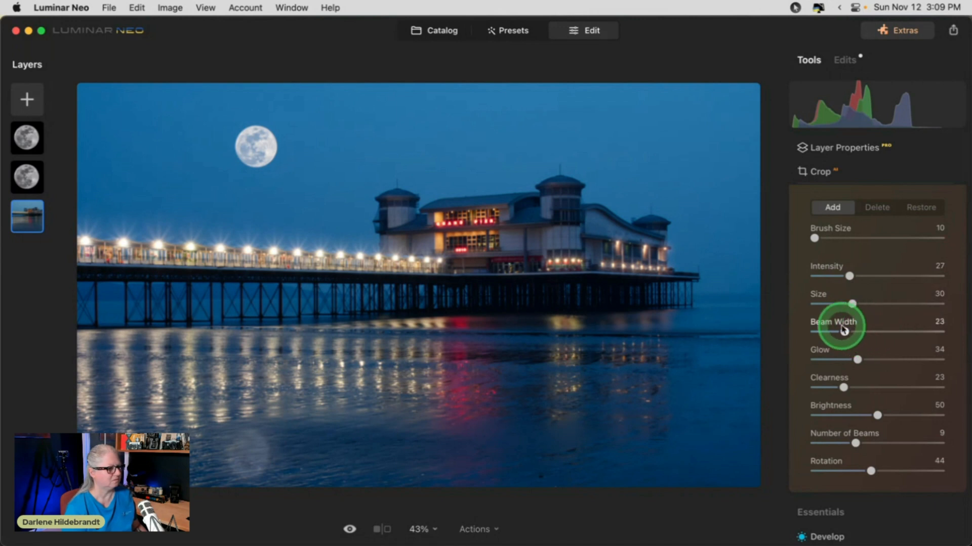
{"action": "left_click_drag", "start_coordinate": [839, 332], "coordinate": [859, 336]}
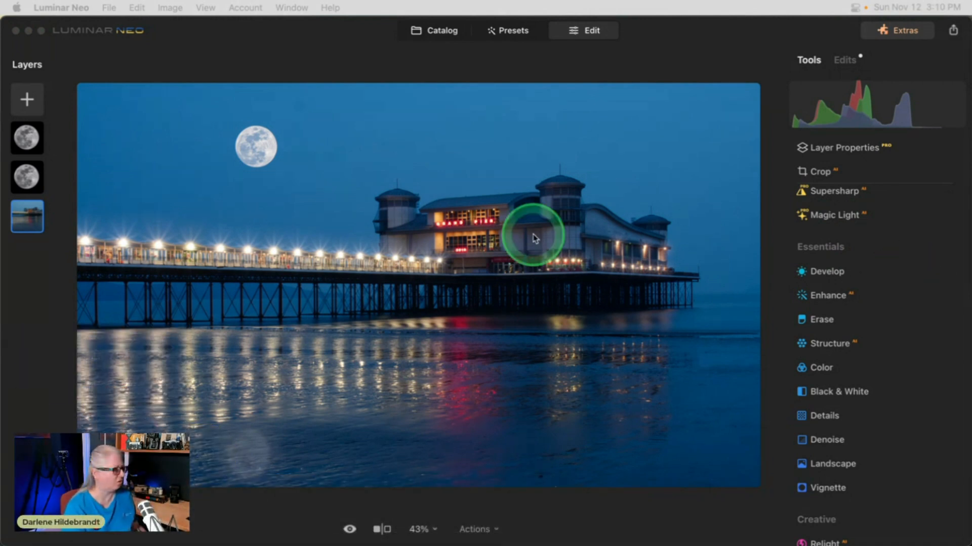
Review the finished moonlit pier composite, right-clicking a layer in the Layers panel
{"action": "right_click", "coordinate": [26, 176]}
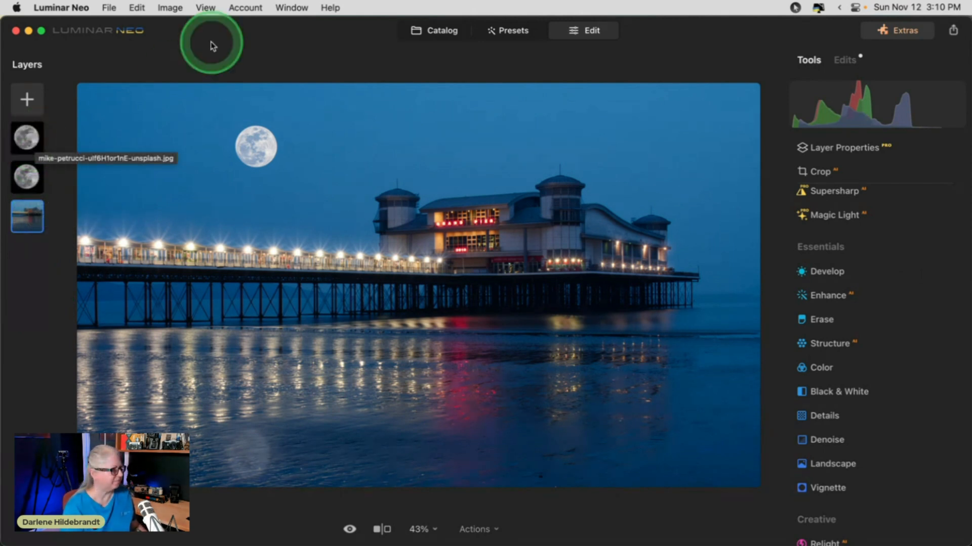
{"action": "mouse_move", "coordinate": [339, 46]}
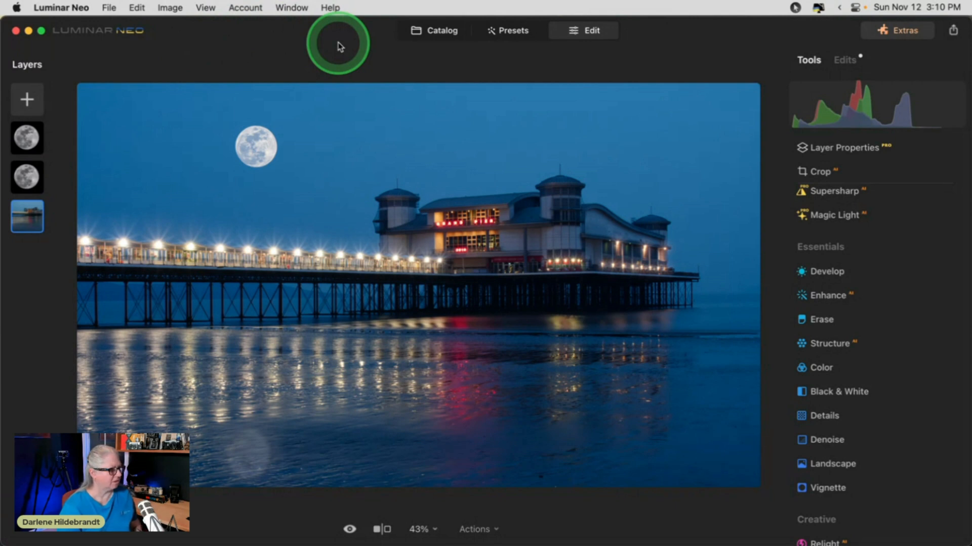